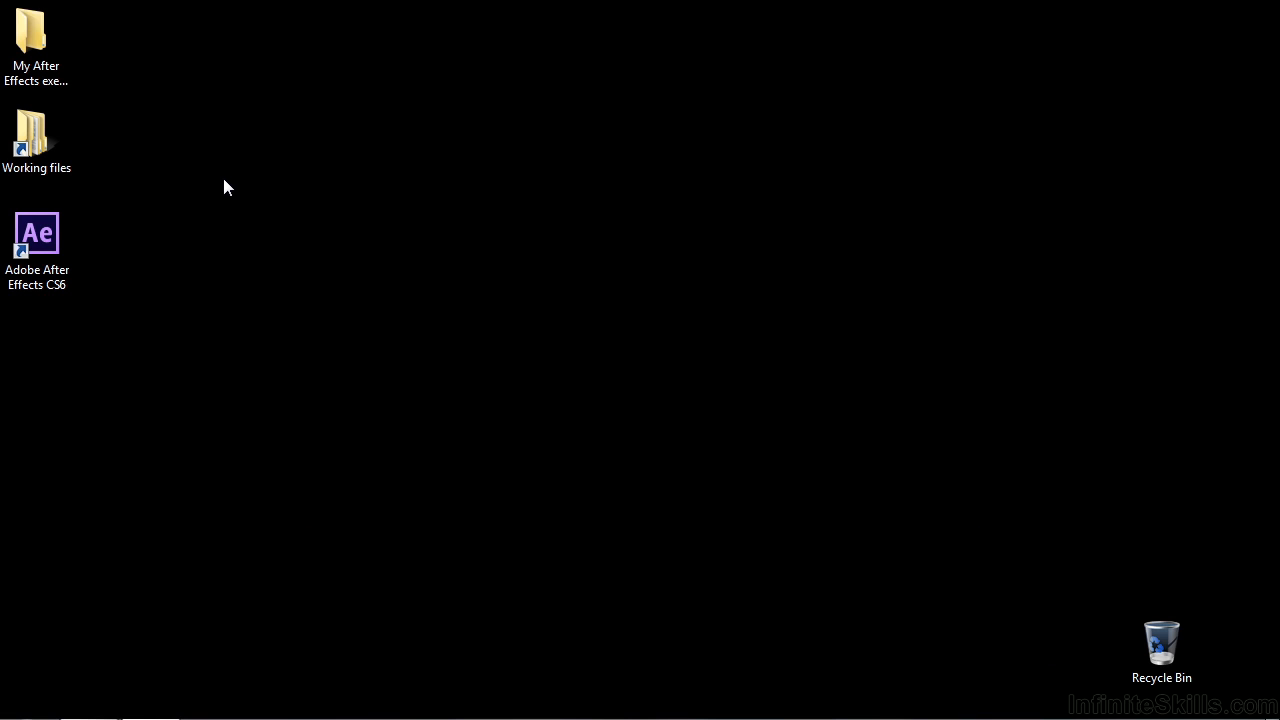
Open the Working files shortcut and then the After Effects projects folder with 70 .aep files.
{"action": "double_click", "coordinate": [36, 136]}
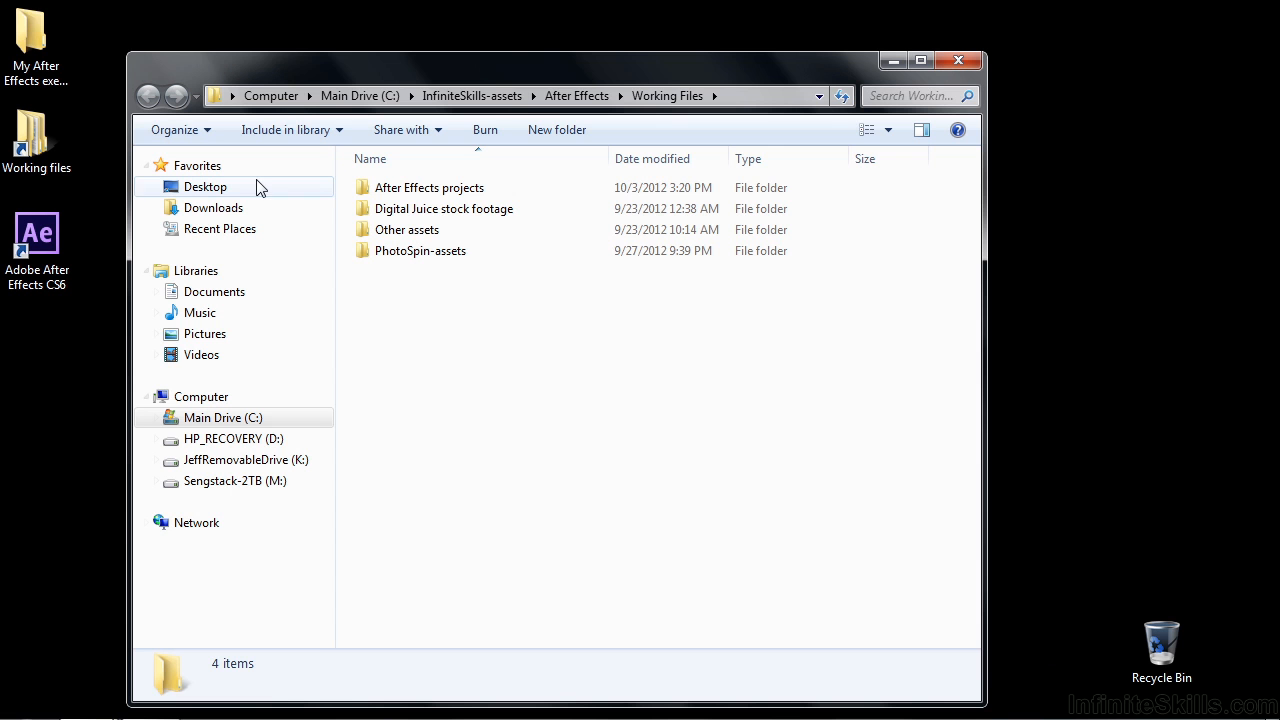
{"action": "double_click", "coordinate": [428, 188]}
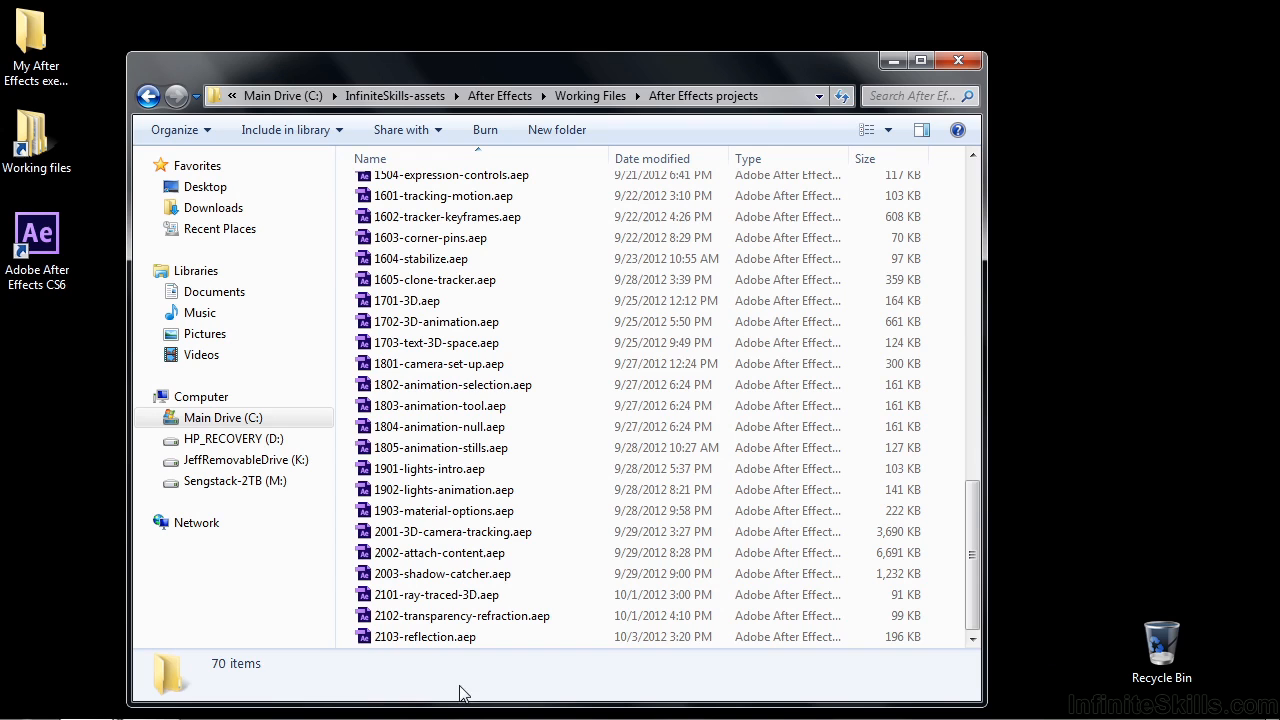
Launch 2103-reflection.aep so After Effects loads the Reflections composition with its four layers.
{"action": "double_click", "coordinate": [424, 636]}
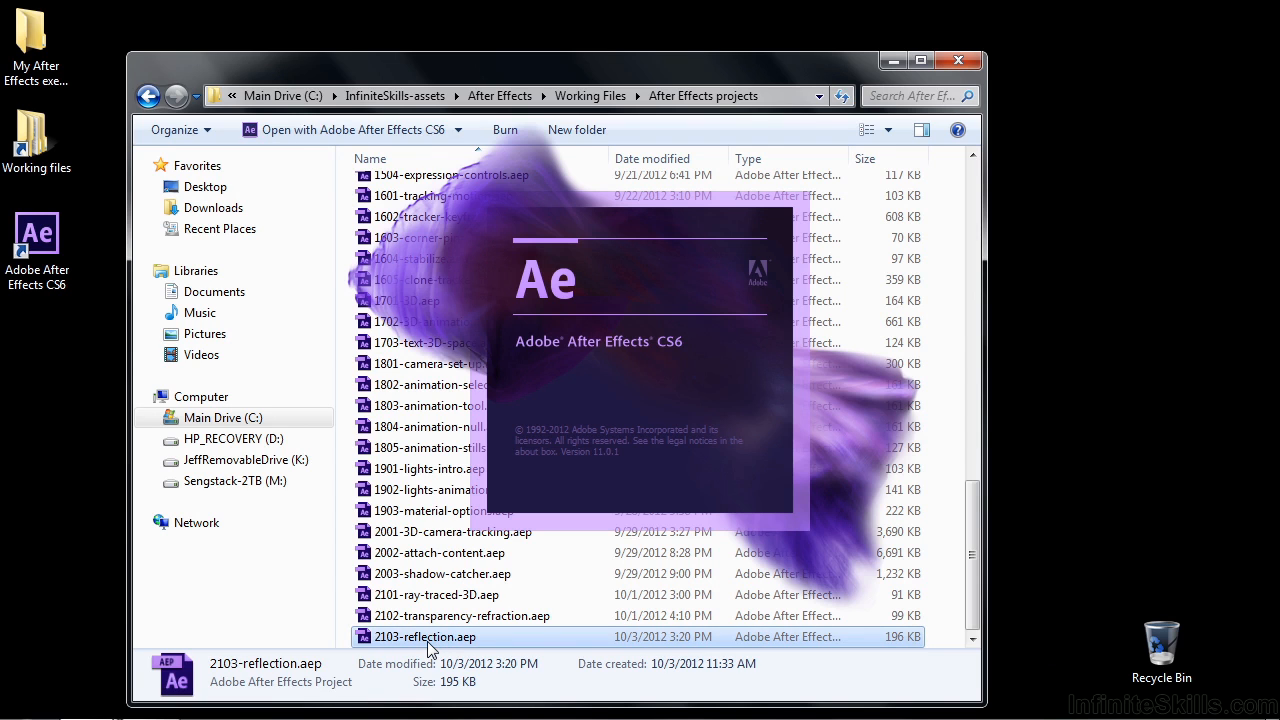
{"action": "double_click", "coordinate": [424, 636]}
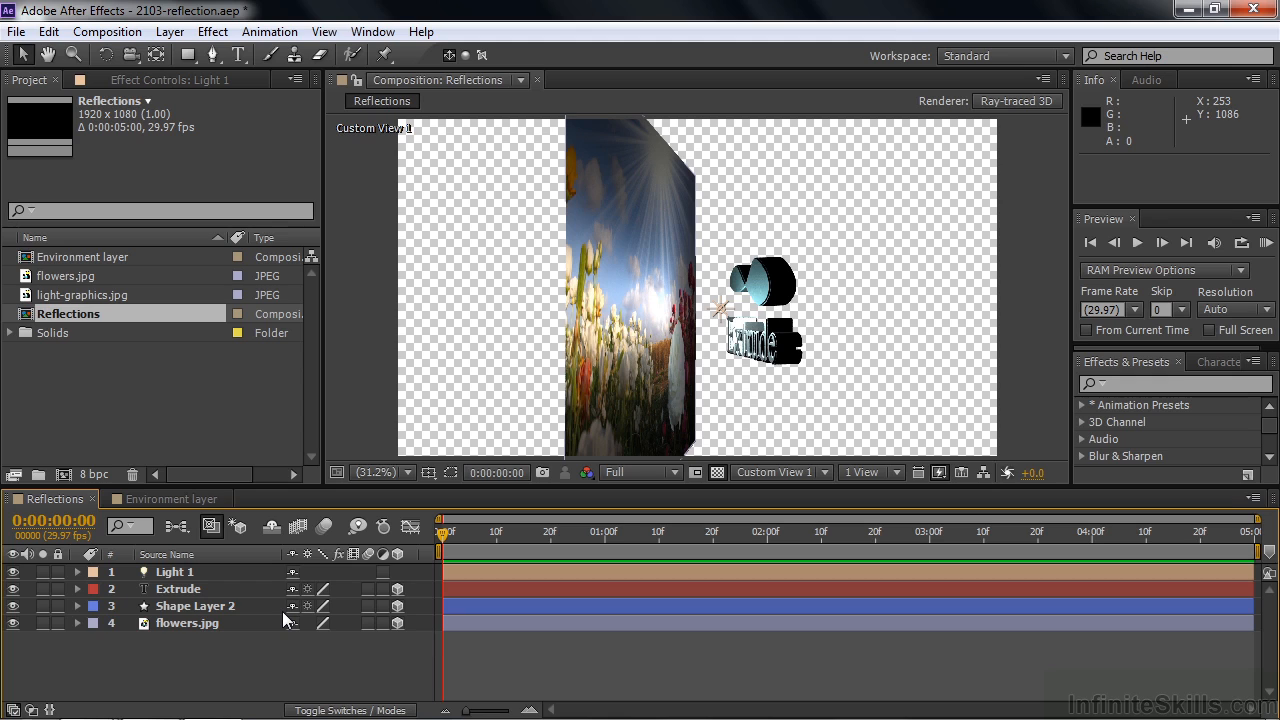
{"action": "mouse_move", "coordinate": [558, 388]}
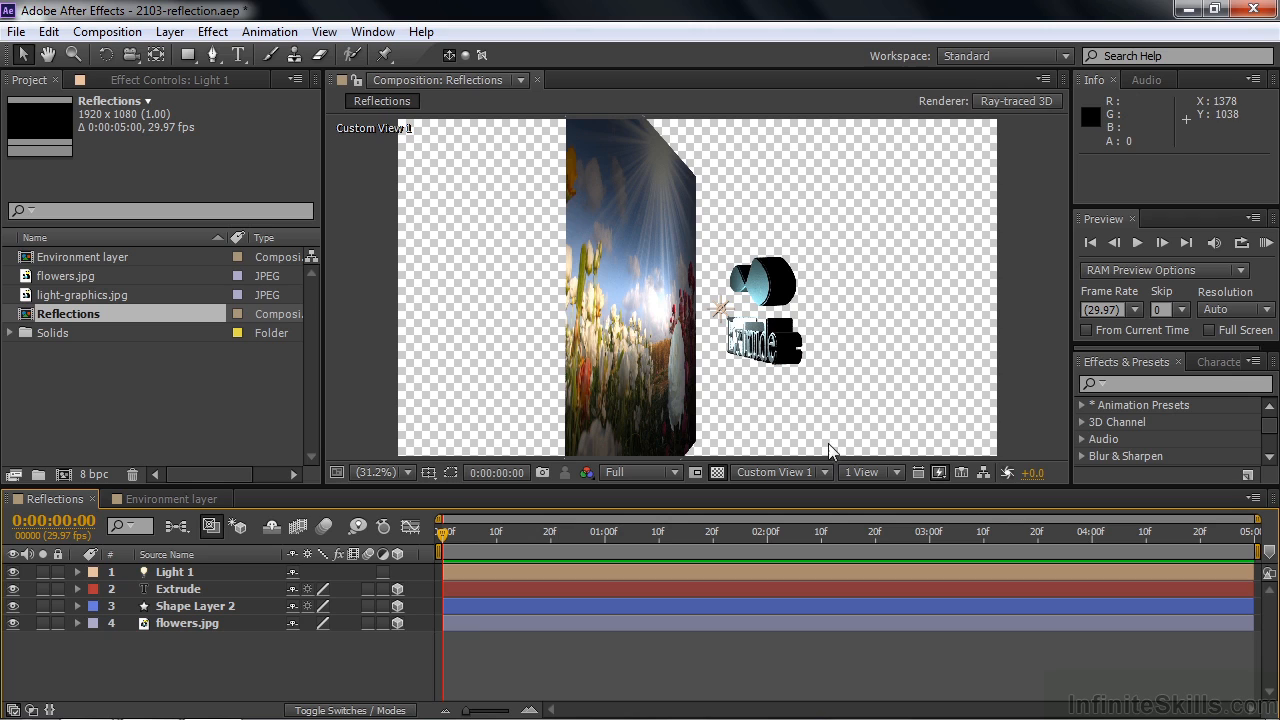
{"action": "mouse_move", "coordinate": [608, 240]}
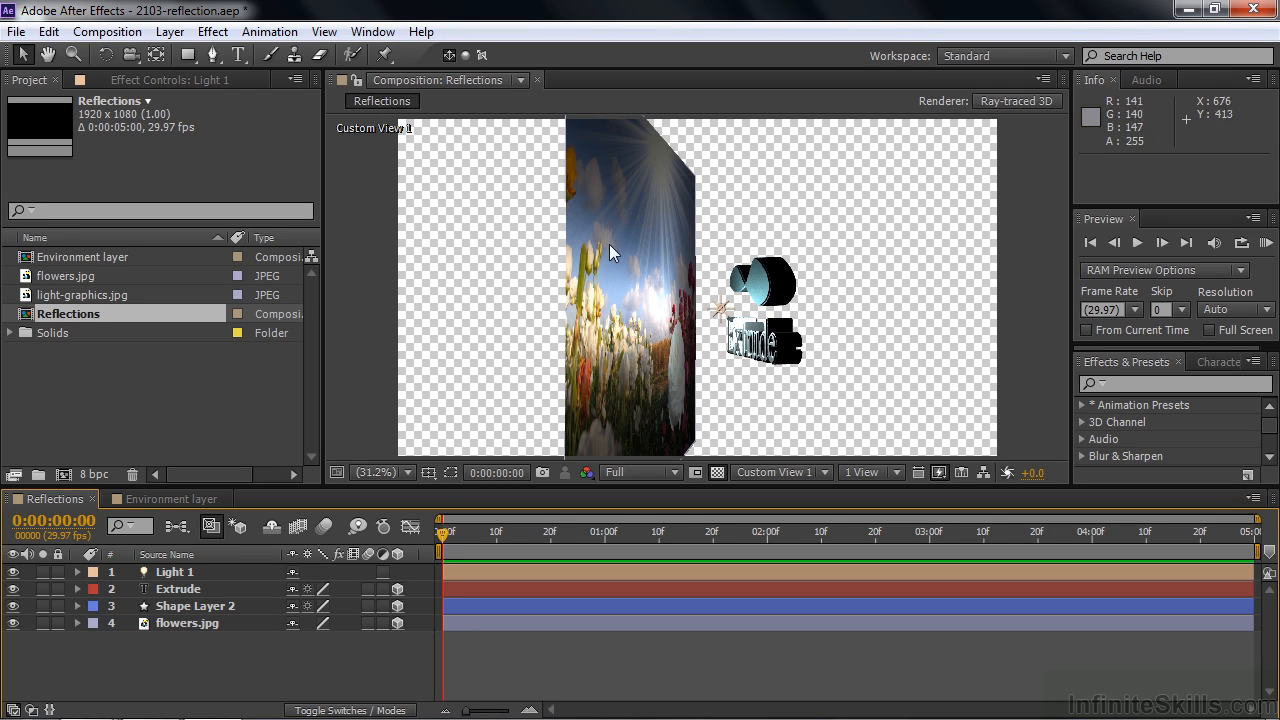
{"action": "mouse_move", "coordinate": [668, 330]}
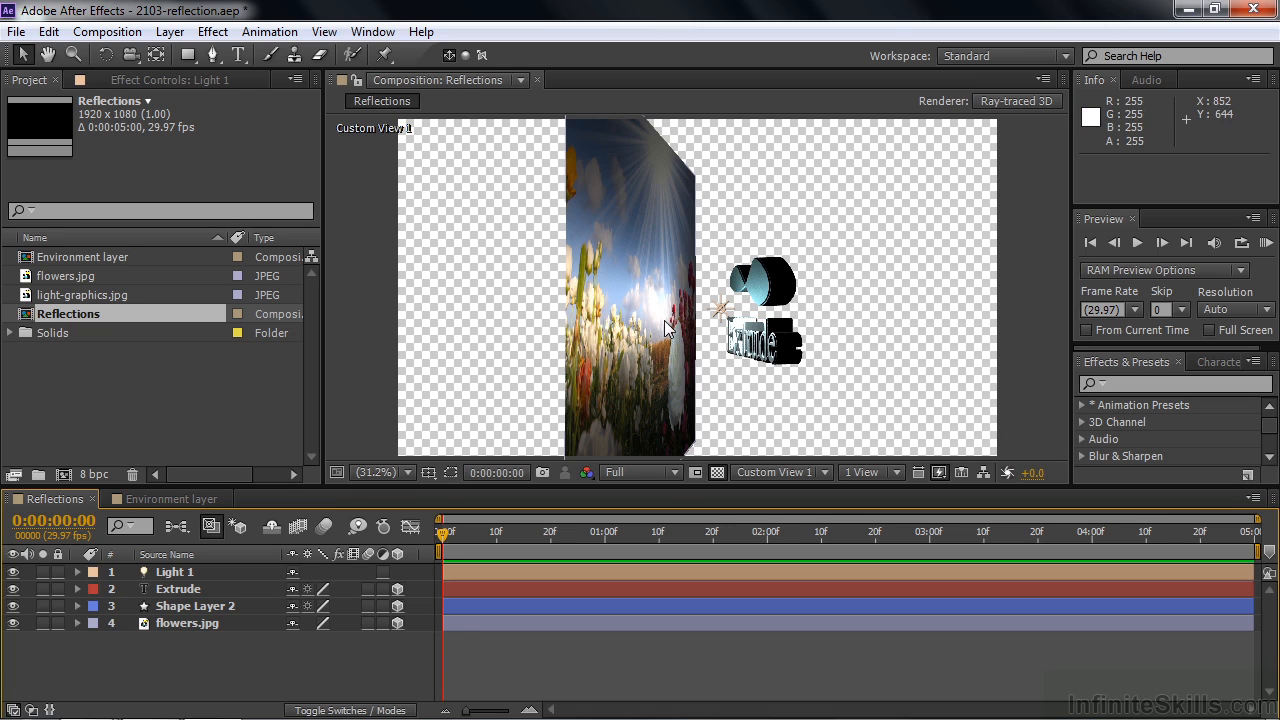
{"action": "left_click", "coordinate": [778, 472]}
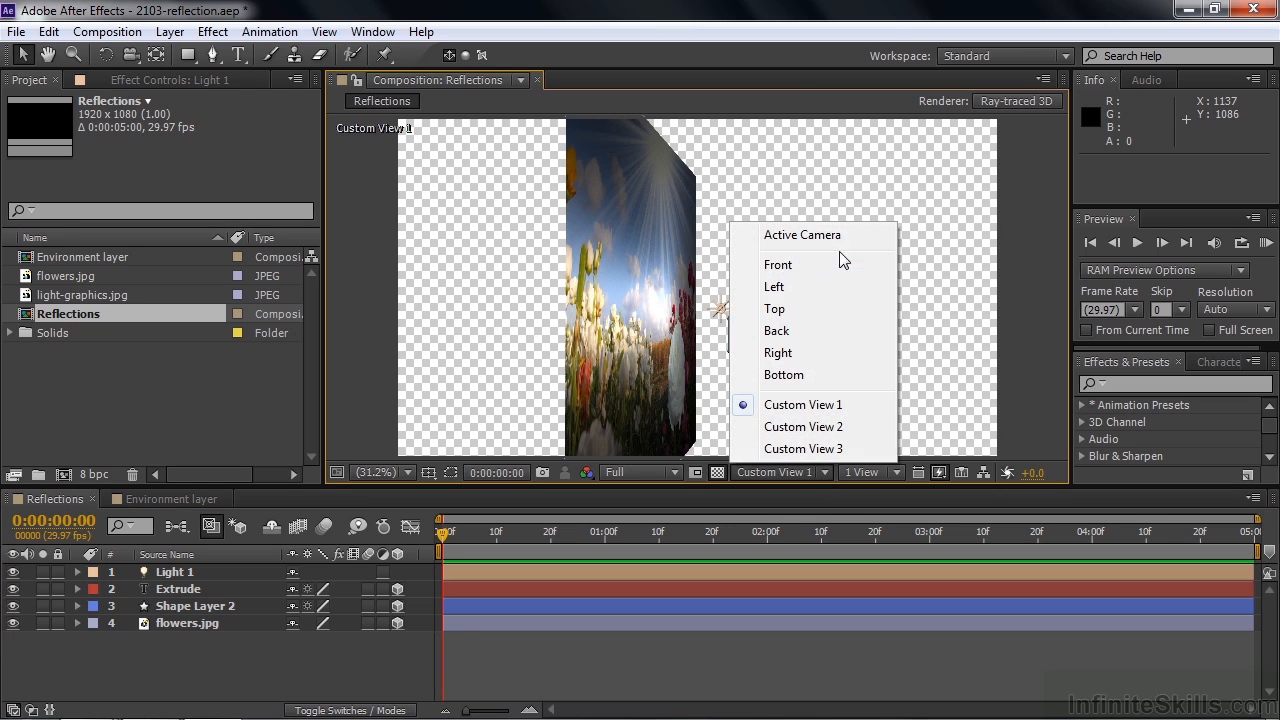
{"action": "left_click", "coordinate": [802, 234]}
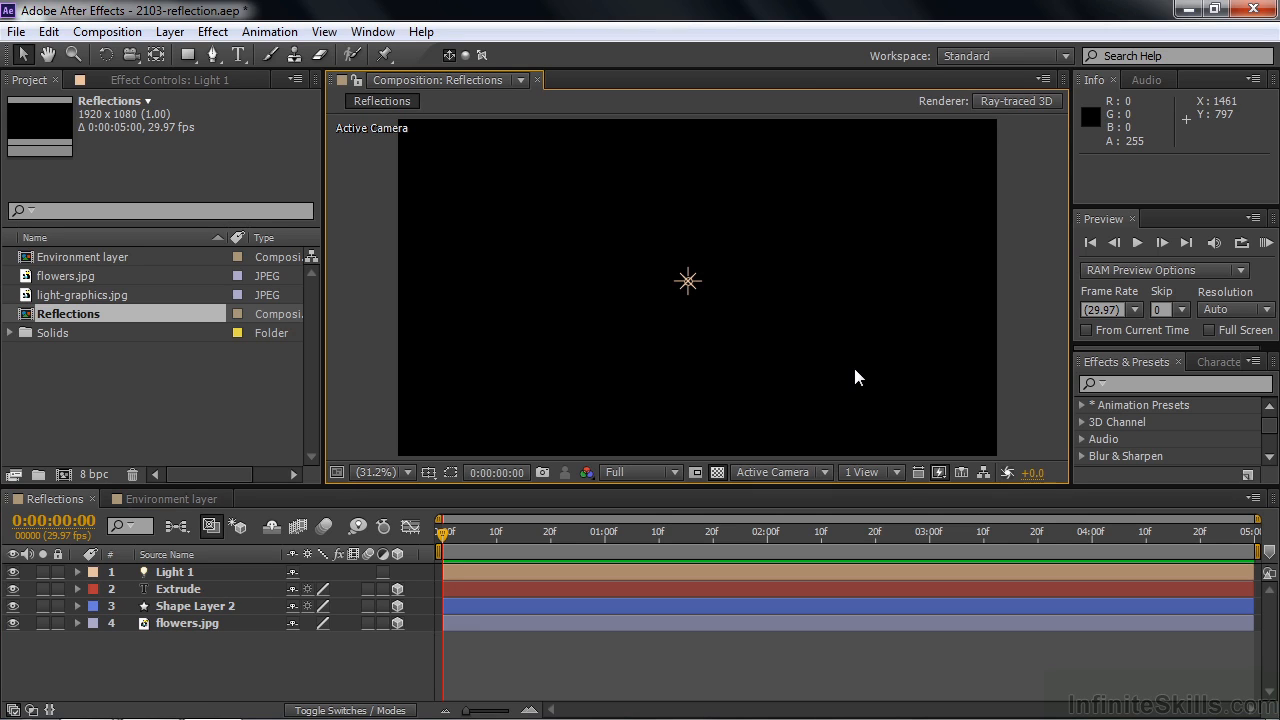
{"action": "mouse_move", "coordinate": [744, 264]}
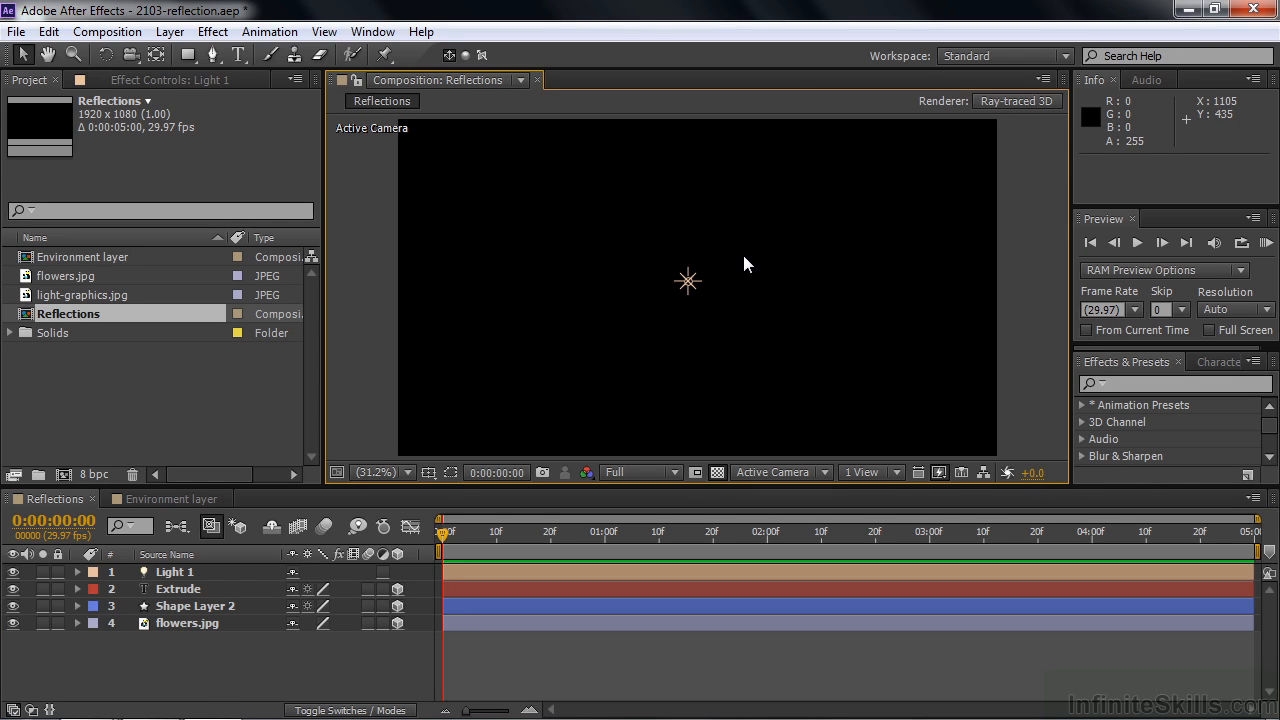
{"action": "mouse_move", "coordinate": [756, 330]}
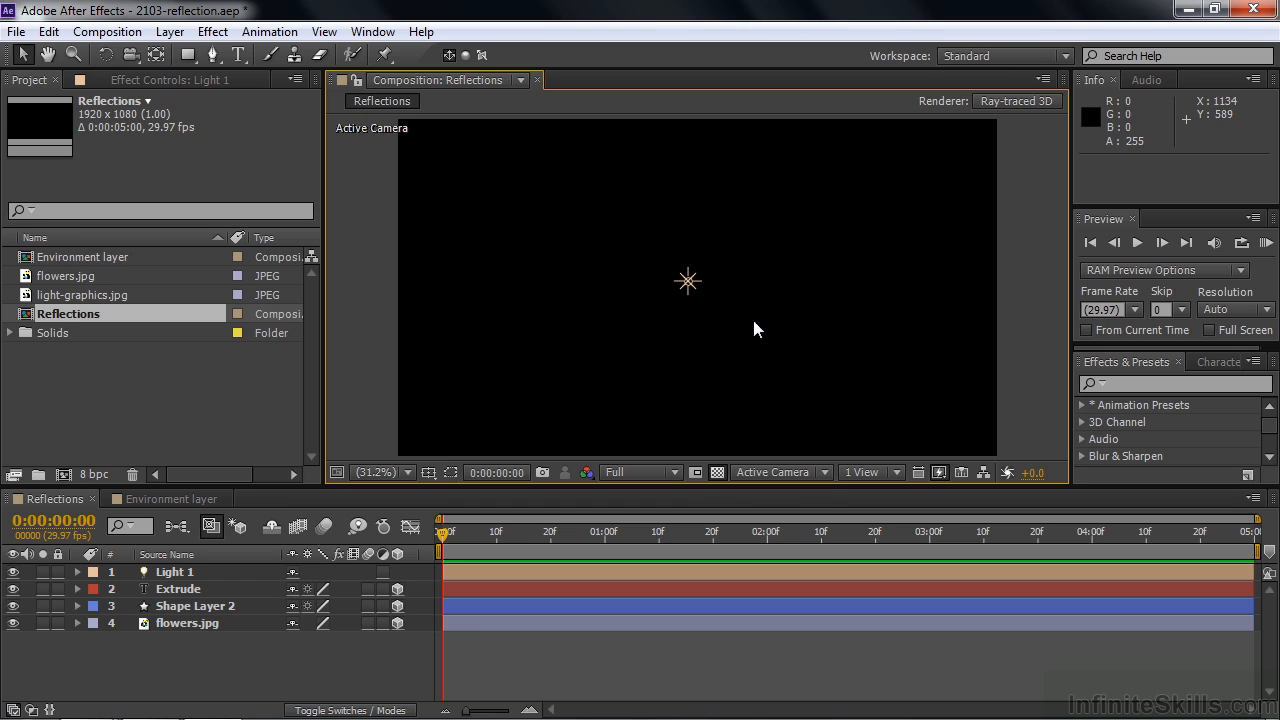
{"action": "left_click", "coordinate": [780, 472]}
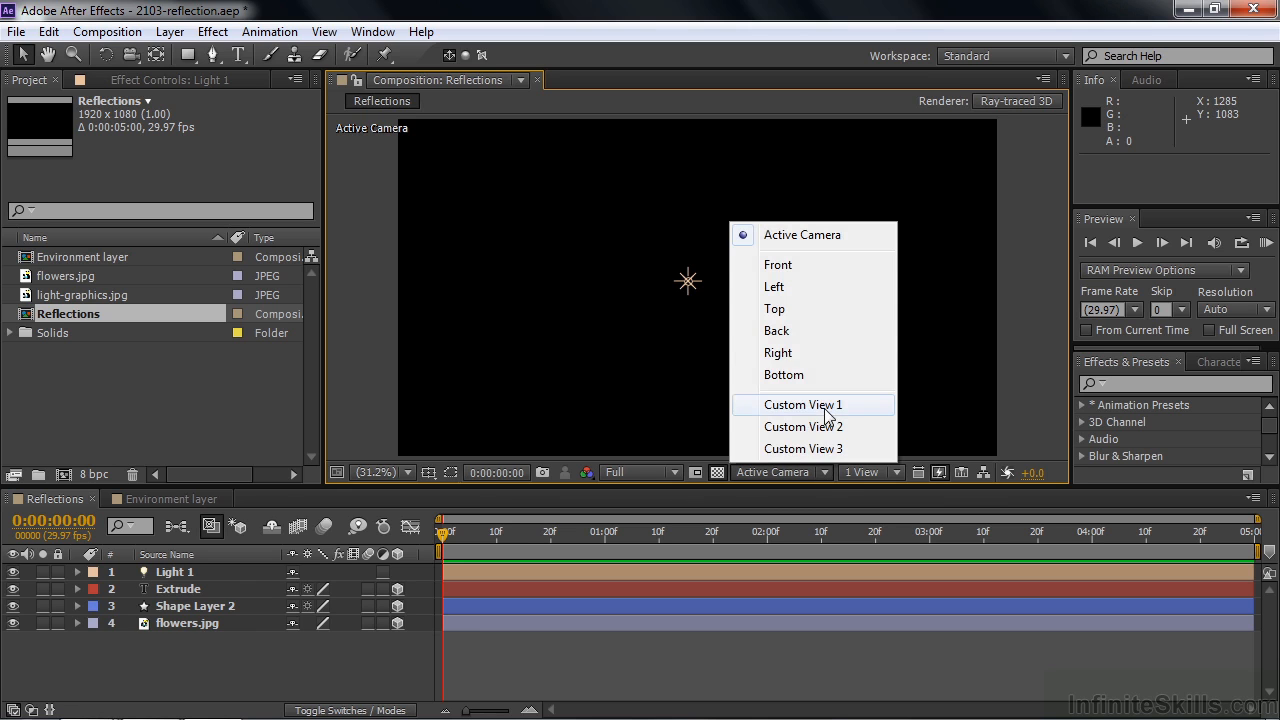
{"action": "left_click", "coordinate": [804, 404]}
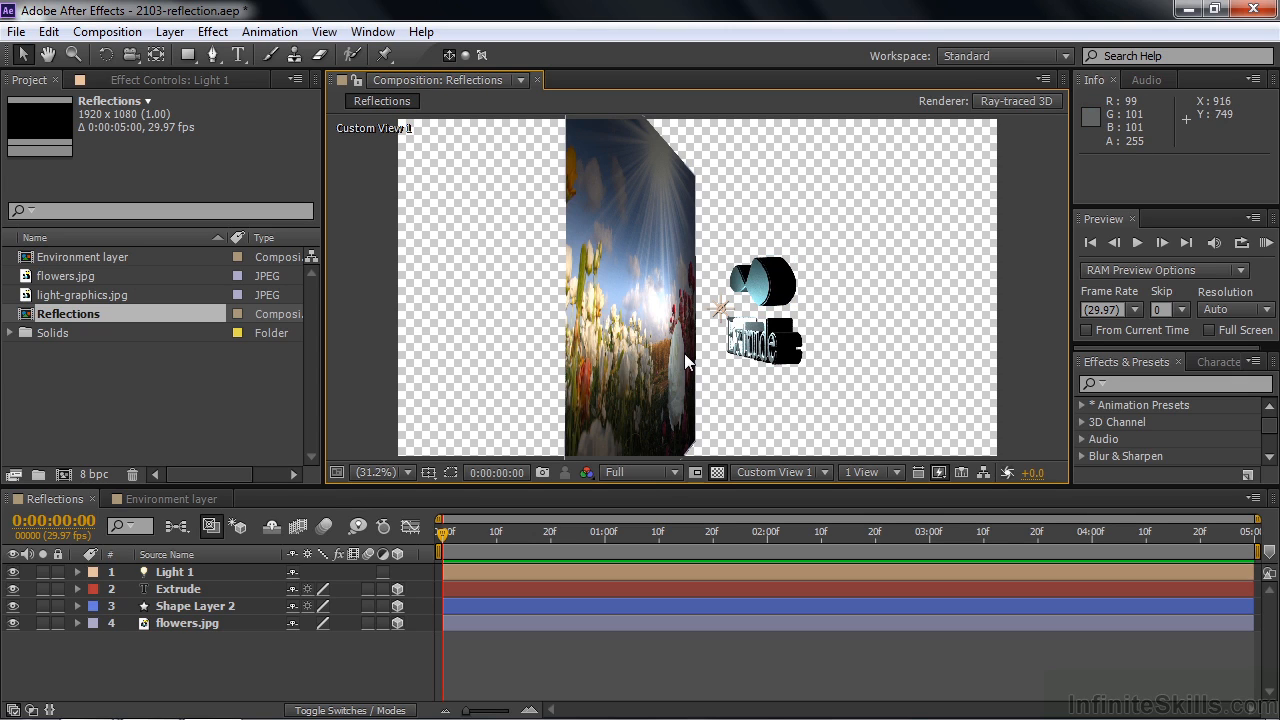
{"action": "mouse_move", "coordinate": [584, 160]}
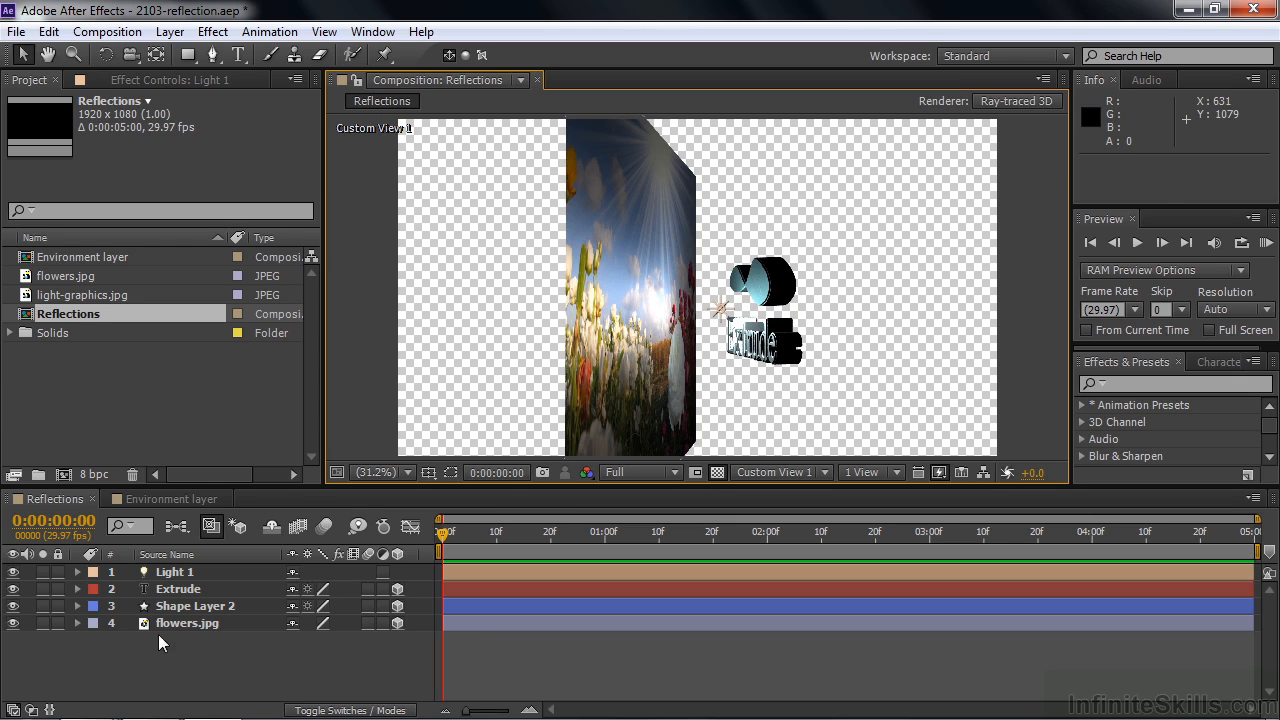
Select flowers.jpg and expand it to show Geometry Options with Curvature and Segments.
{"action": "left_click", "coordinate": [188, 624]}
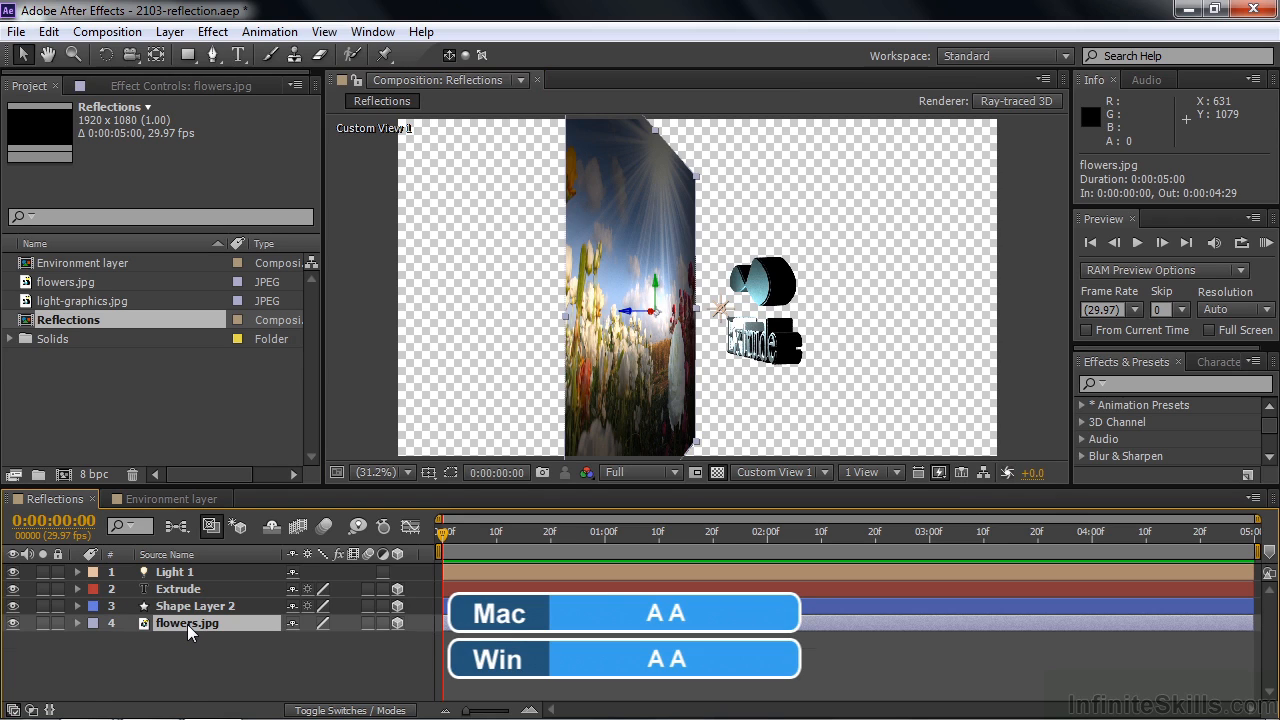
{"action": "left_click", "coordinate": [78, 624]}
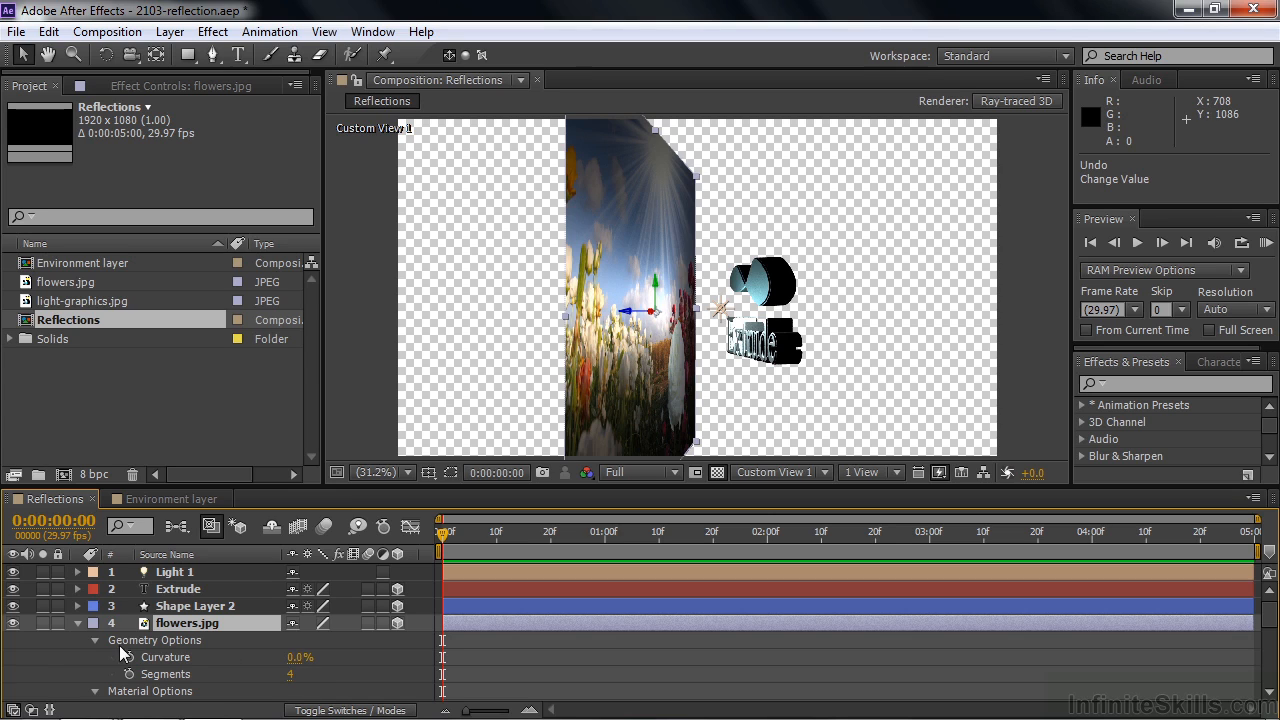
{"action": "left_click", "coordinate": [94, 640]}
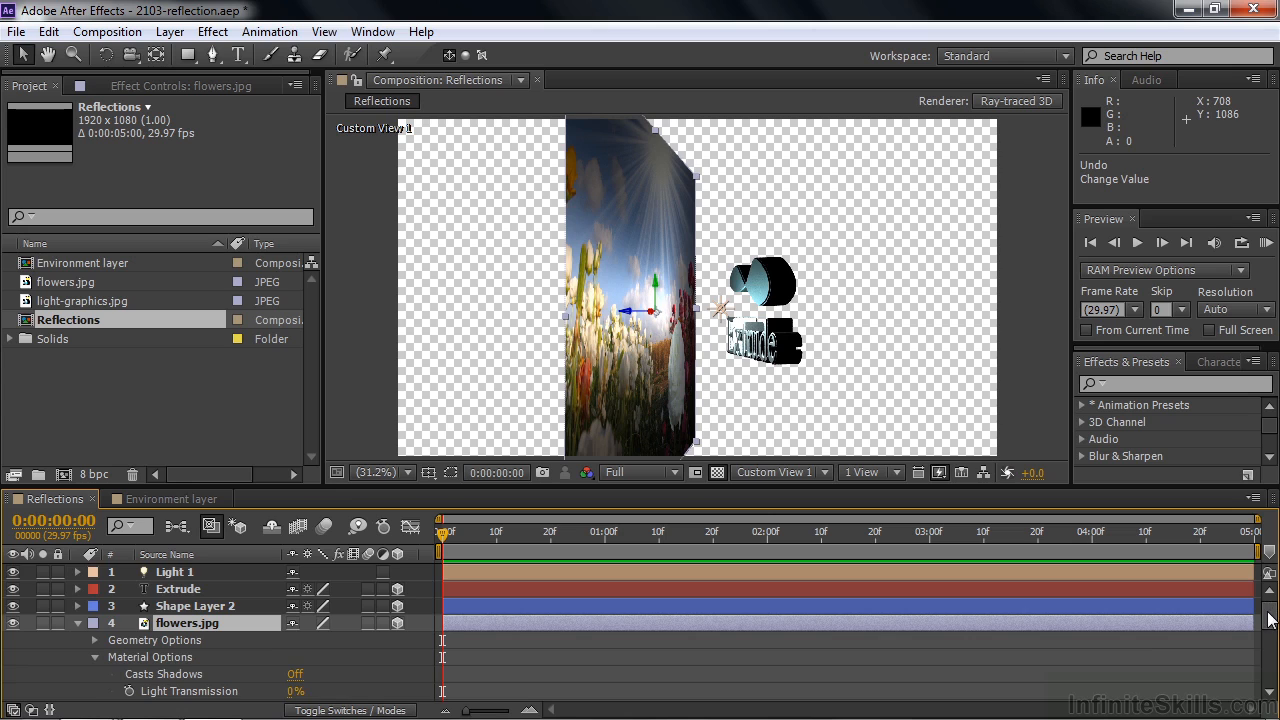
{"action": "scroll", "scroll_direction": "down", "scroll_amount": 3}
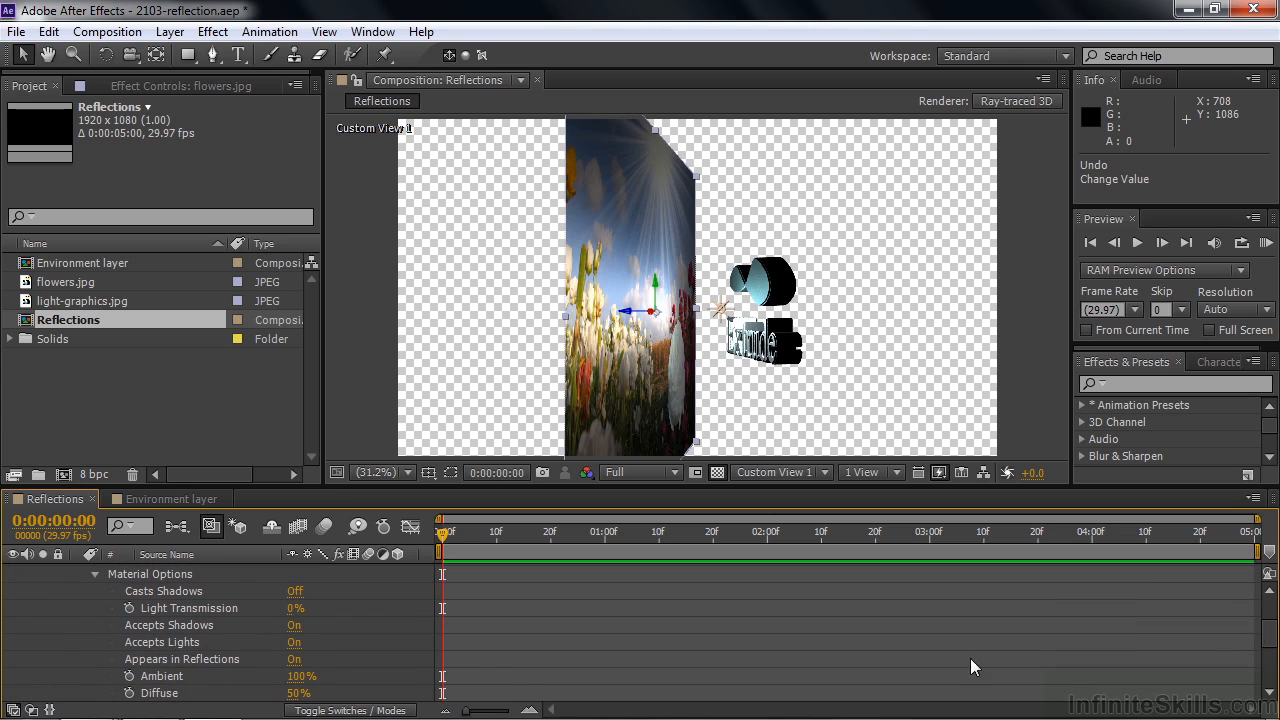
{"action": "mouse_move", "coordinate": [170, 664]}
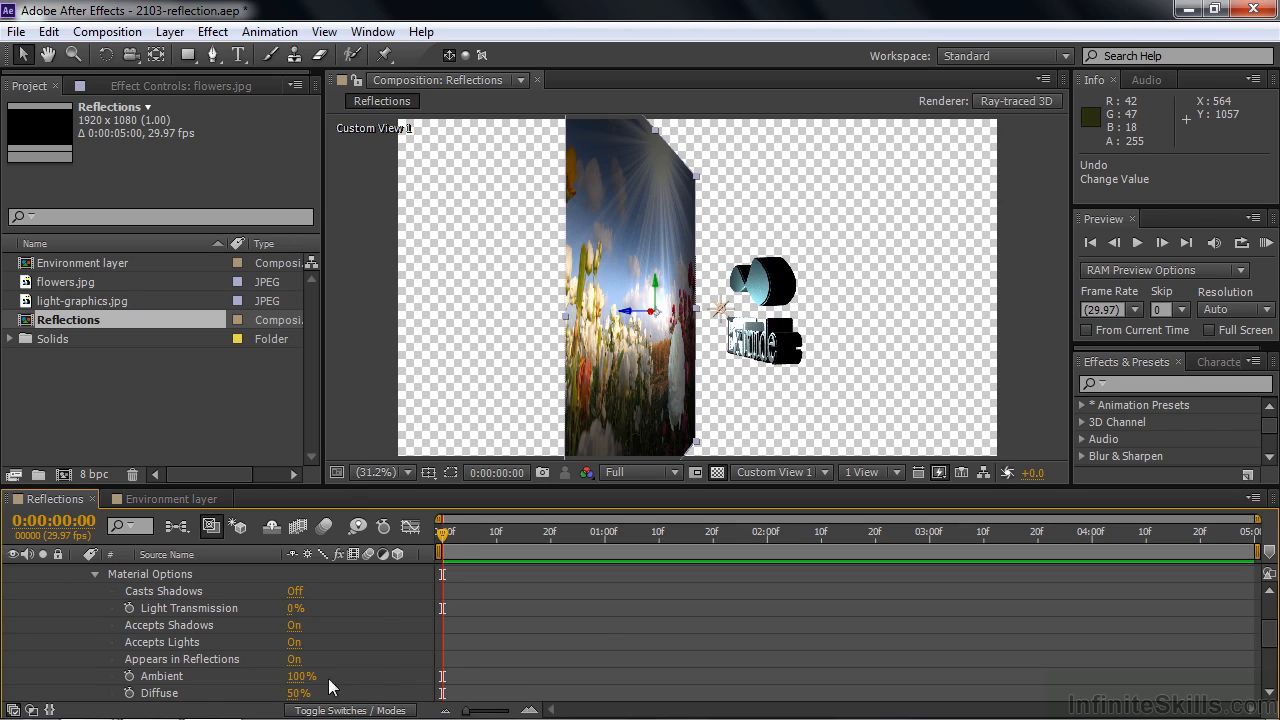
{"action": "left_click", "coordinate": [296, 658]}
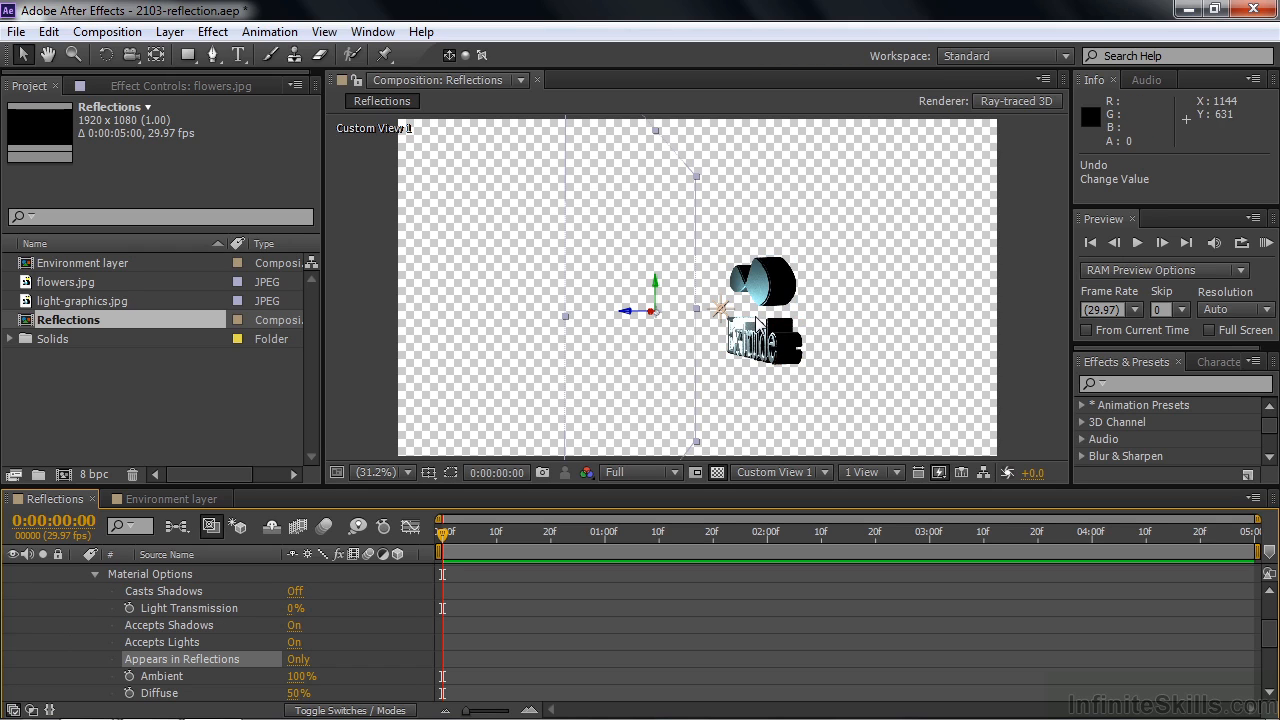
{"action": "mouse_move", "coordinate": [320, 684]}
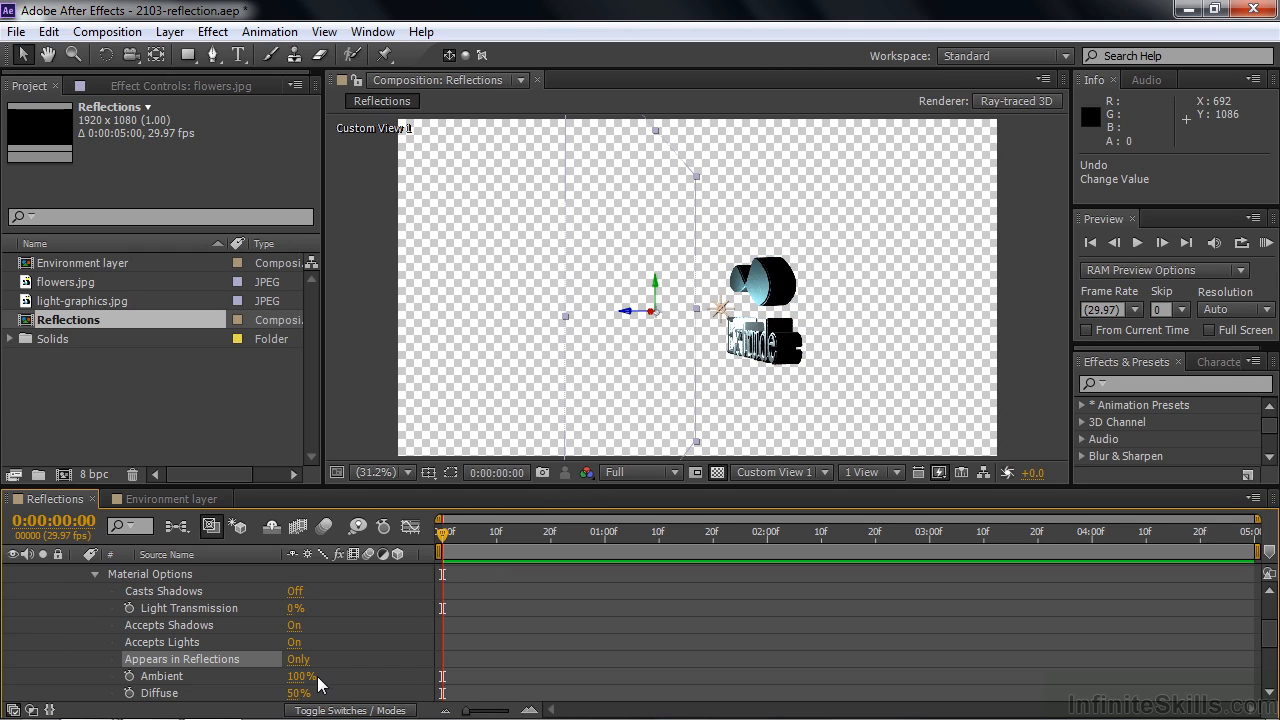
{"action": "left_click", "coordinate": [298, 660]}
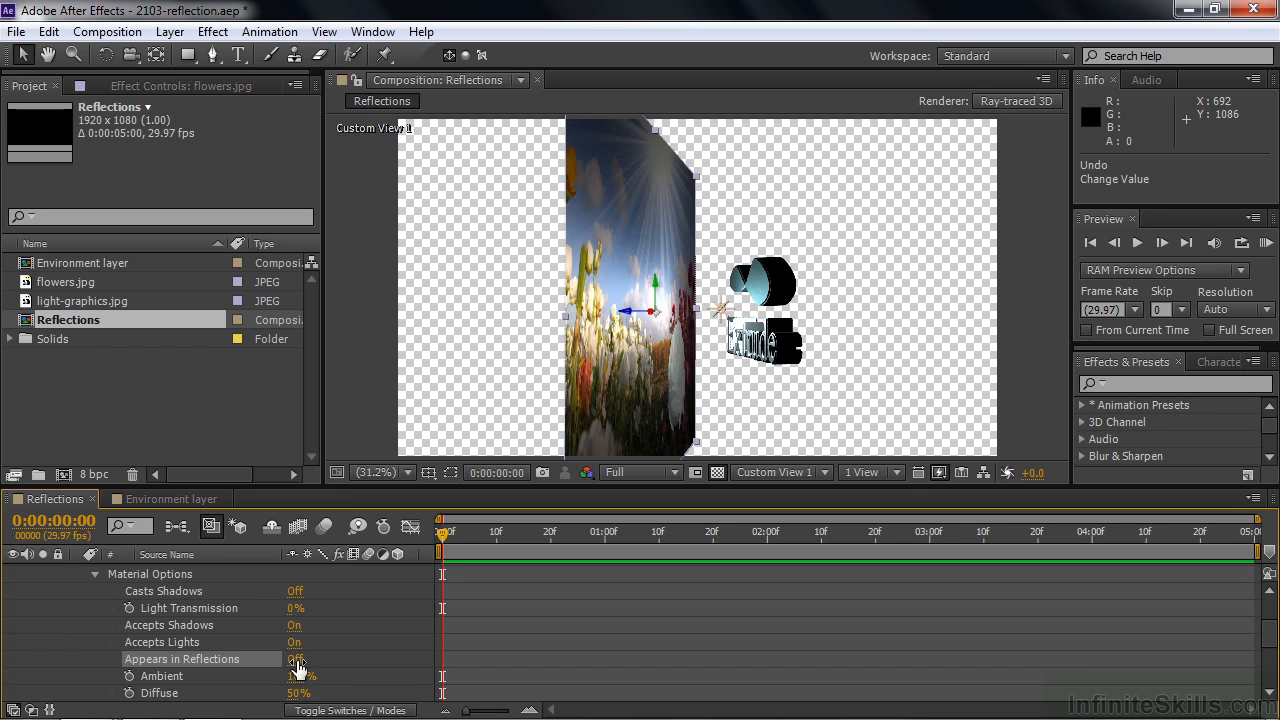
{"action": "left_click", "coordinate": [296, 658]}
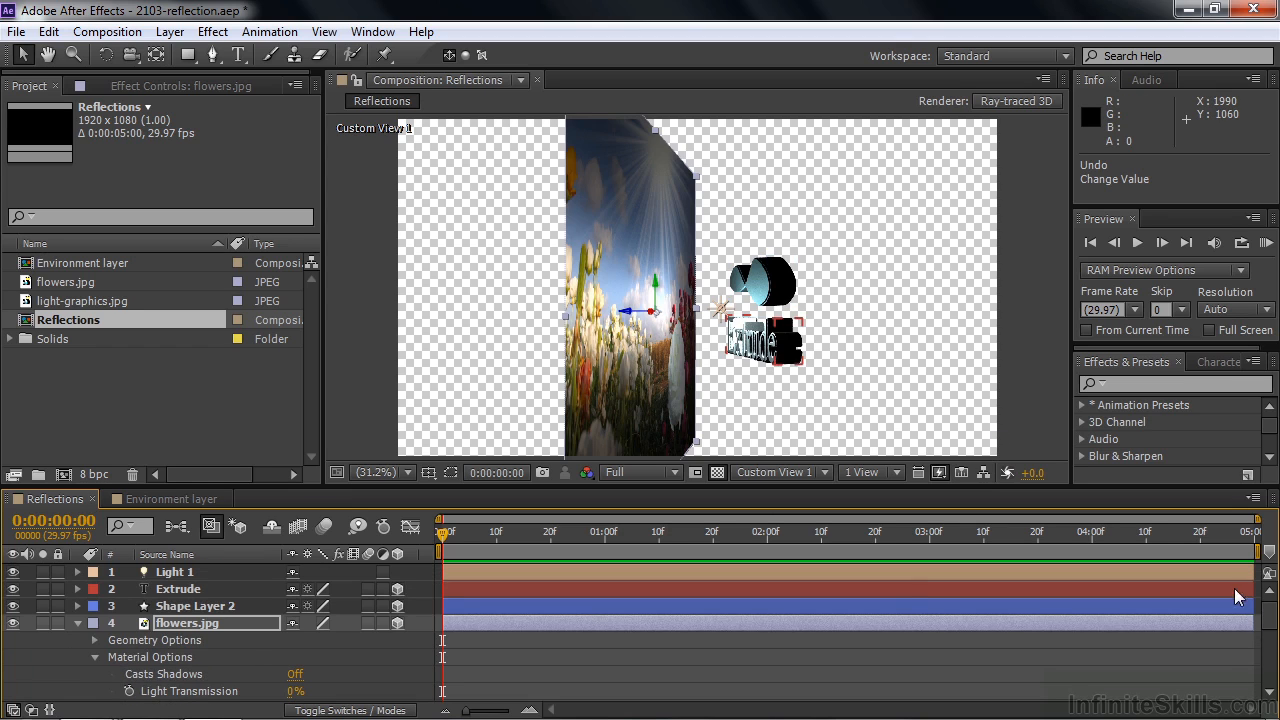
Collapse Extrude's Geometry Options and raise Shape Layer 2's Reflection Intensity from 0% to 100%.
{"action": "left_click", "coordinate": [178, 588]}
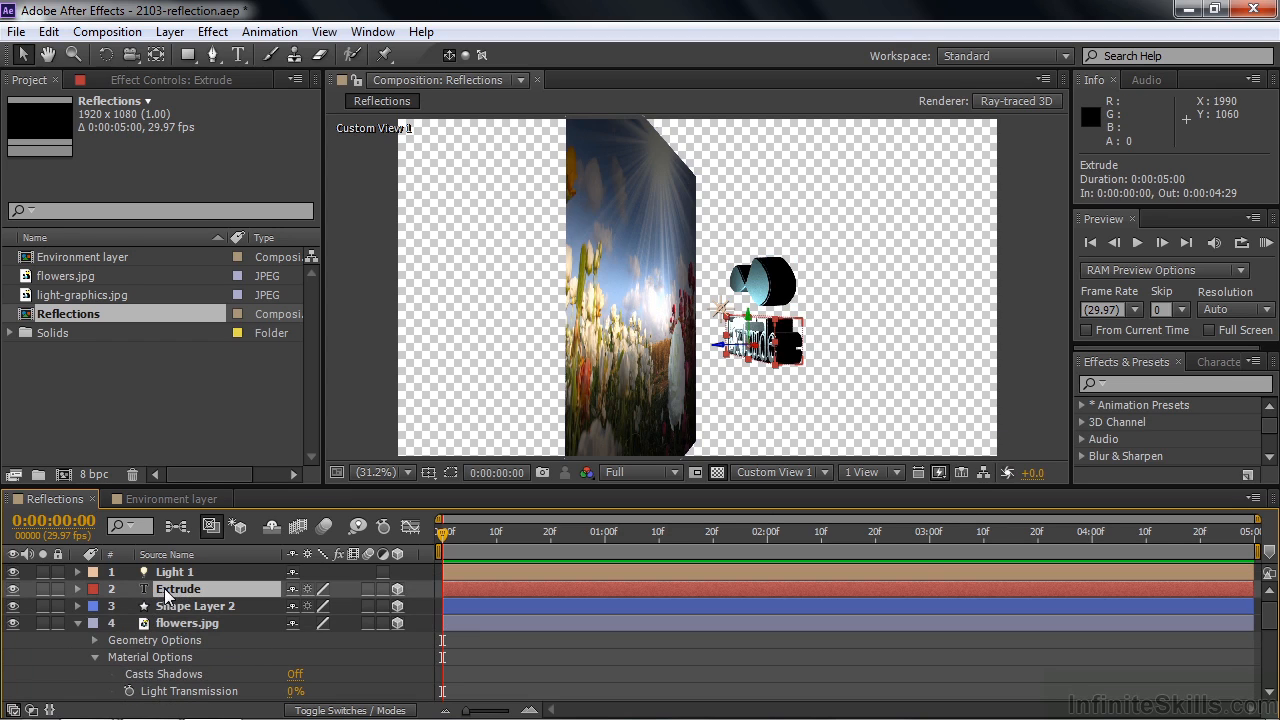
{"action": "left_click", "coordinate": [196, 606]}
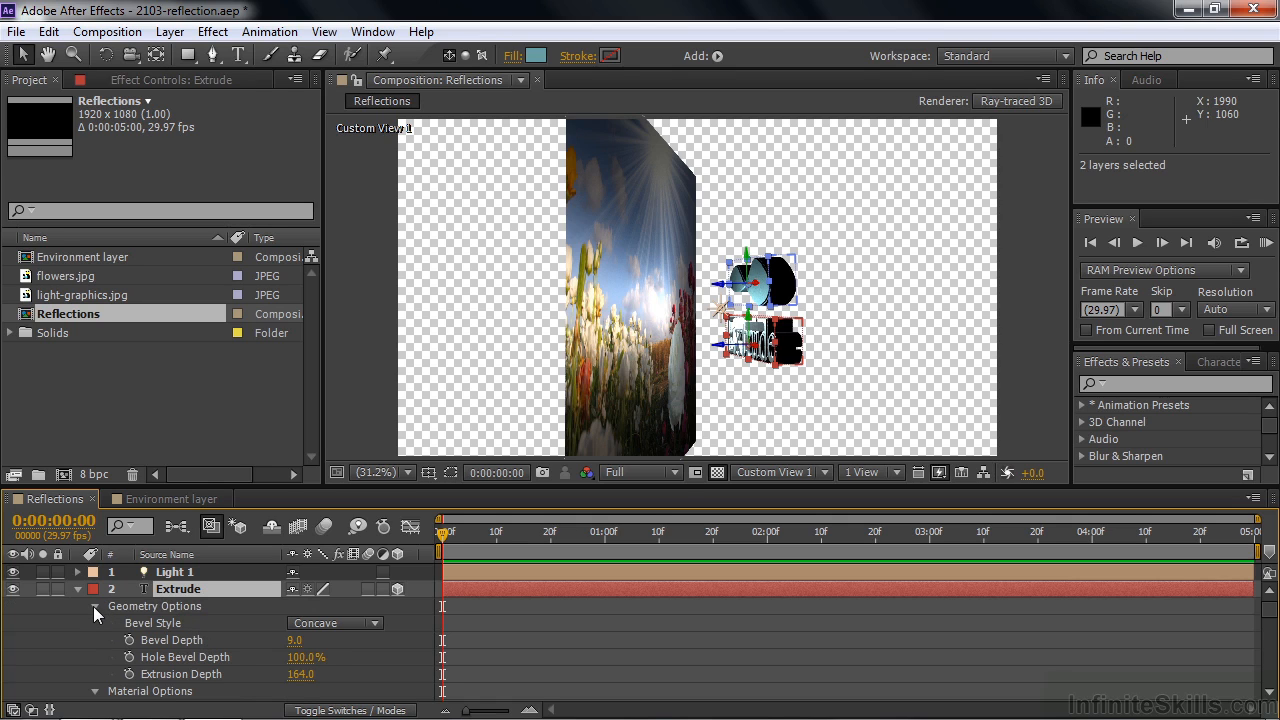
{"action": "left_click", "coordinate": [96, 606]}
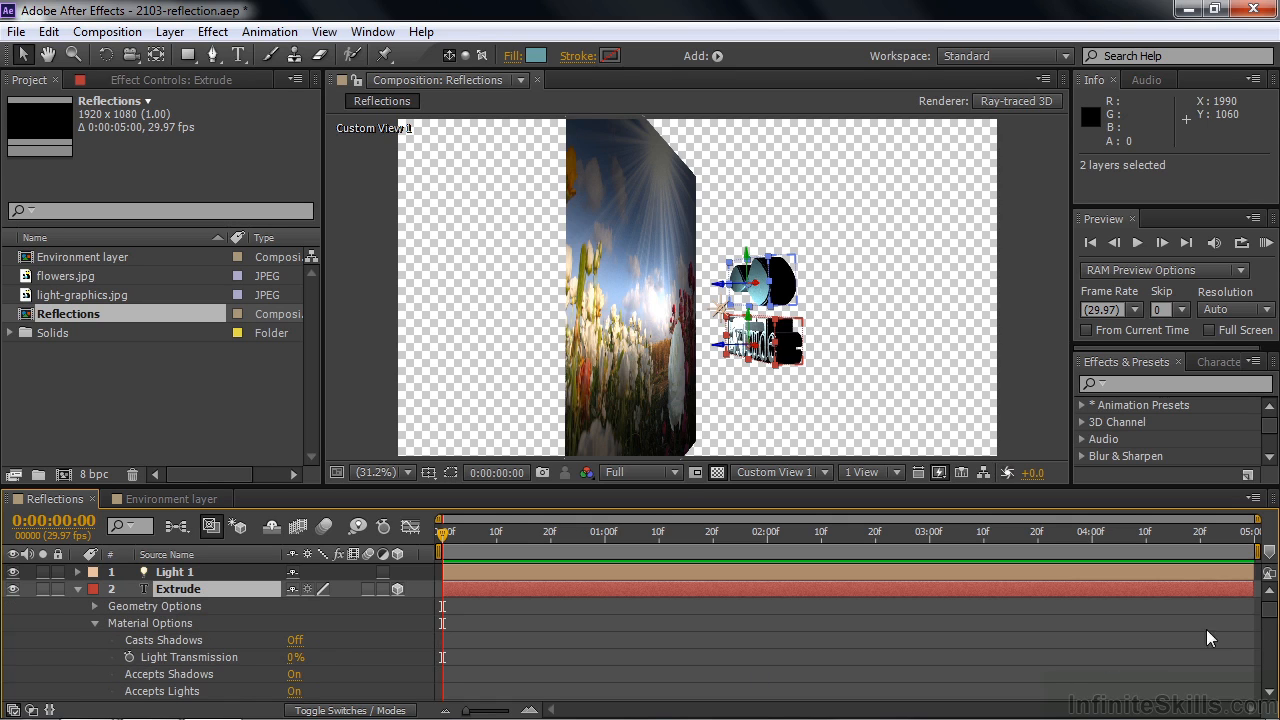
{"action": "scroll", "scroll_direction": "down", "scroll_amount": 3}
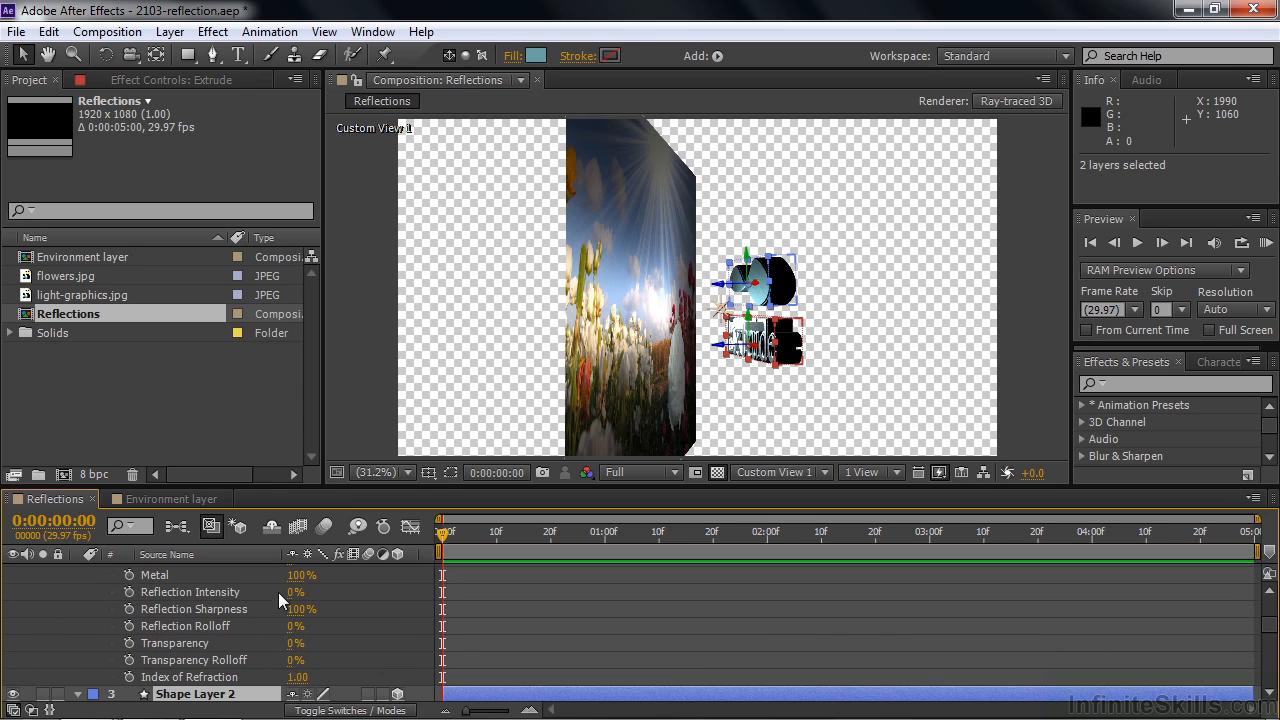
{"action": "left_click_drag", "start_coordinate": [298, 592], "coordinate": [340, 592]}
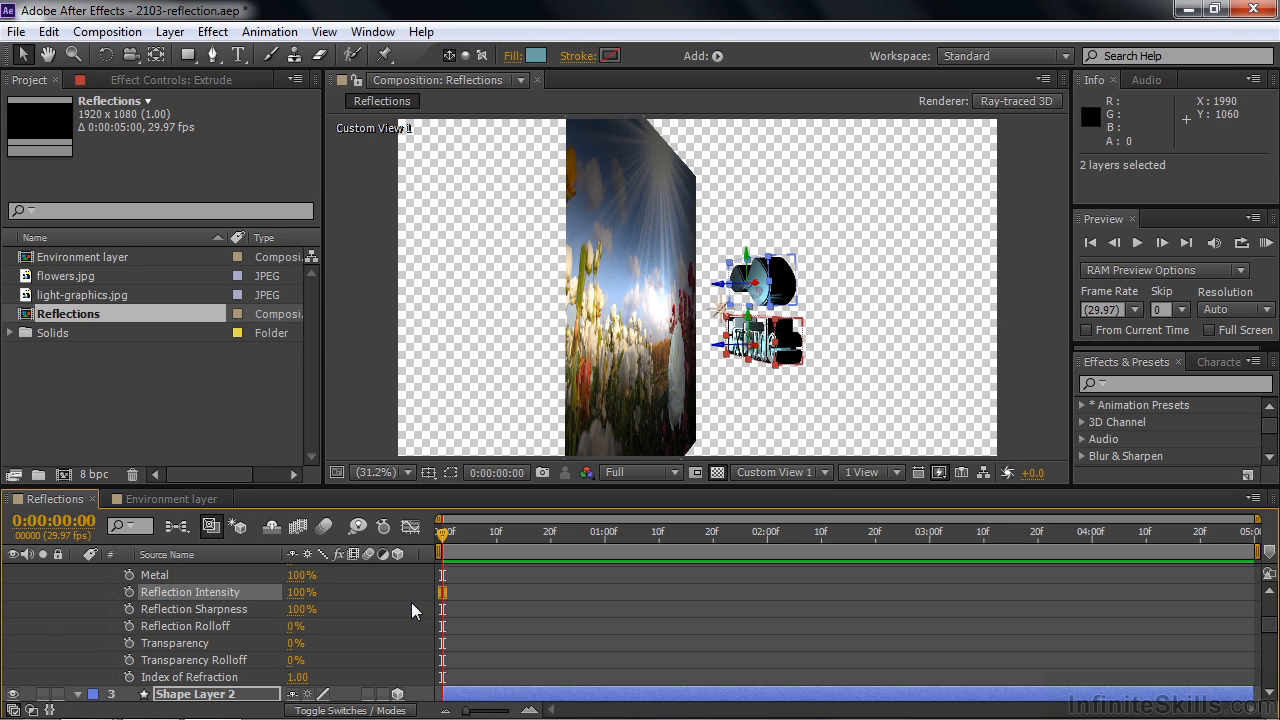
{"action": "mouse_move", "coordinate": [542, 472]}
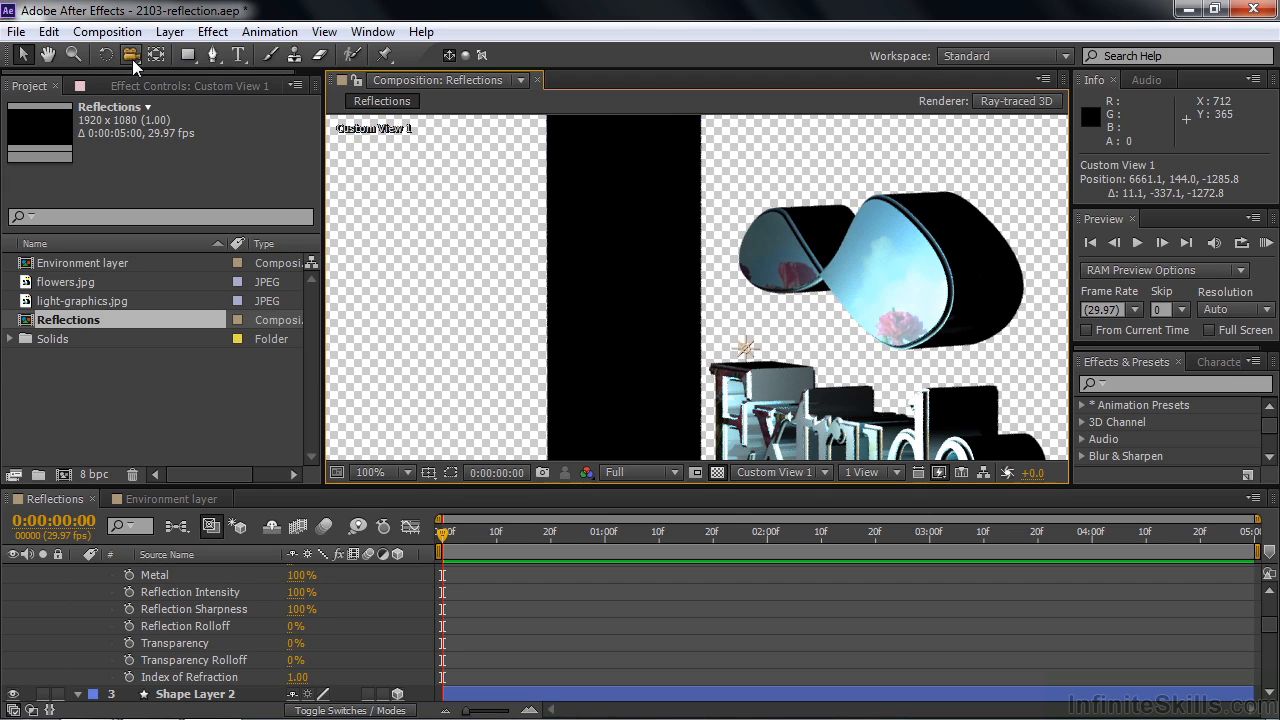
{"action": "mouse_move", "coordinate": [918, 316]}
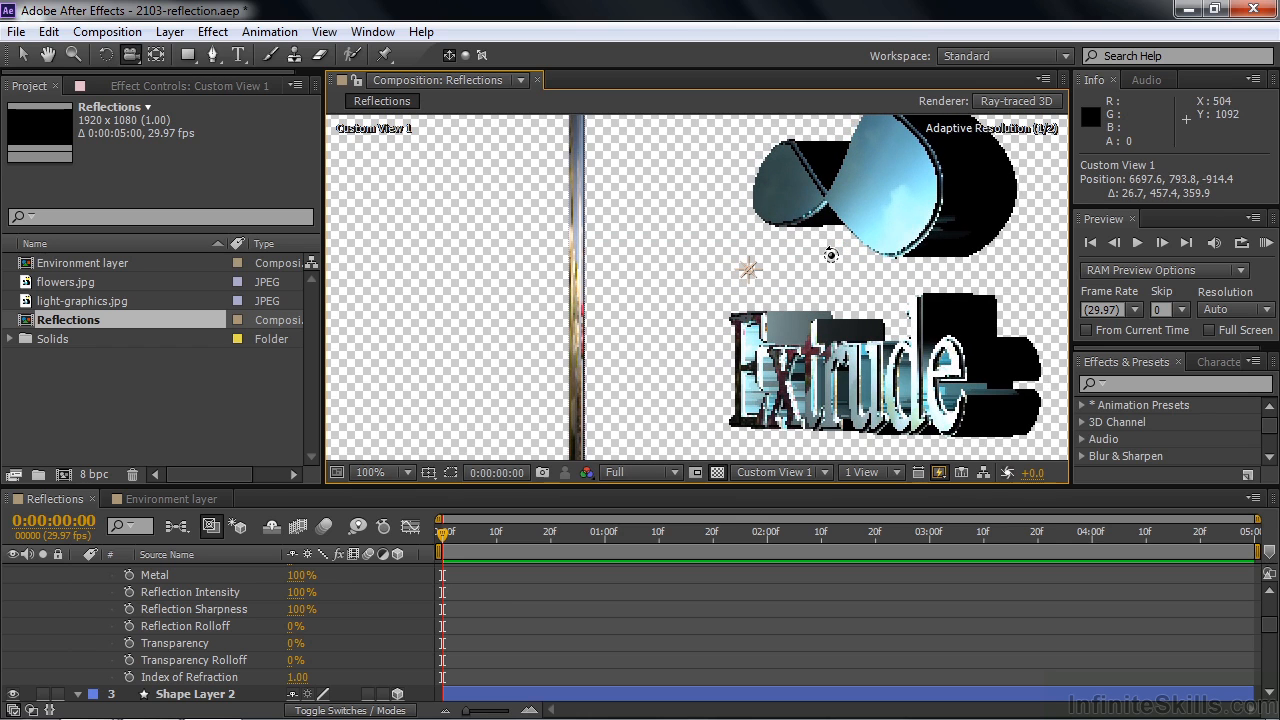
{"action": "mouse_move", "coordinate": [884, 216]}
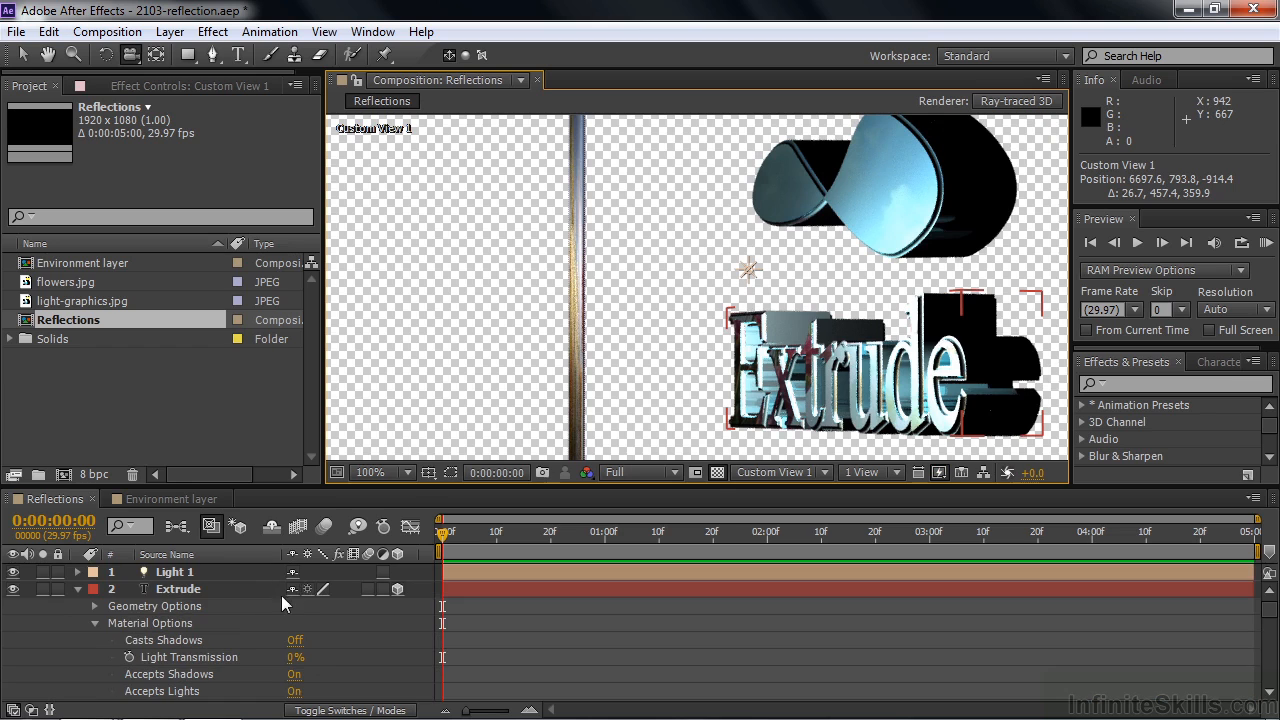
Make the Extrude text layer active, showing its Material Options and reflective surface.
{"action": "left_click", "coordinate": [178, 588]}
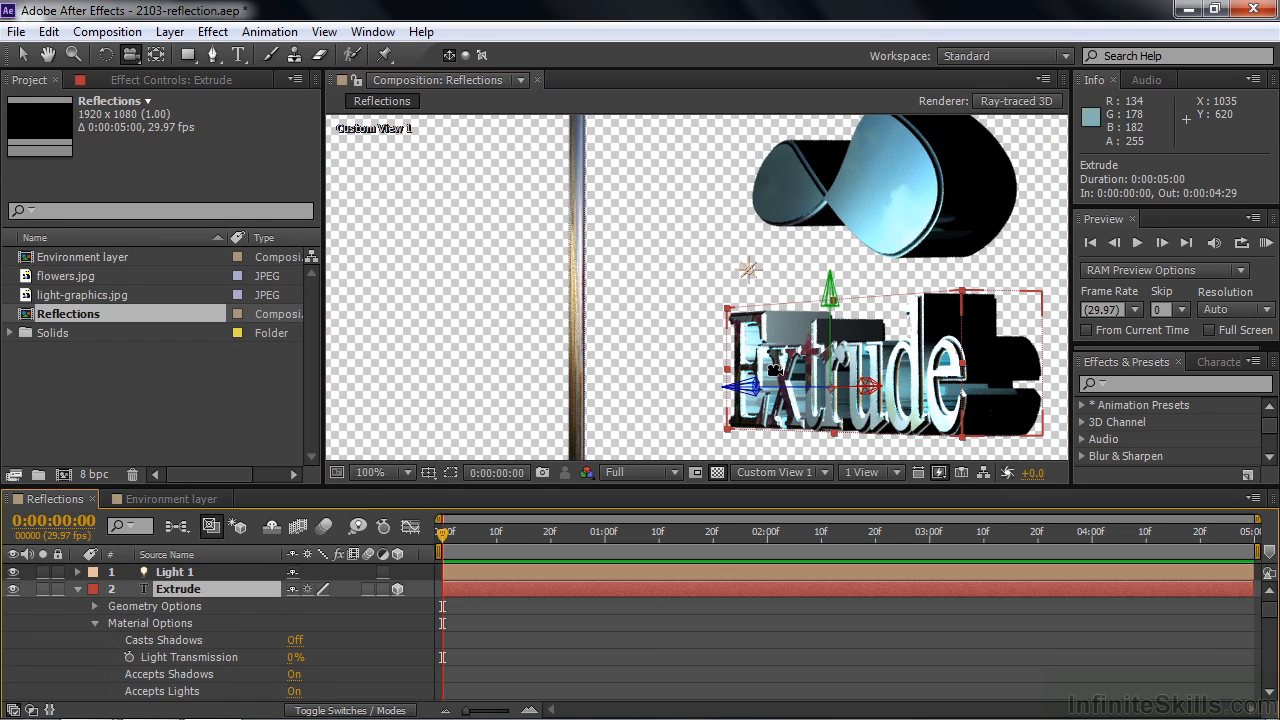
{"action": "mouse_move", "coordinate": [850, 380]}
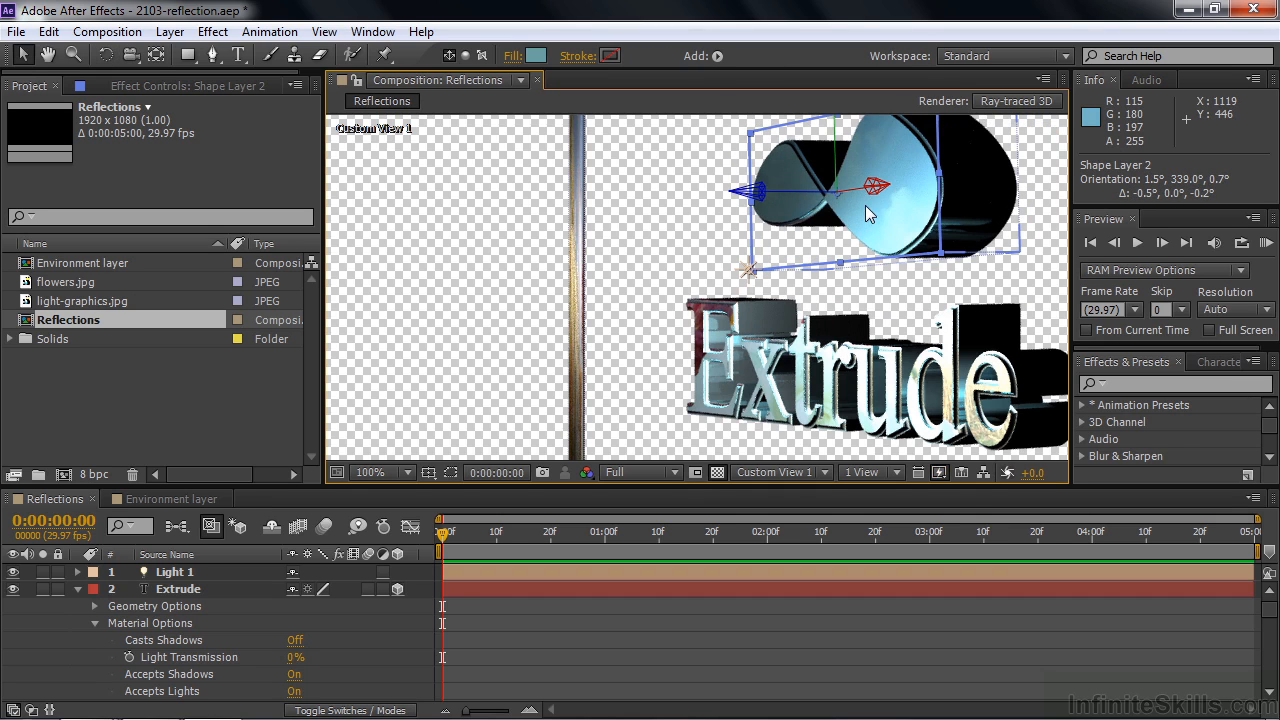
{"action": "mouse_move", "coordinate": [744, 226]}
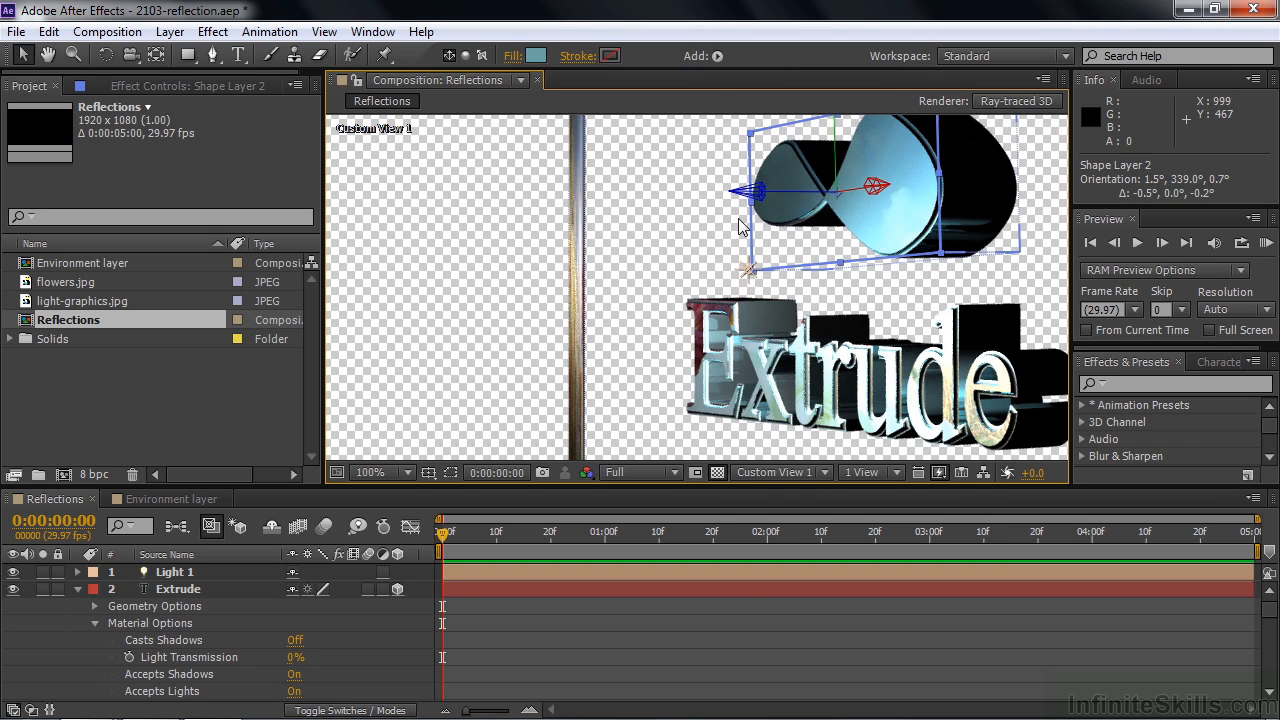
{"action": "mouse_move", "coordinate": [716, 228]}
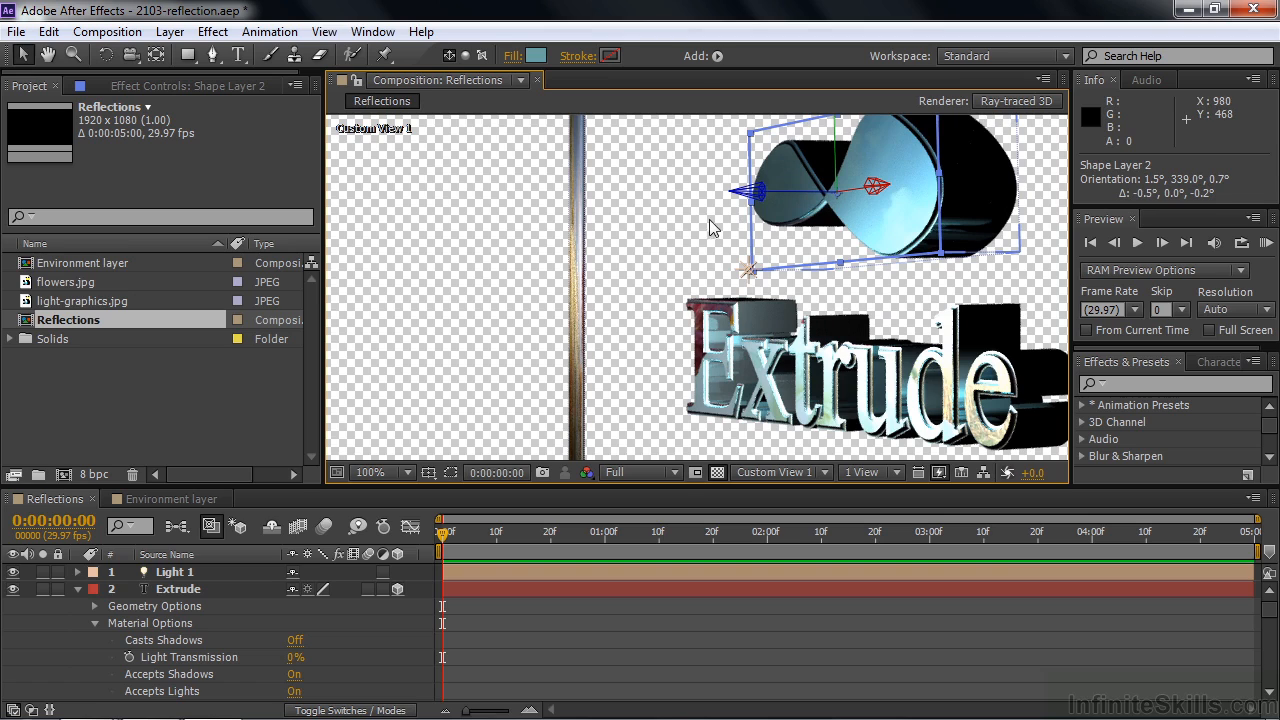
{"action": "mouse_move", "coordinate": [682, 232]}
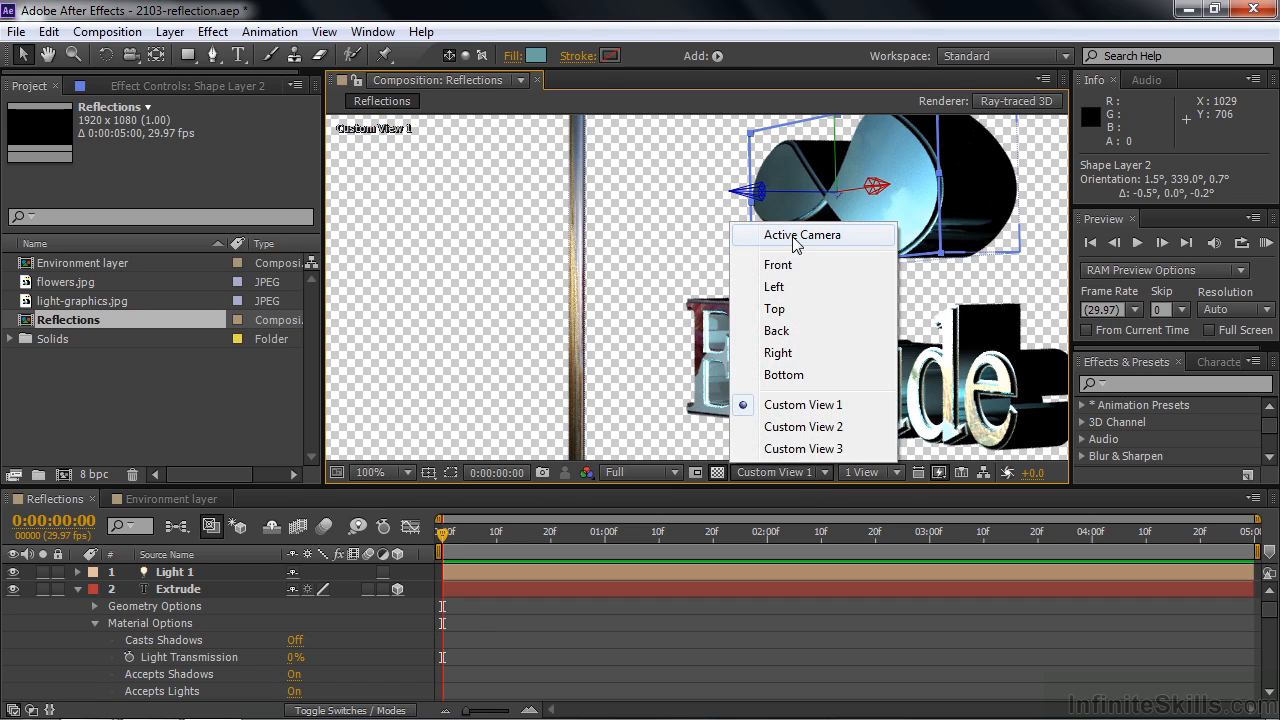
Switch the 3D view to Active Camera and scroll toward flowers.jpg's Material Options.
{"action": "left_click", "coordinate": [800, 234]}
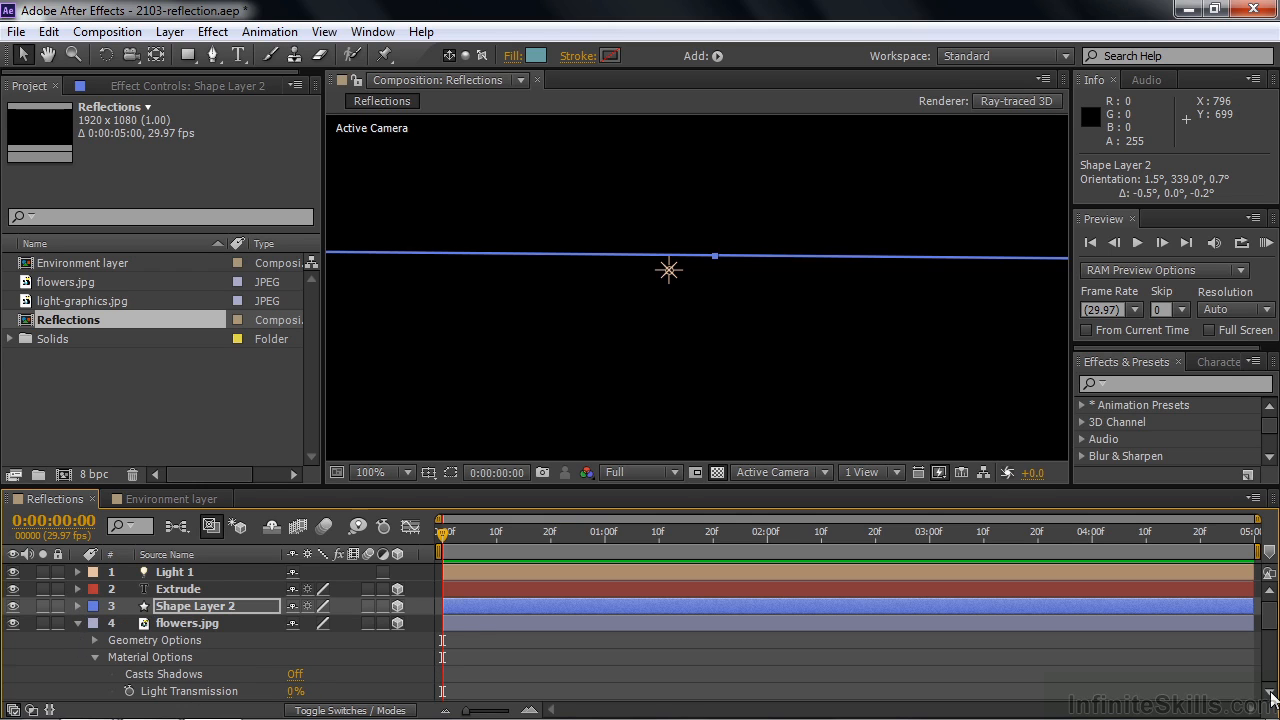
{"action": "scroll", "scroll_direction": "down", "scroll_amount": 3}
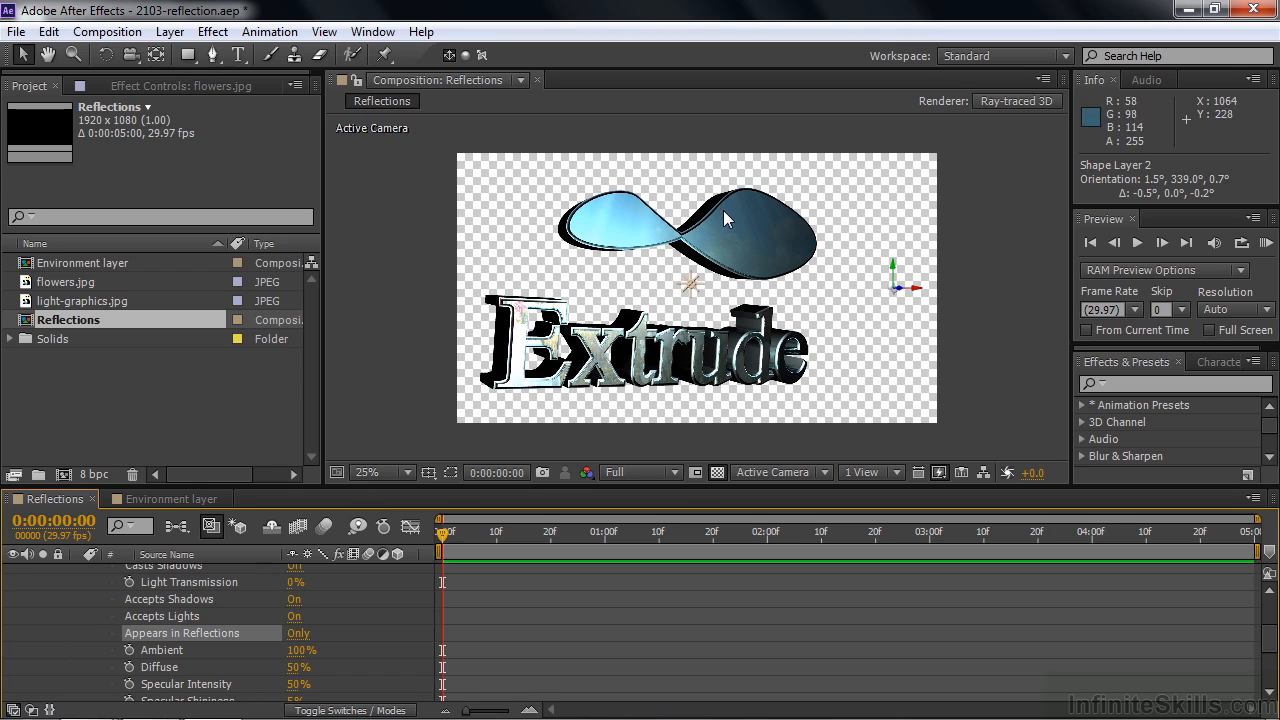
{"action": "mouse_move", "coordinate": [644, 356]}
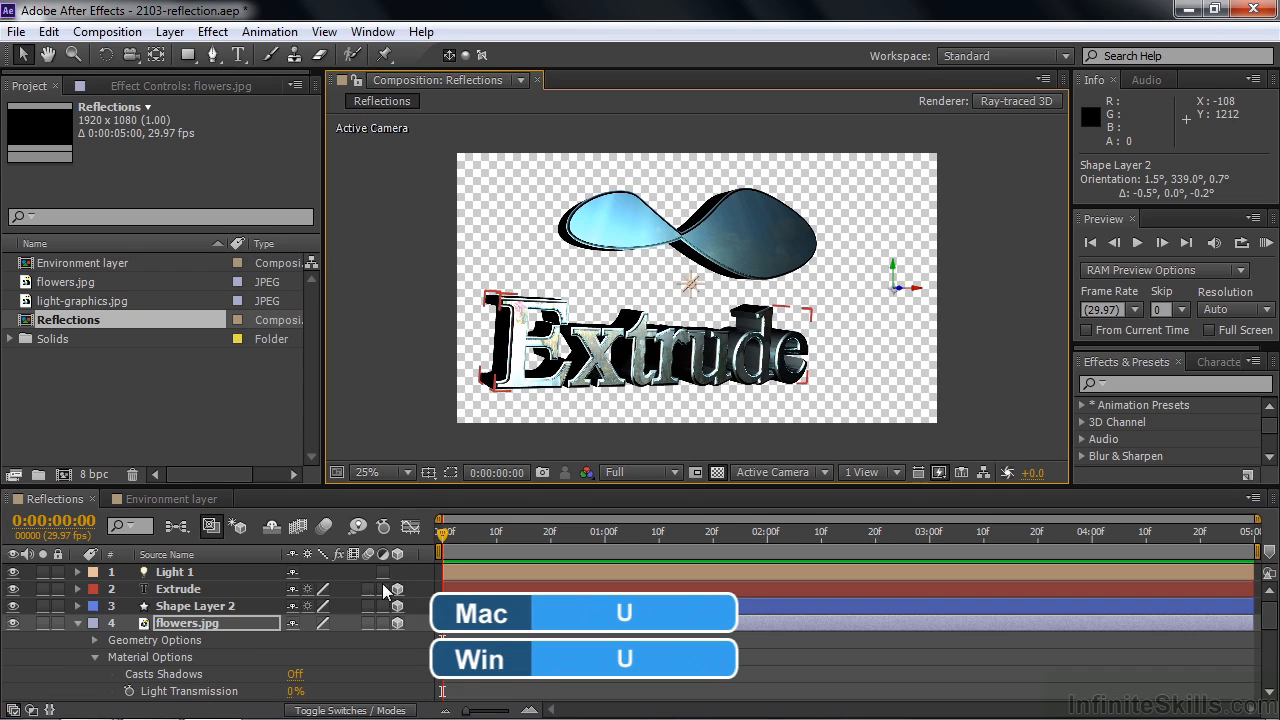
Select Shape Layer 2 so it can be rotated to reflect the flowers image.
{"action": "left_click", "coordinate": [196, 604]}
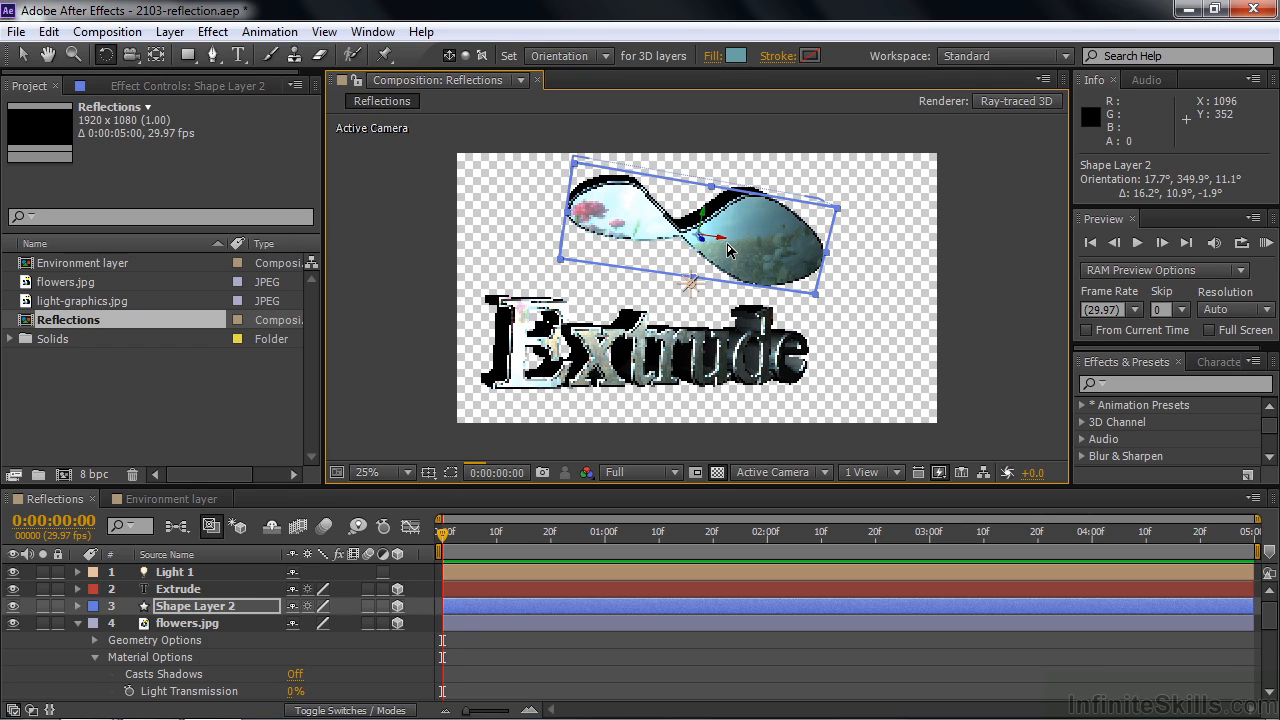
{"action": "mouse_move", "coordinate": [224, 656]}
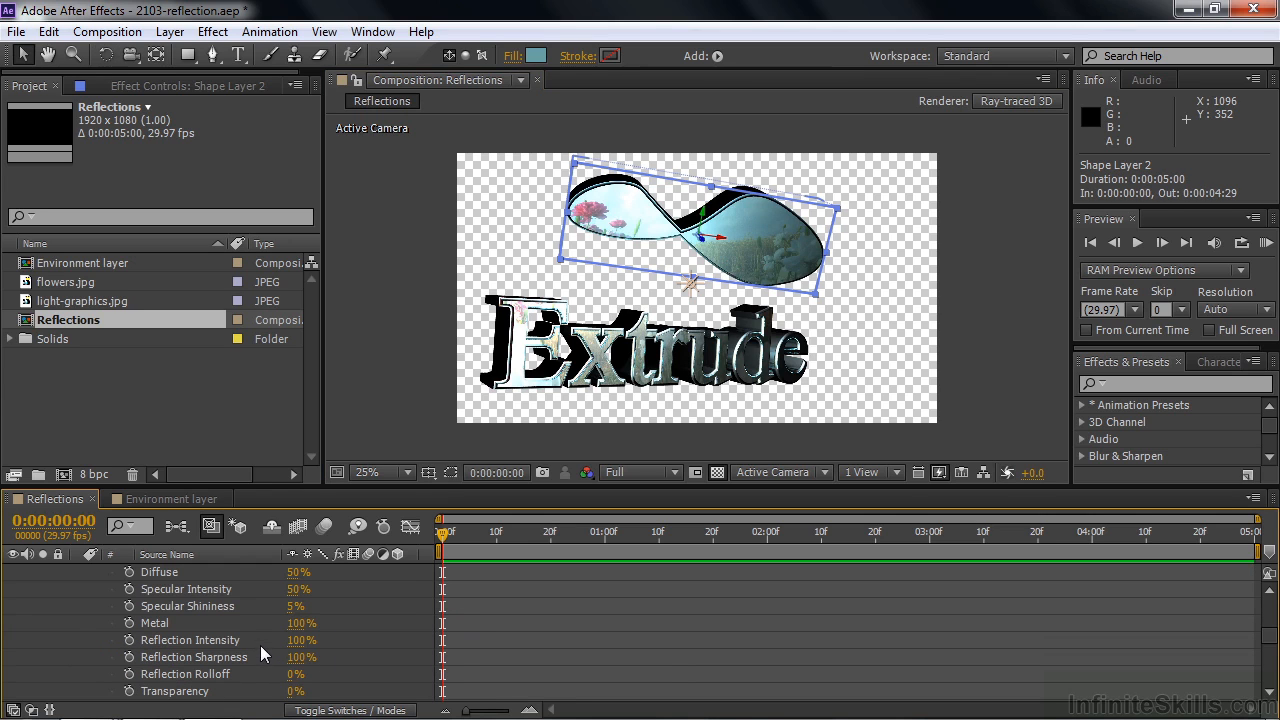
{"action": "mouse_move", "coordinate": [296, 664]}
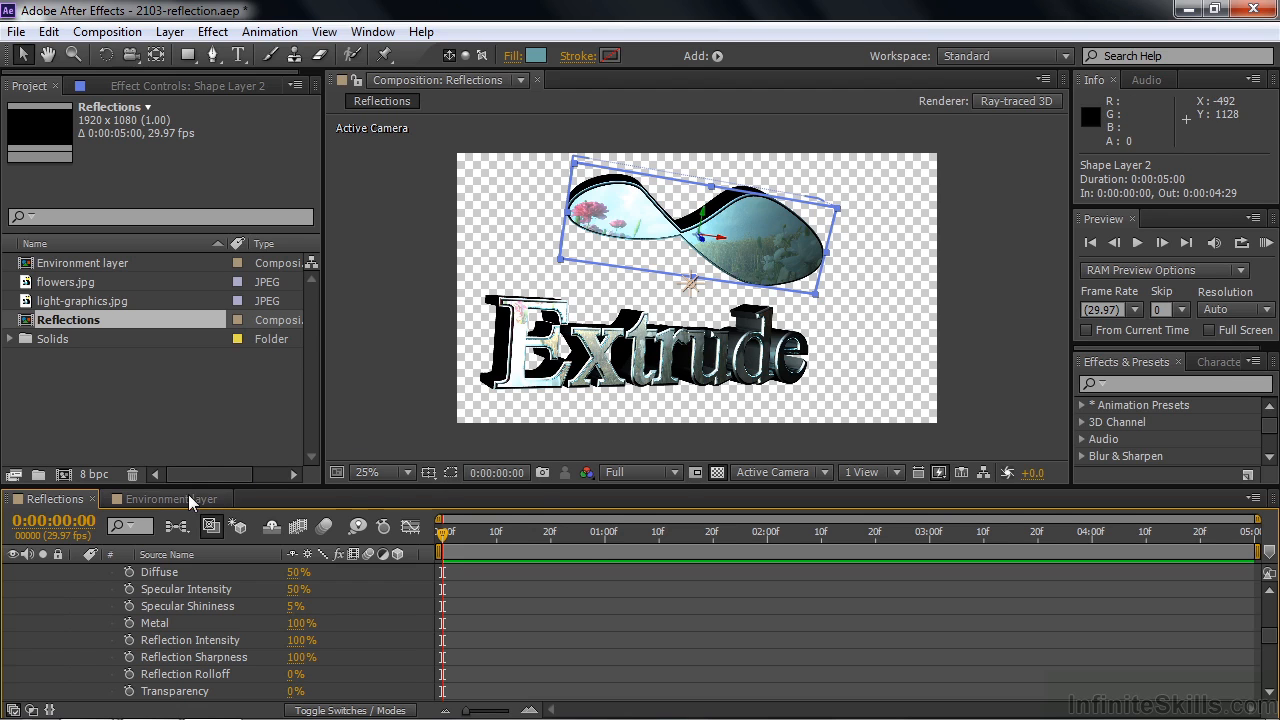
Switch the timeline to the Environment layer composition with the light-graphics background.
{"action": "left_click", "coordinate": [168, 500]}
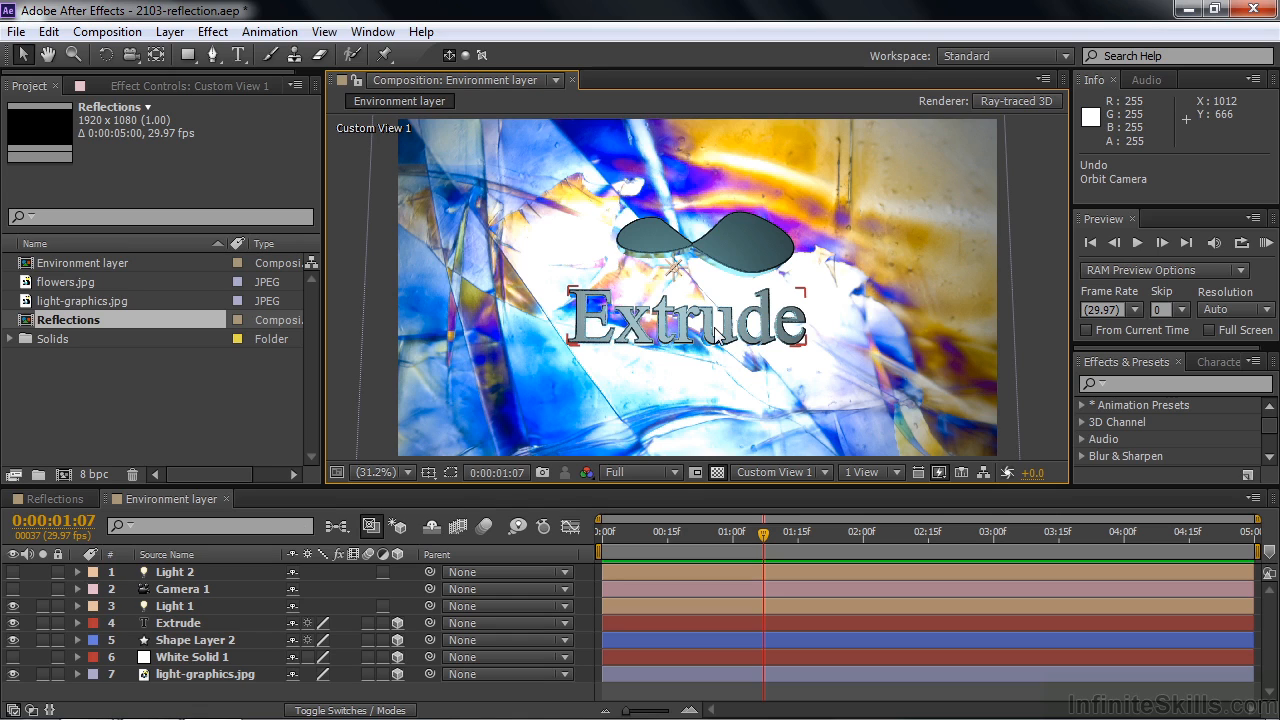
{"action": "mouse_move", "coordinate": [716, 334]}
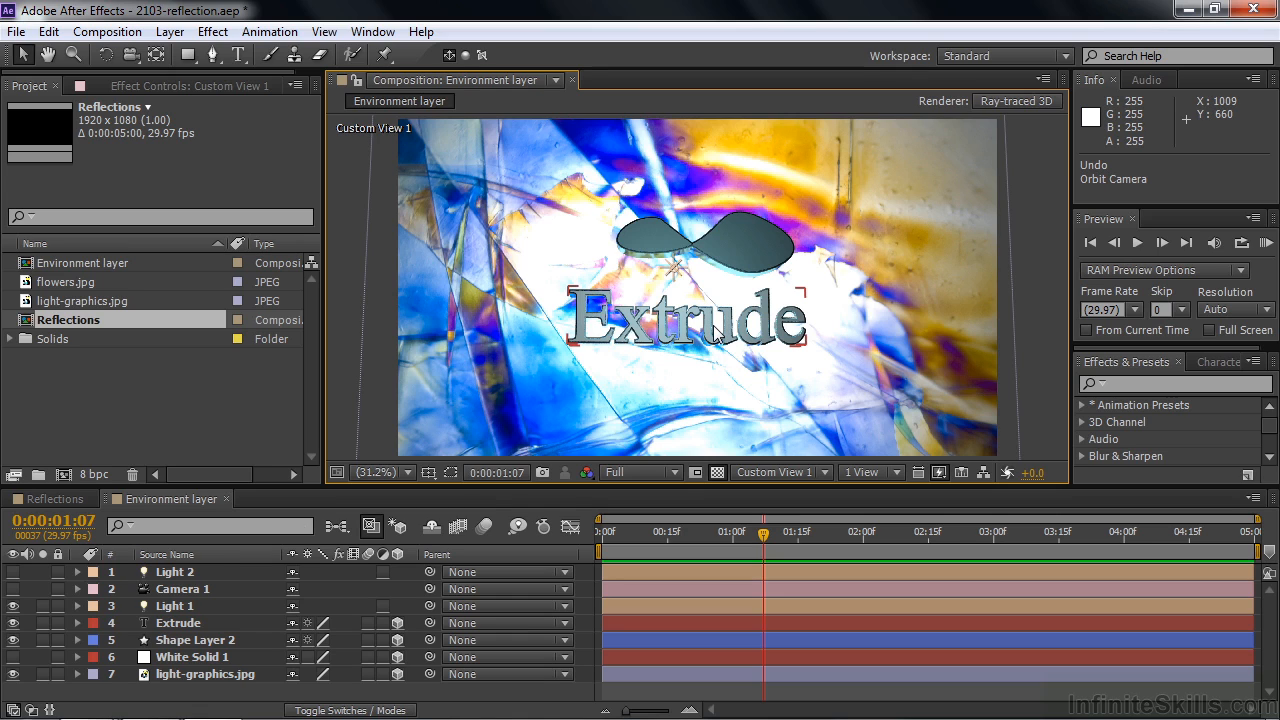
{"action": "mouse_move", "coordinate": [850, 232]}
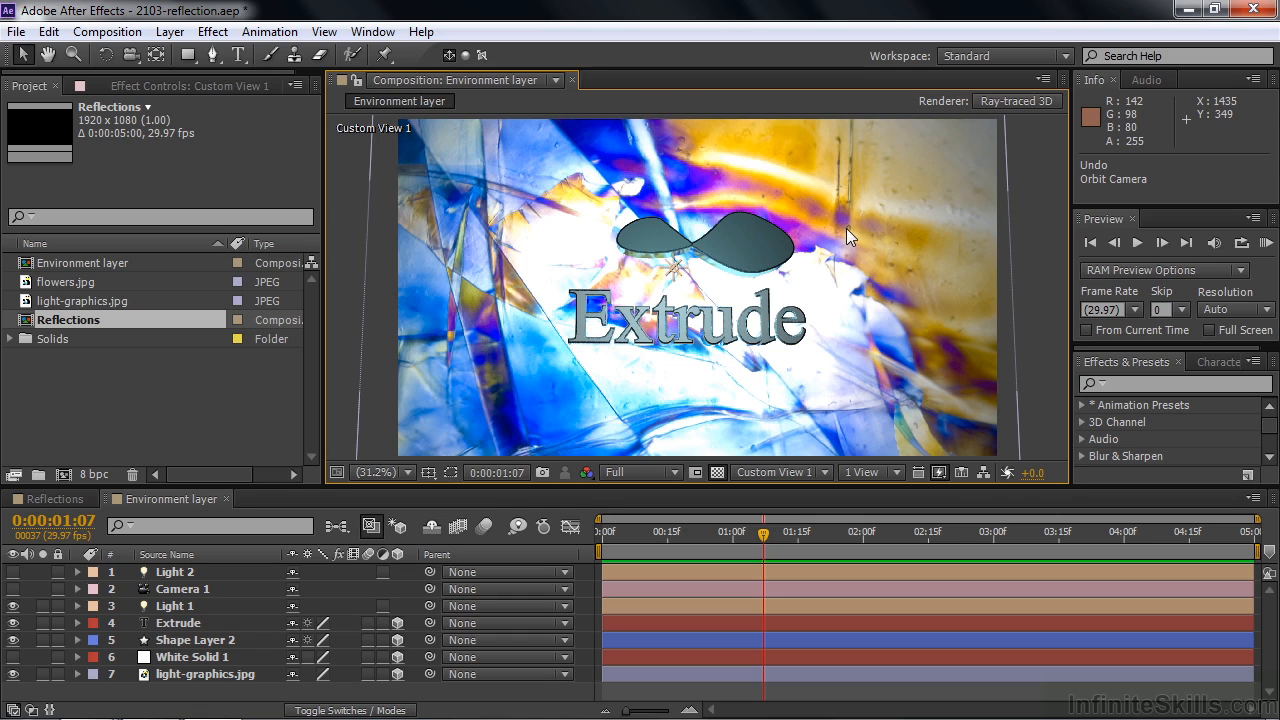
{"action": "mouse_move", "coordinate": [710, 164]}
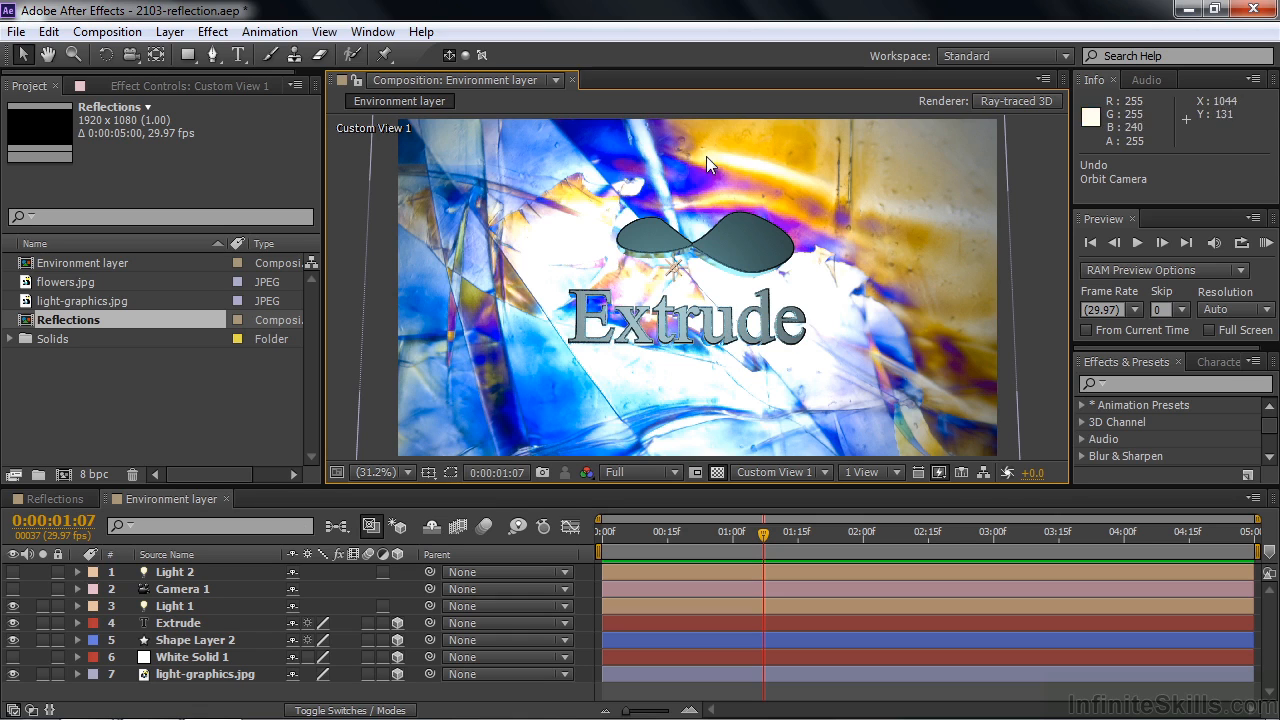
{"action": "mouse_move", "coordinate": [564, 414]}
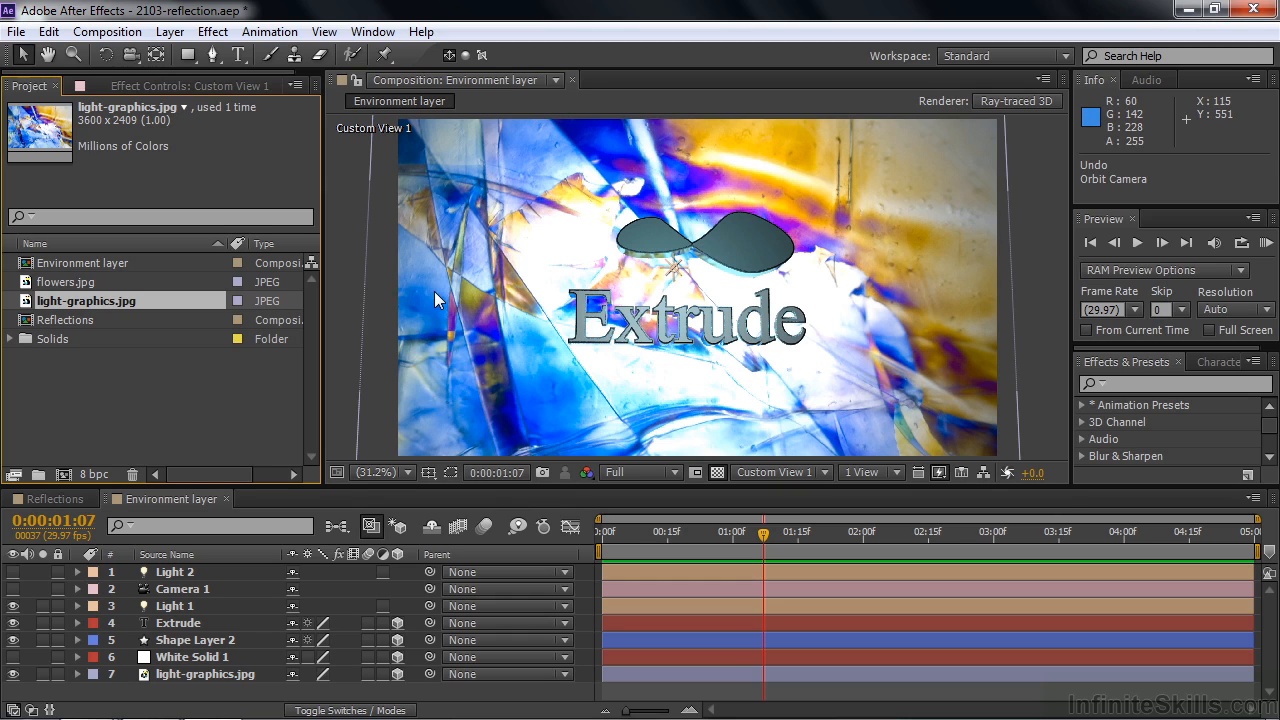
{"action": "mouse_move", "coordinate": [918, 292]}
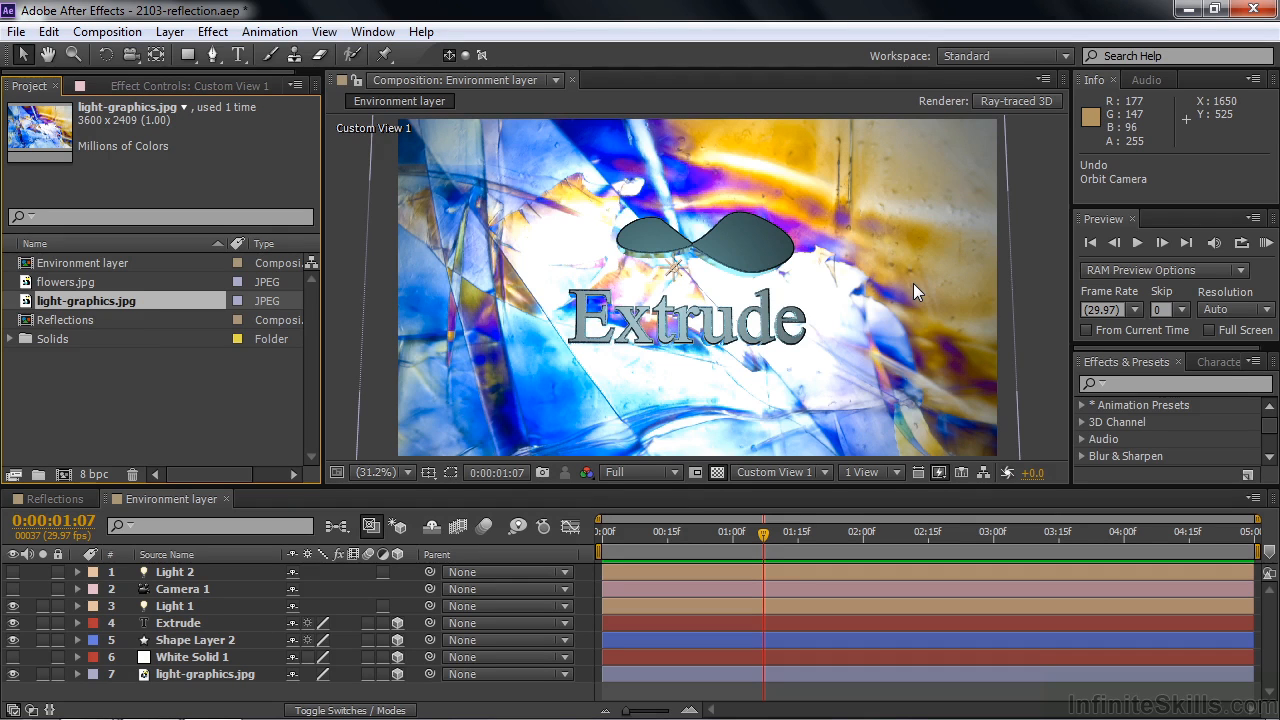
{"action": "mouse_move", "coordinate": [196, 680]}
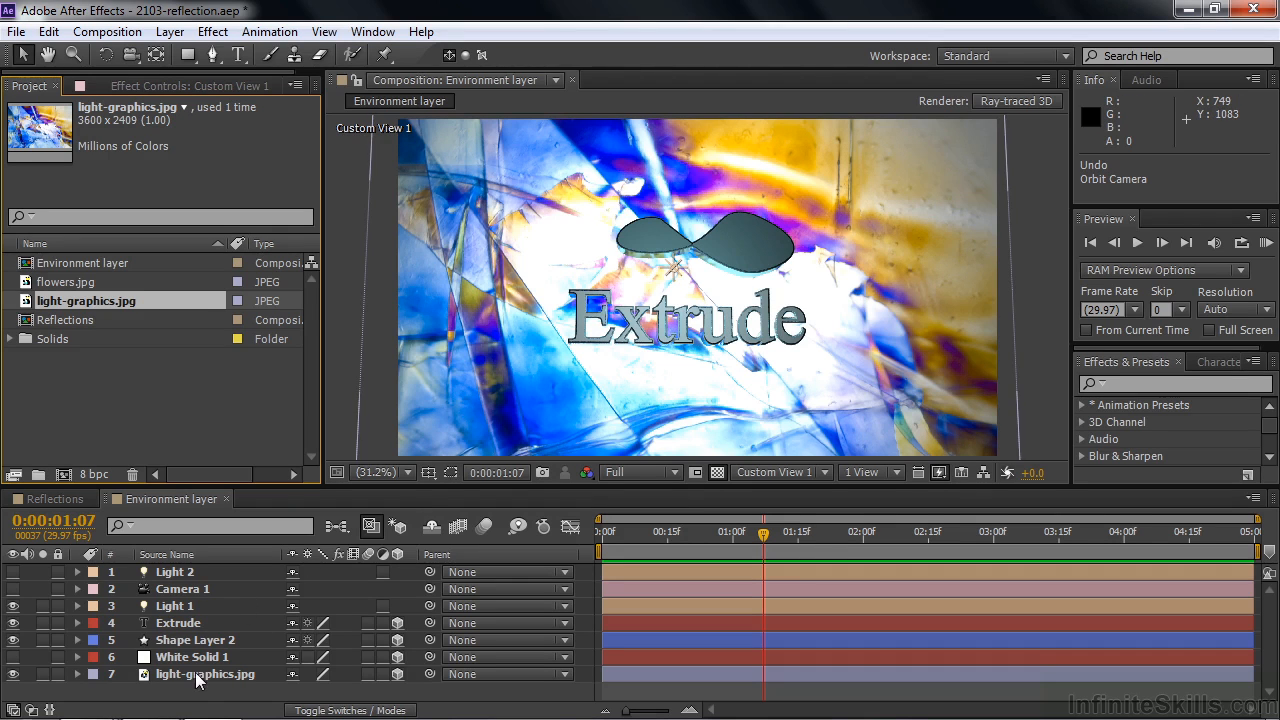
Turn light-graphics.jpg into an environment layer via the Layer menu and reveal its Options.
{"action": "left_click", "coordinate": [168, 32]}
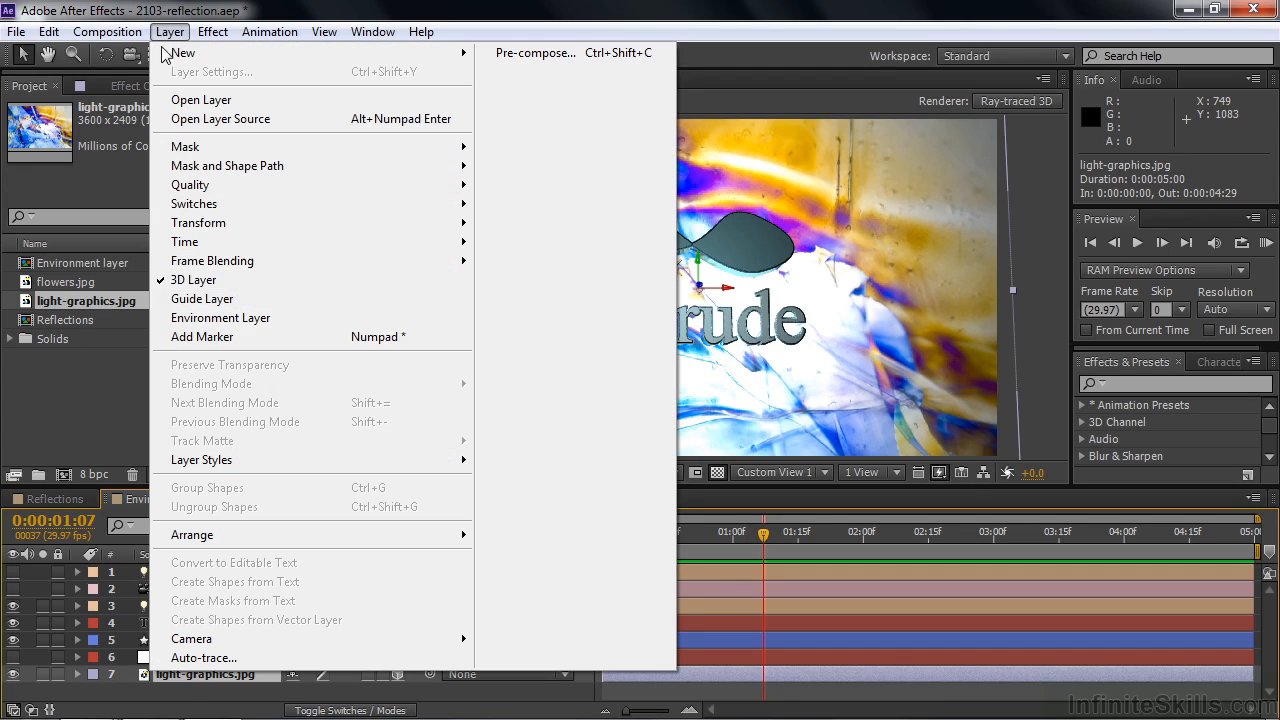
{"action": "mouse_move", "coordinate": [124, 710]}
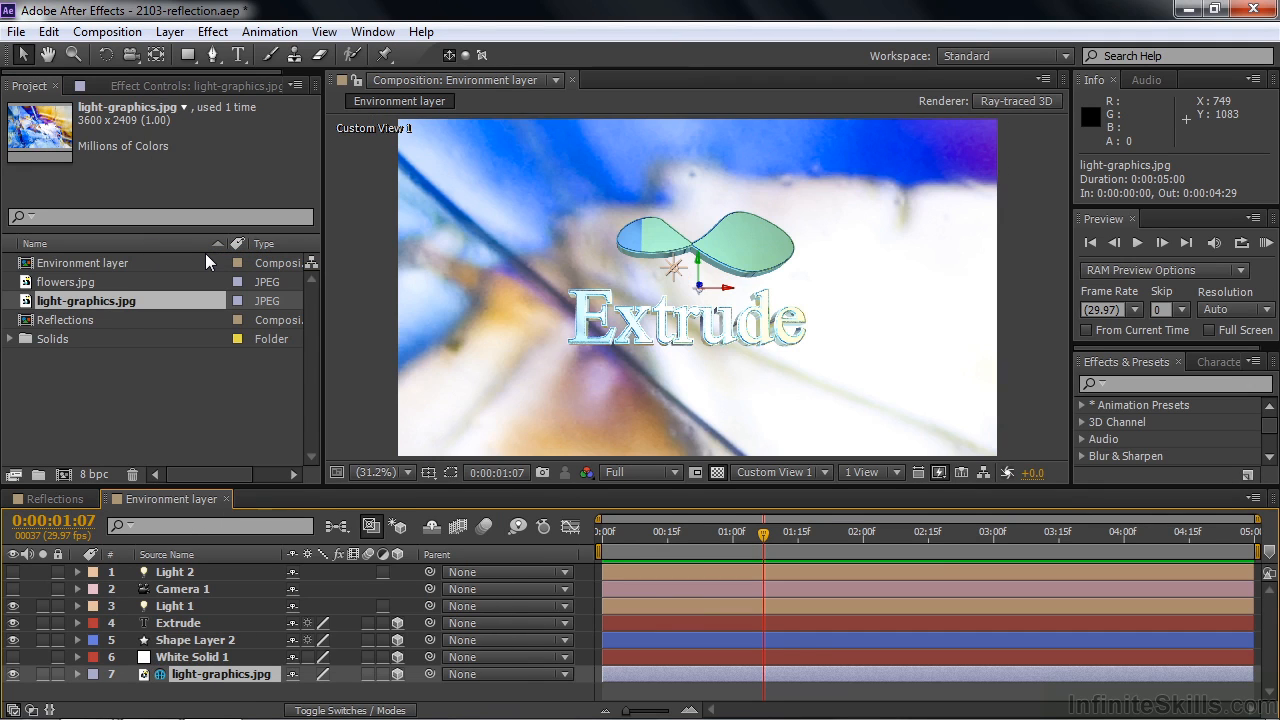
{"action": "mouse_move", "coordinate": [208, 408]}
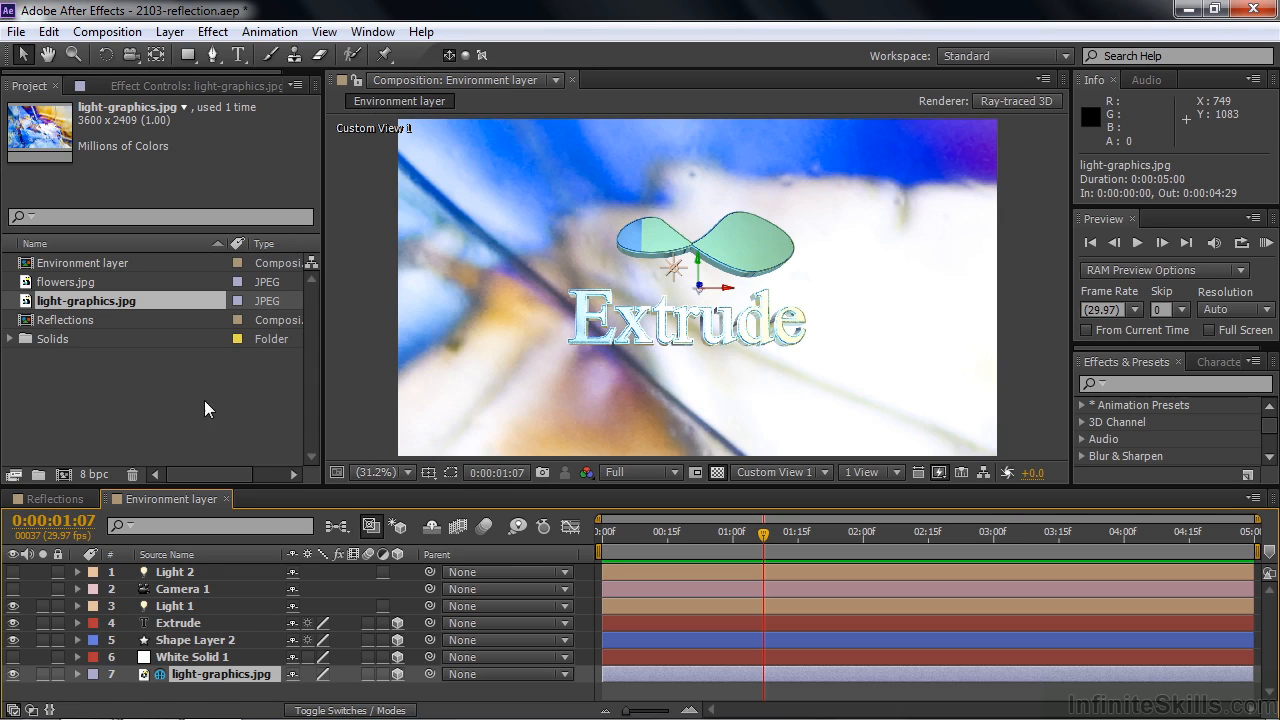
{"action": "mouse_move", "coordinate": [164, 688]}
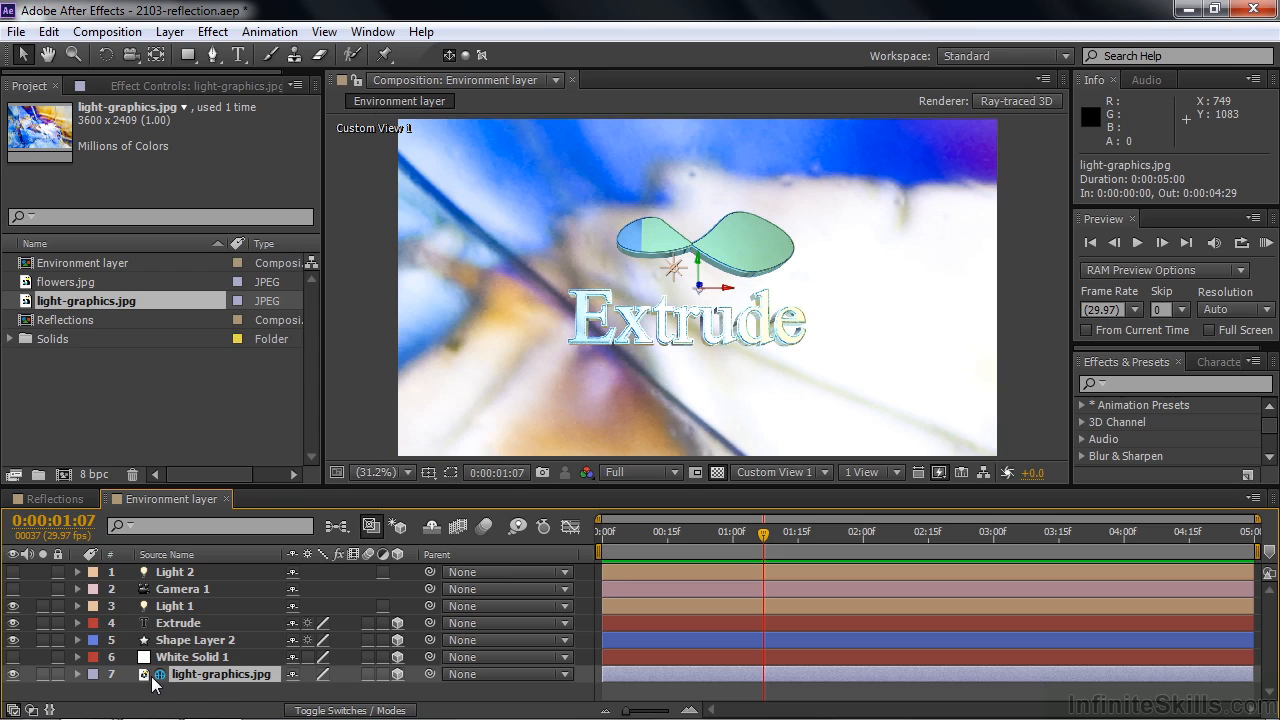
{"action": "left_click", "coordinate": [76, 674]}
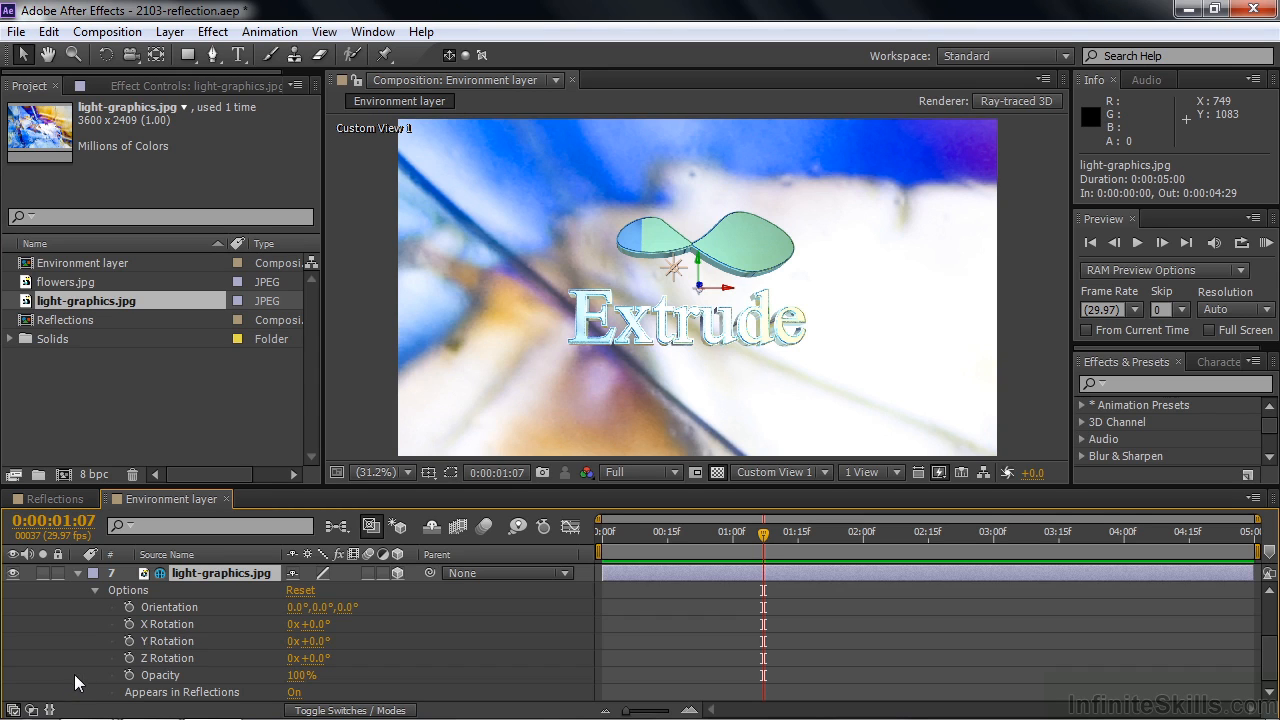
{"action": "mouse_move", "coordinate": [224, 668]}
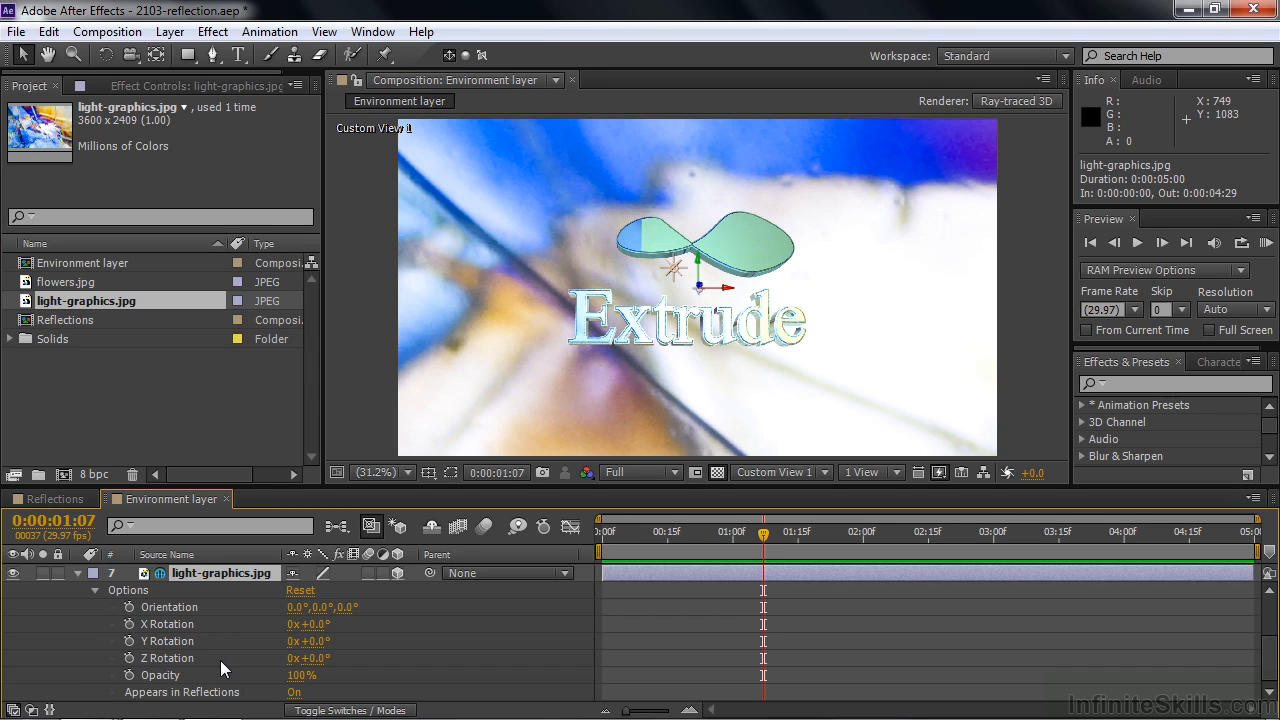
{"action": "mouse_move", "coordinate": [258, 698]}
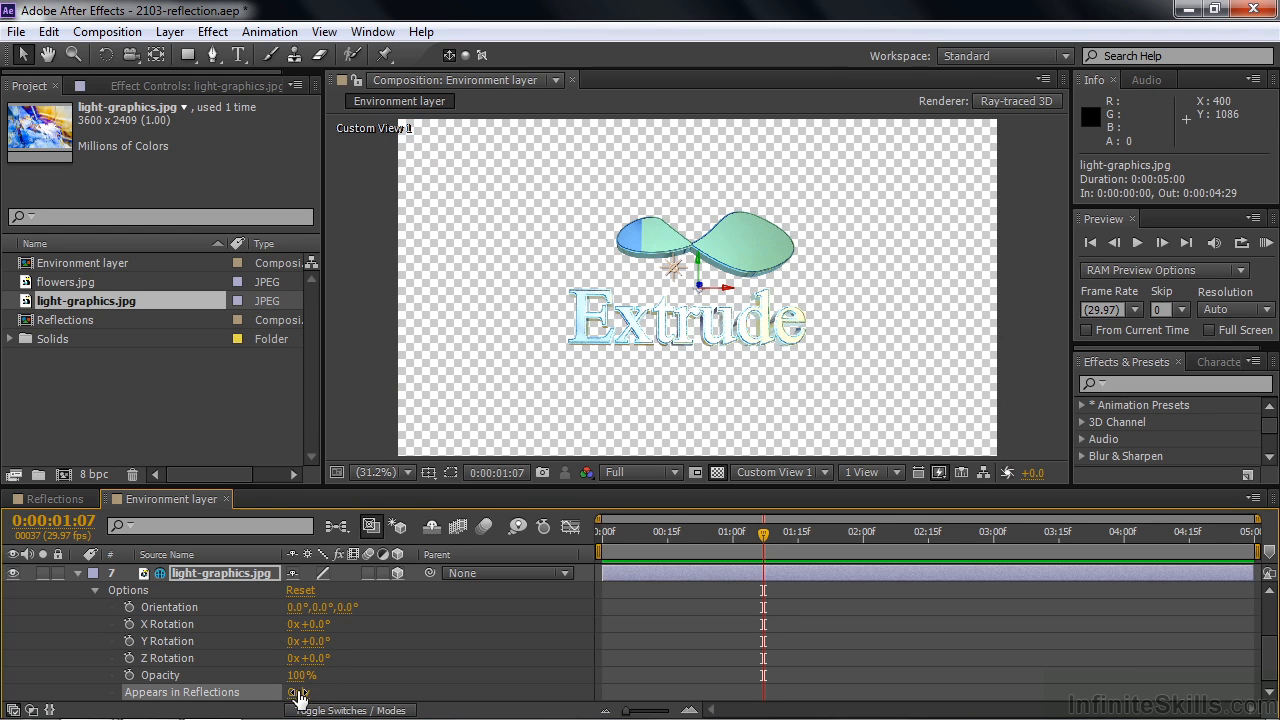
Set the environment layer's Y Rotation to about 184°.
{"action": "left_click", "coordinate": [300, 692]}
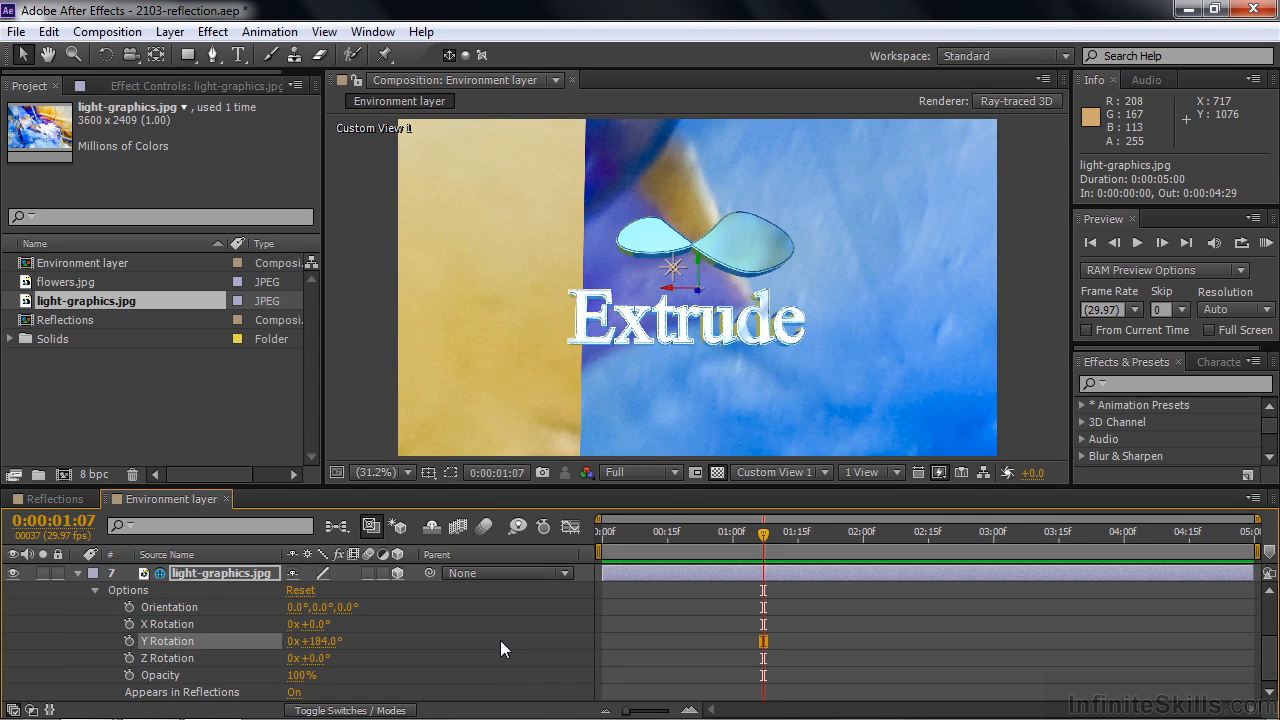
{"action": "mouse_move", "coordinate": [590, 264]}
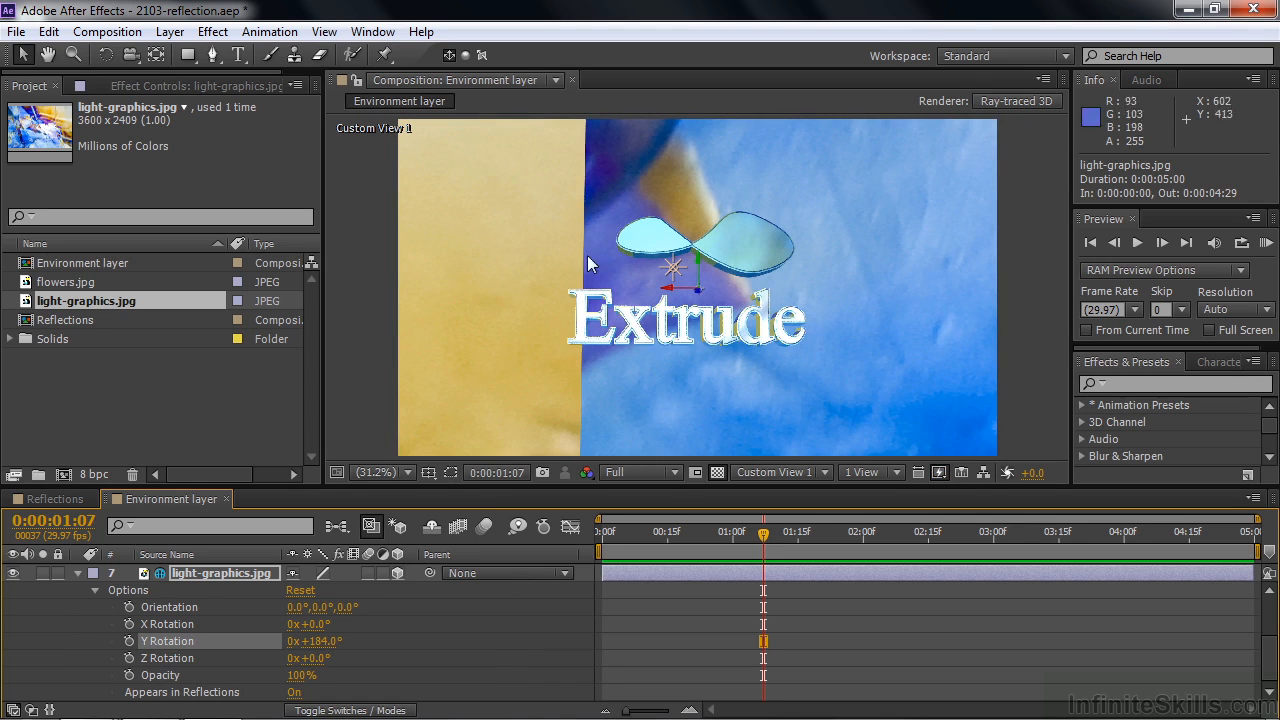
{"action": "mouse_move", "coordinate": [590, 158]}
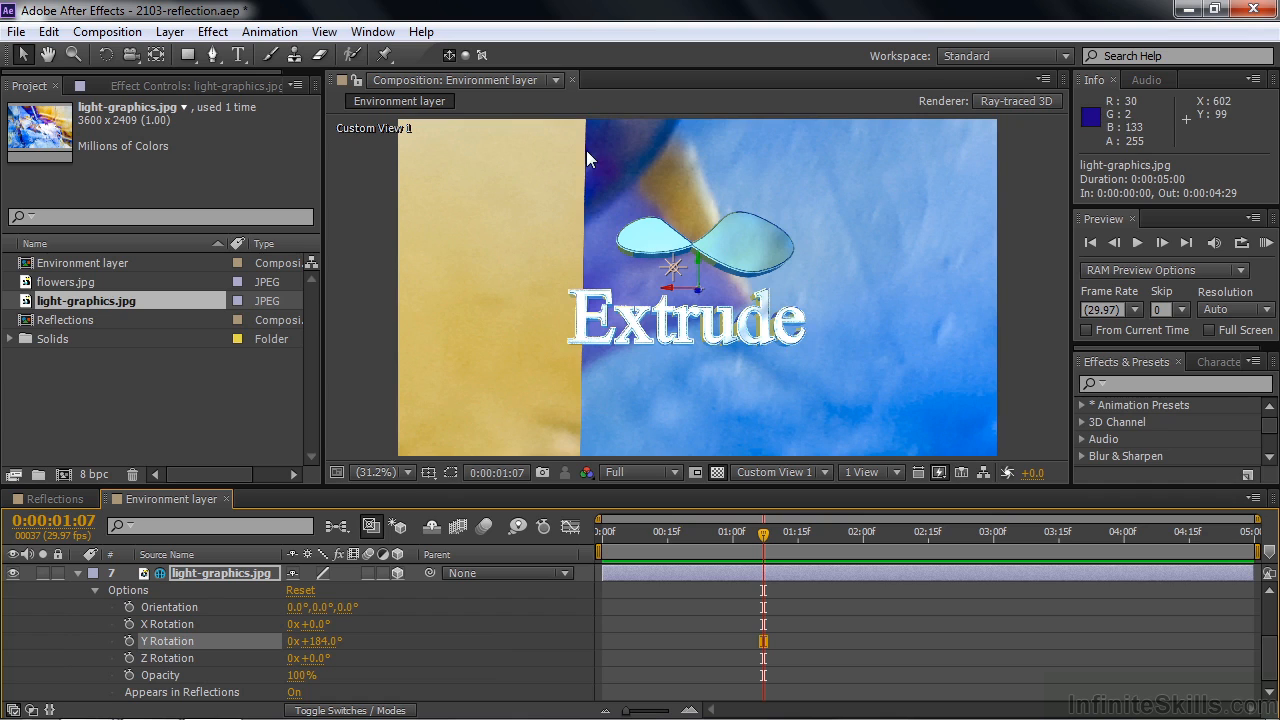
Apply CC RepeTile to light-graphics.jpg and raise Blend Borders to about 14%.
{"action": "left_click", "coordinate": [1170, 384]}
{"action": "type", "text": "repe"}
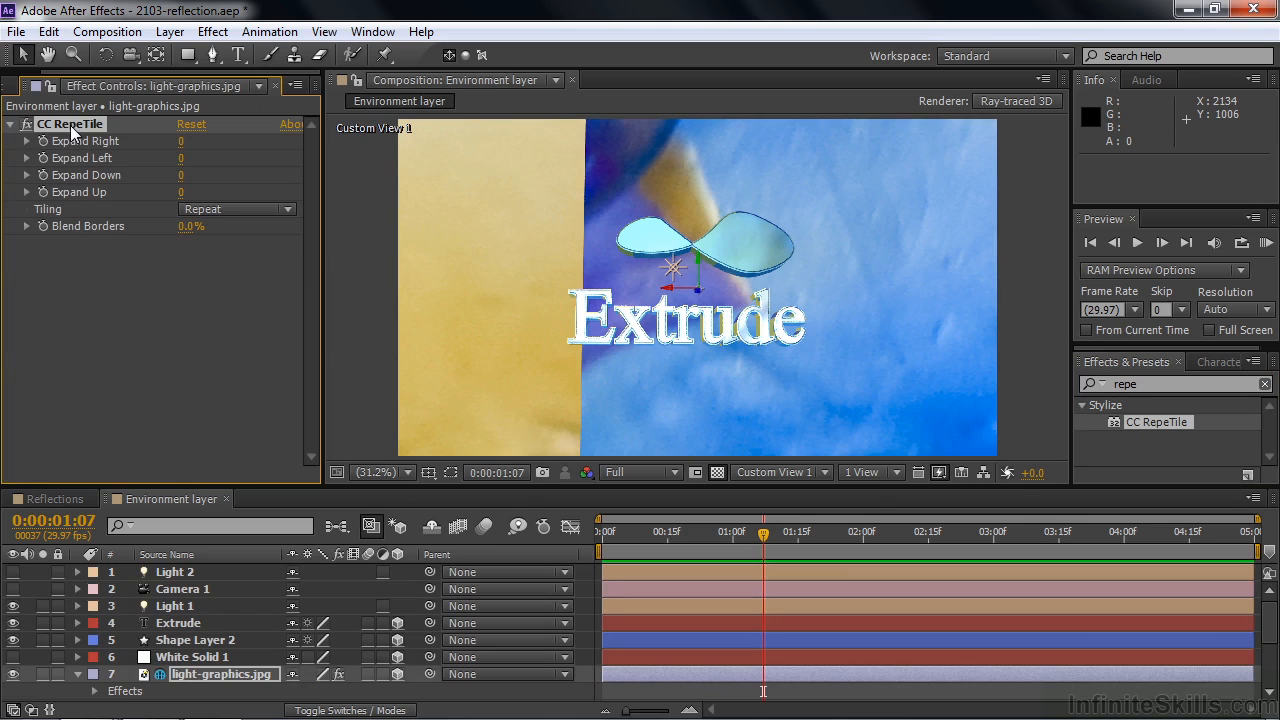
{"action": "mouse_move", "coordinate": [80, 230]}
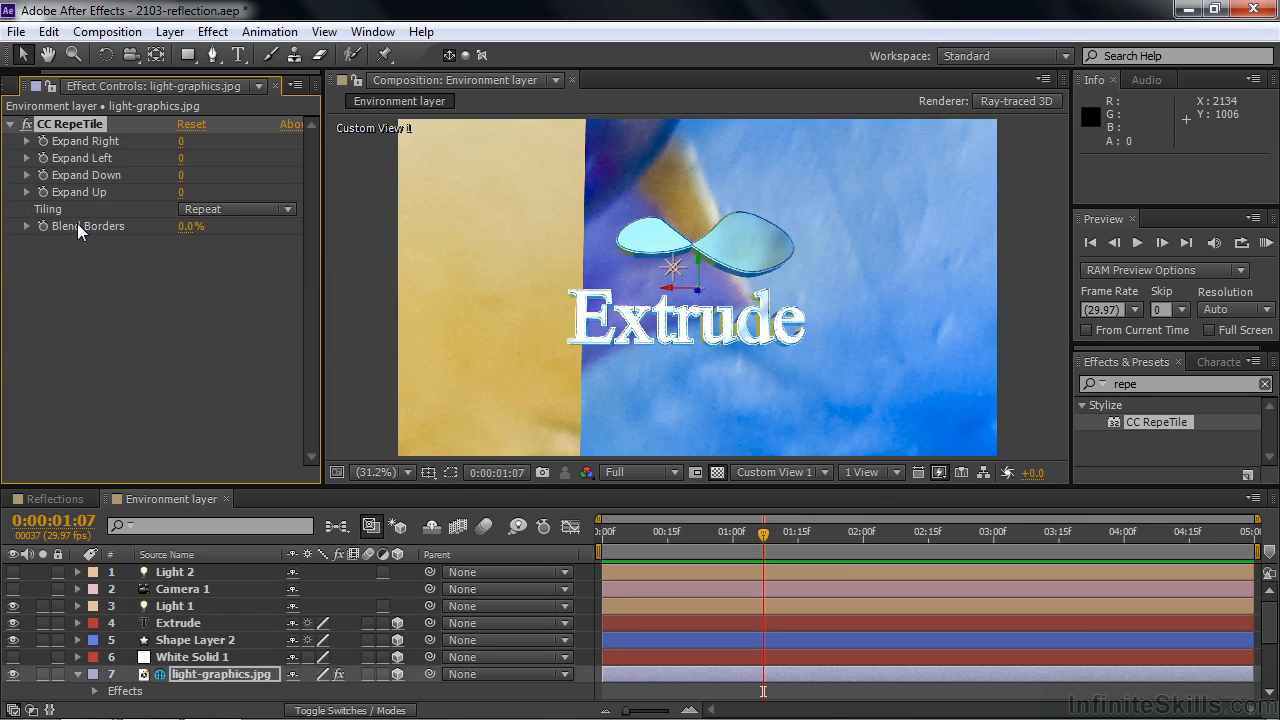
{"action": "left_click_drag", "start_coordinate": [190, 226], "coordinate": [204, 226]}
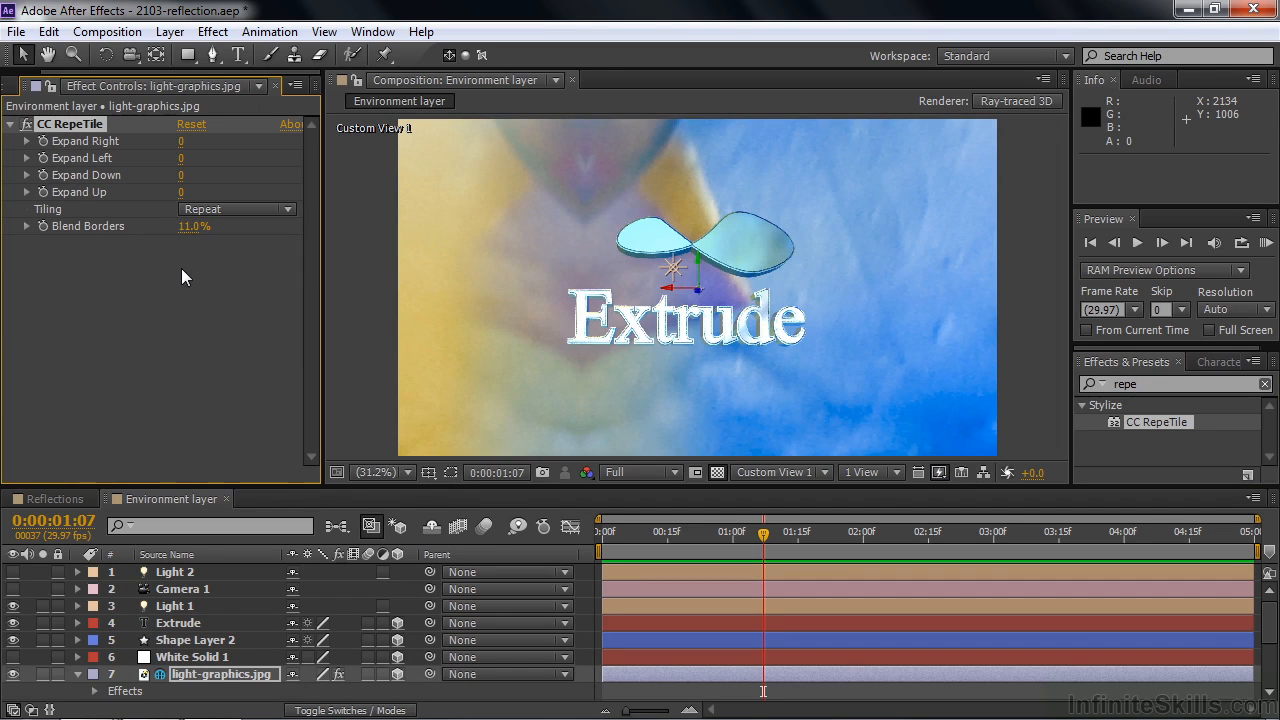
{"action": "left_click_drag", "start_coordinate": [196, 226], "coordinate": [200, 226]}
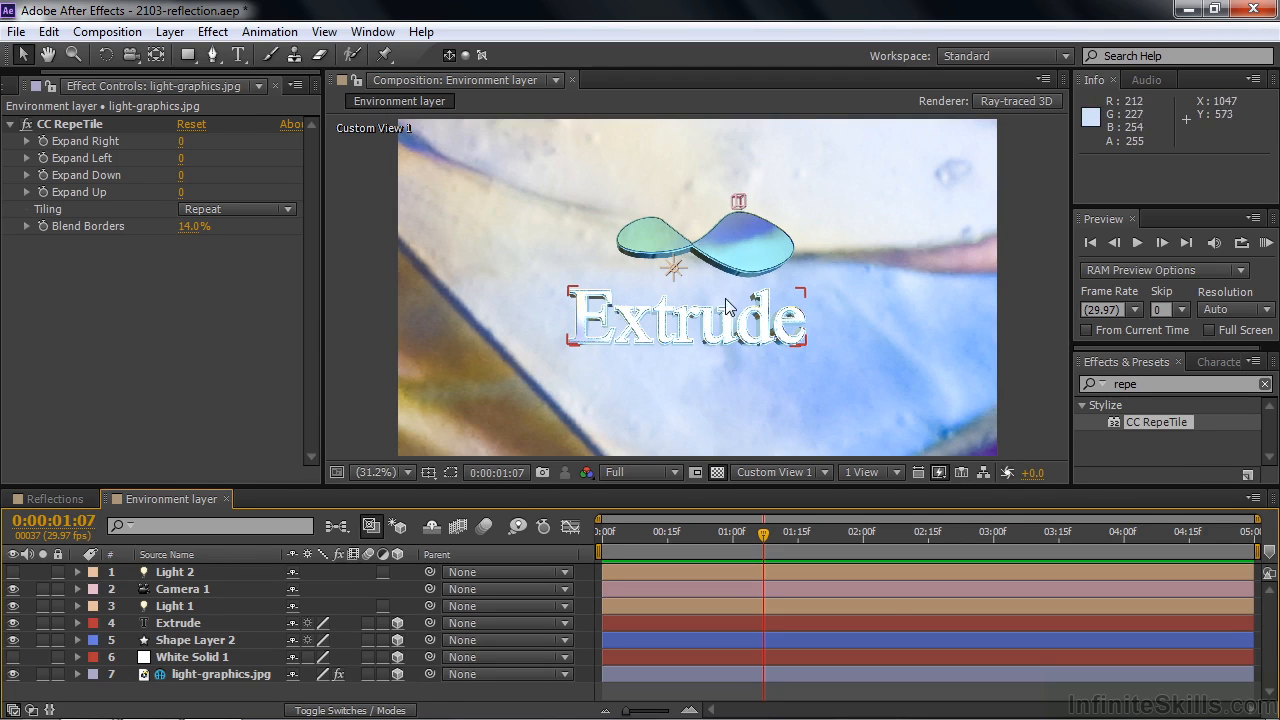
{"action": "mouse_move", "coordinate": [740, 312]}
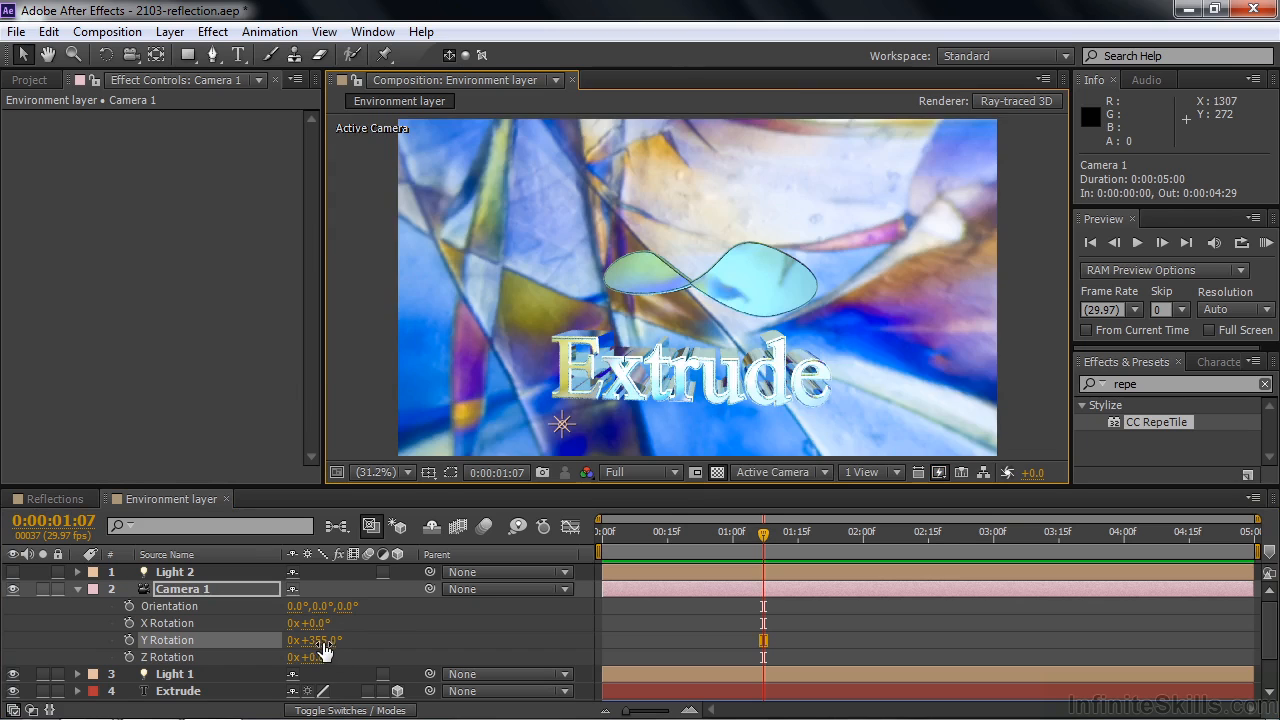
Scrub Camera 1's Y Rotation to about 1x+2.0°, then bring up Camera 1's context menu.
{"action": "left_click_drag", "start_coordinate": [320, 640], "coordinate": [356, 640]}
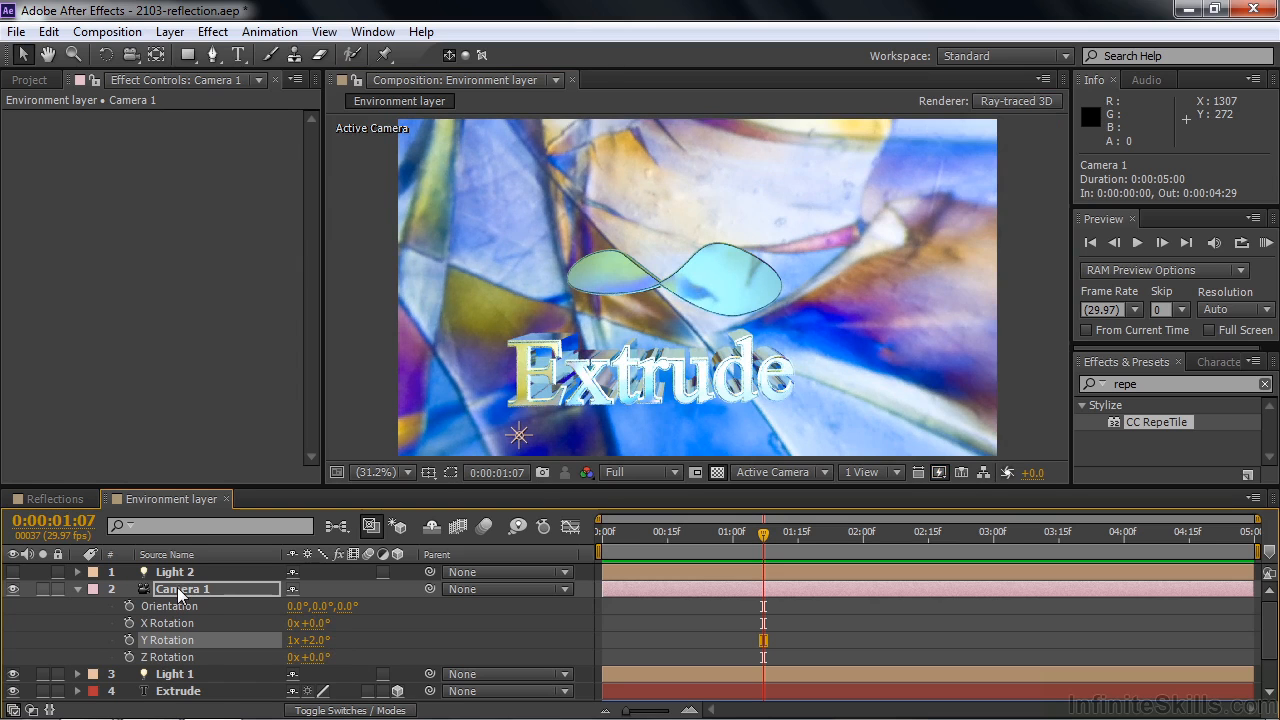
{"action": "right_click", "coordinate": [180, 588]}
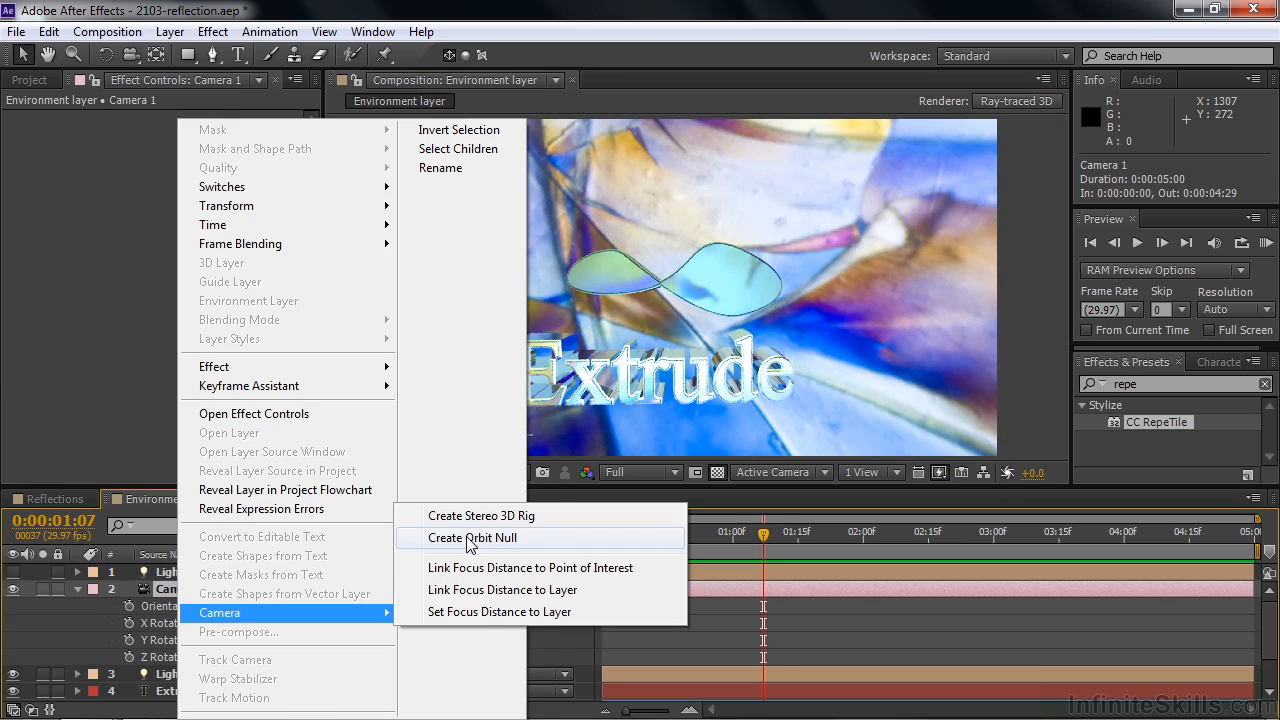
Create an orbit null for Camera 1, check it from Custom View 1, and return to Active Camera.
{"action": "left_click", "coordinate": [472, 536]}
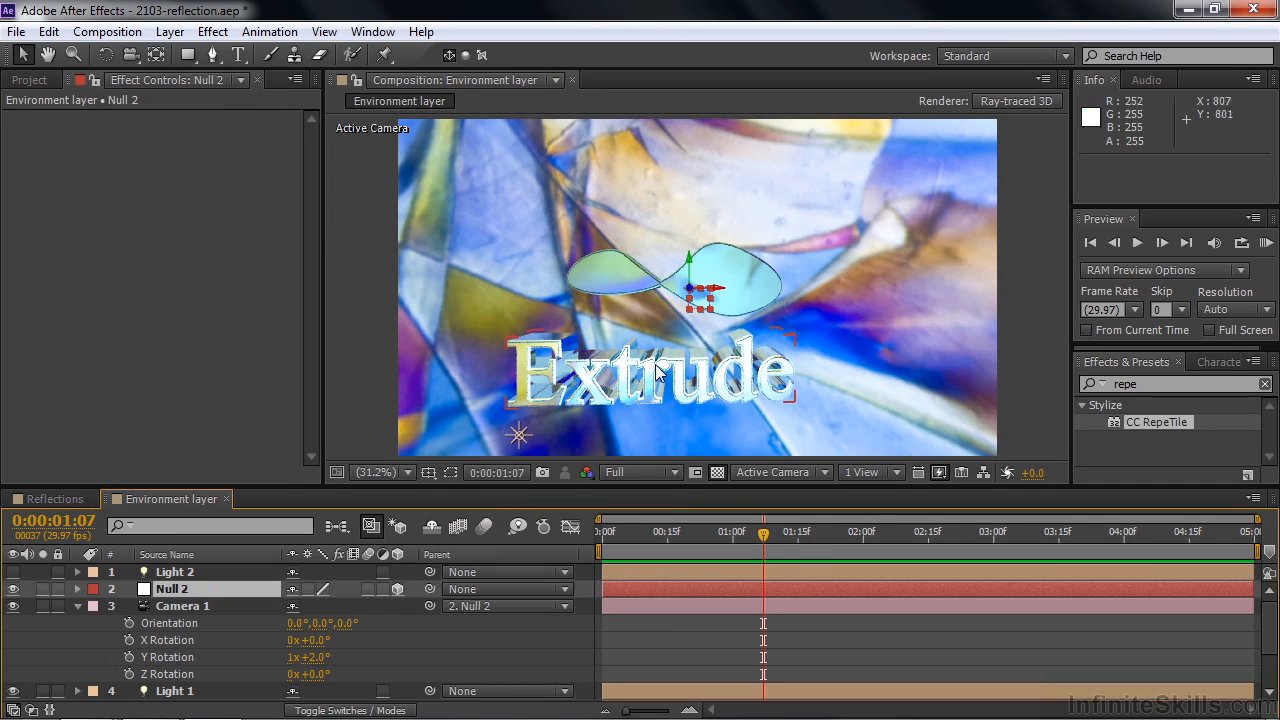
{"action": "left_click", "coordinate": [780, 472]}
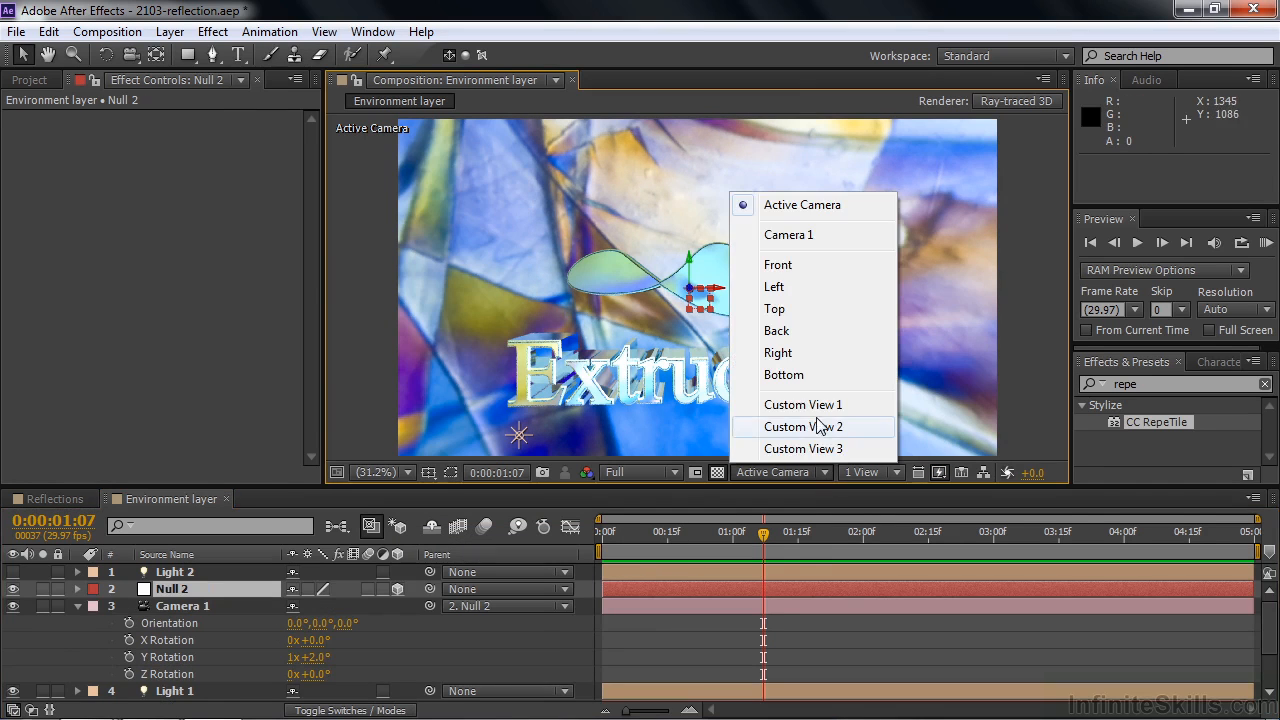
{"action": "left_click", "coordinate": [804, 404]}
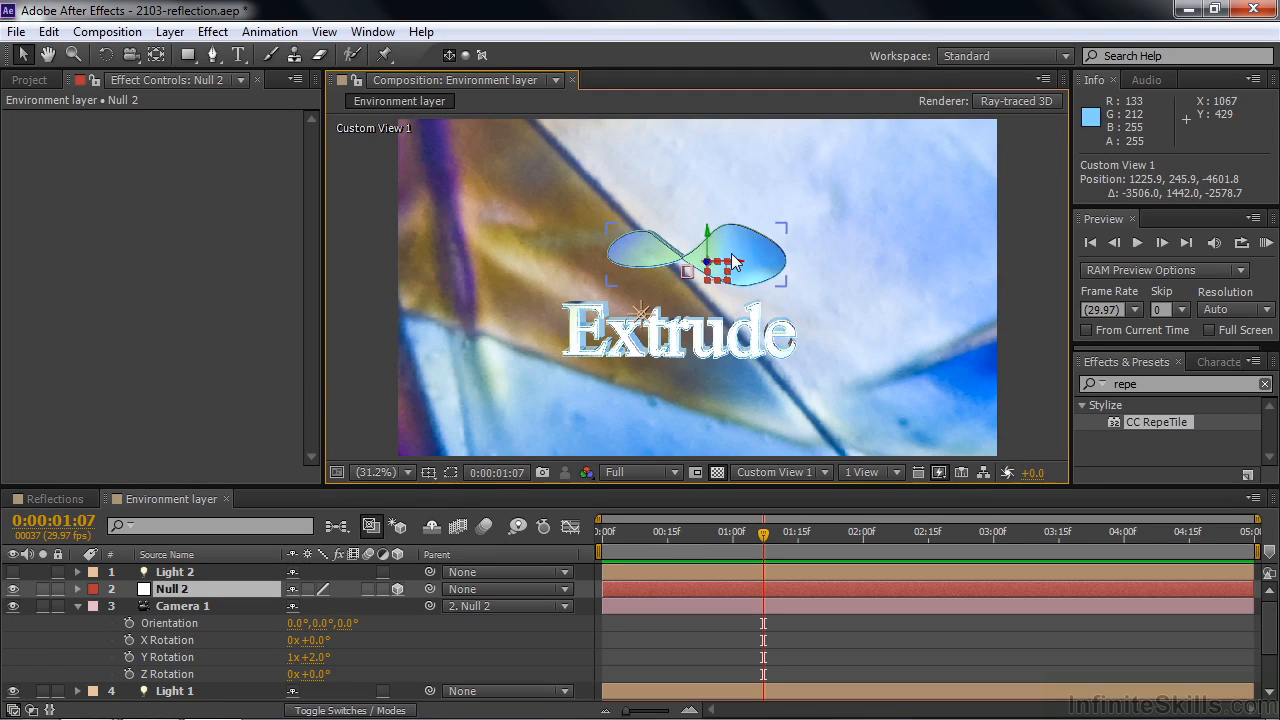
{"action": "left_click", "coordinate": [776, 472]}
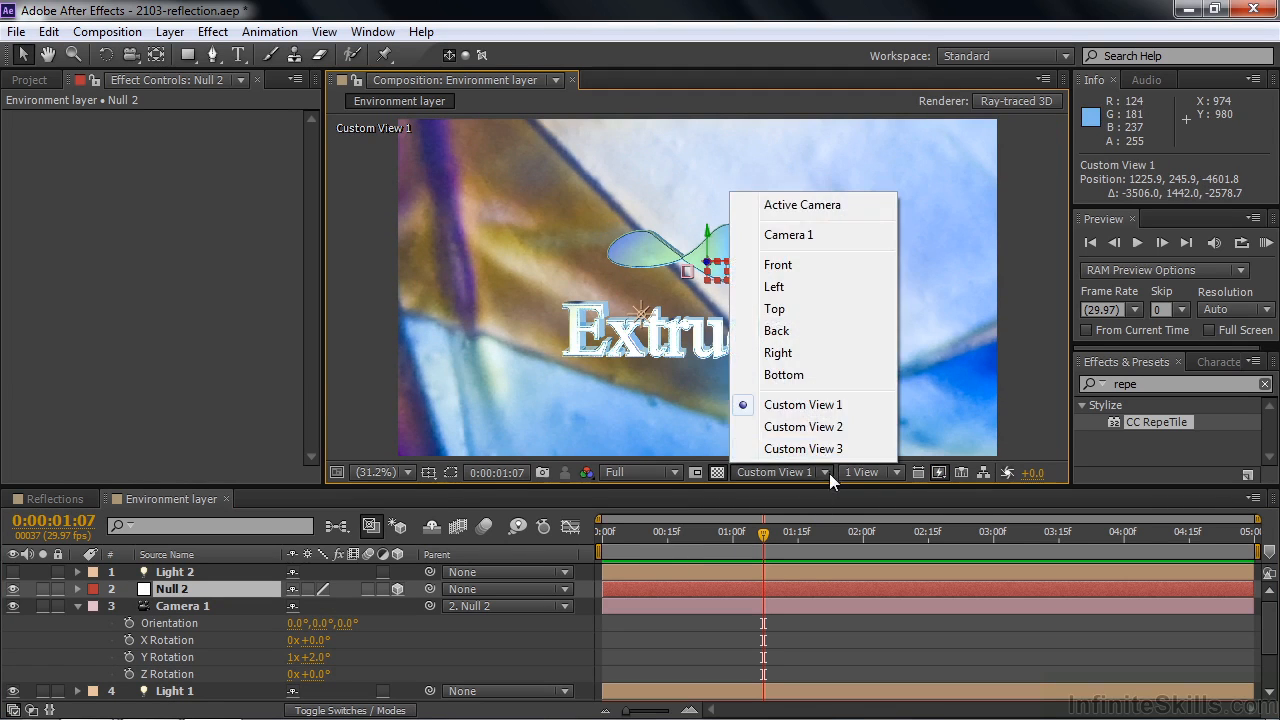
{"action": "left_click", "coordinate": [802, 204]}
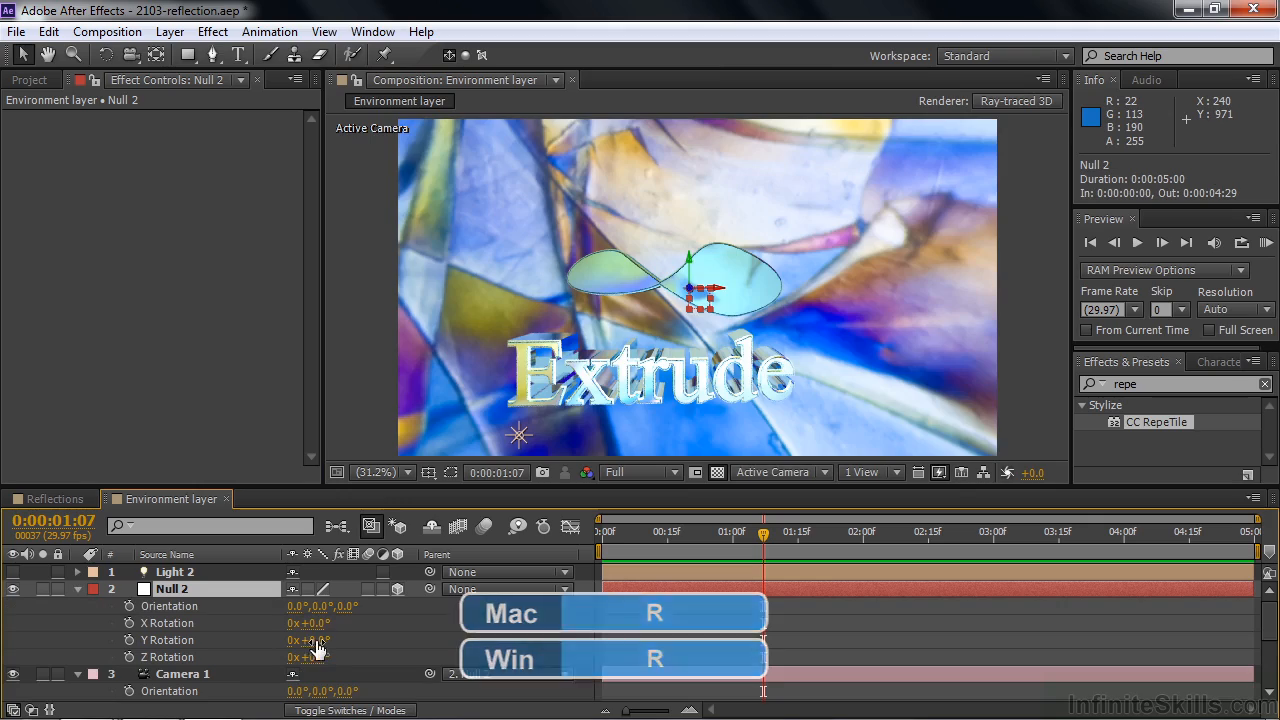
Scrub Null 2's Y Rotation to about 2° so Camera 1 orbits the extruded text.
{"action": "left_click_drag", "start_coordinate": [310, 640], "coordinate": [396, 640]}
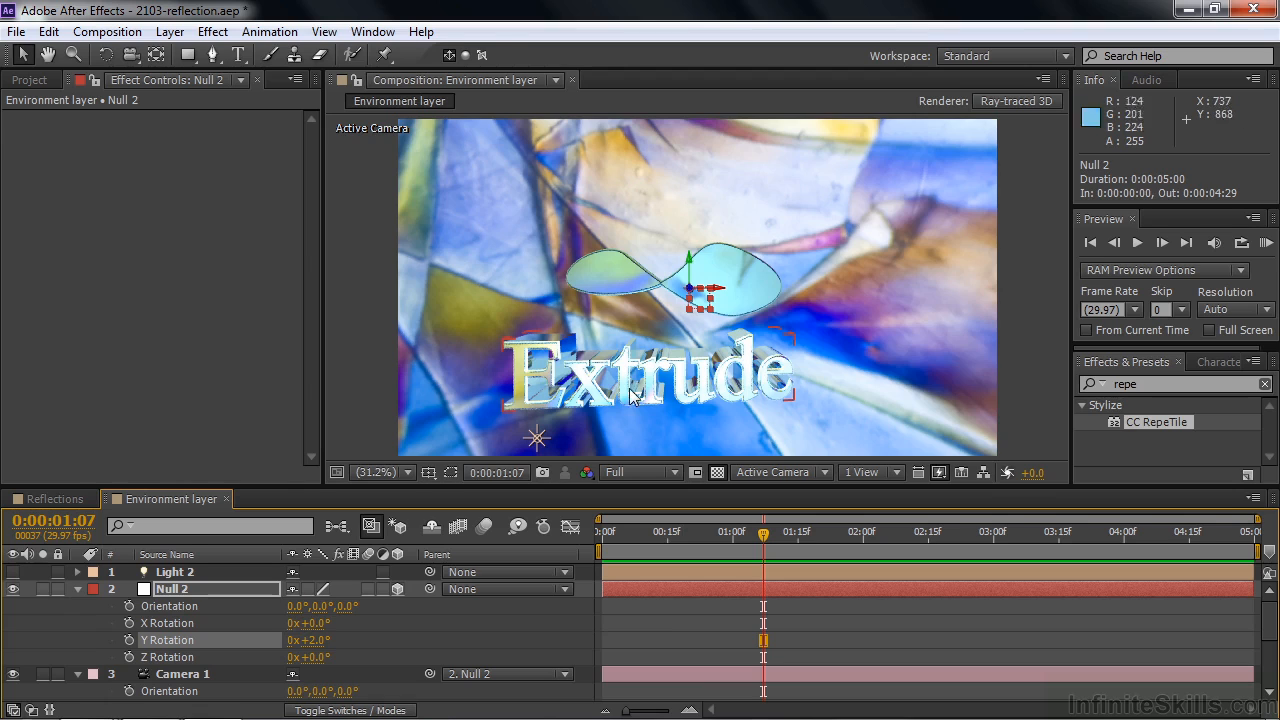
{"action": "mouse_move", "coordinate": [700, 396]}
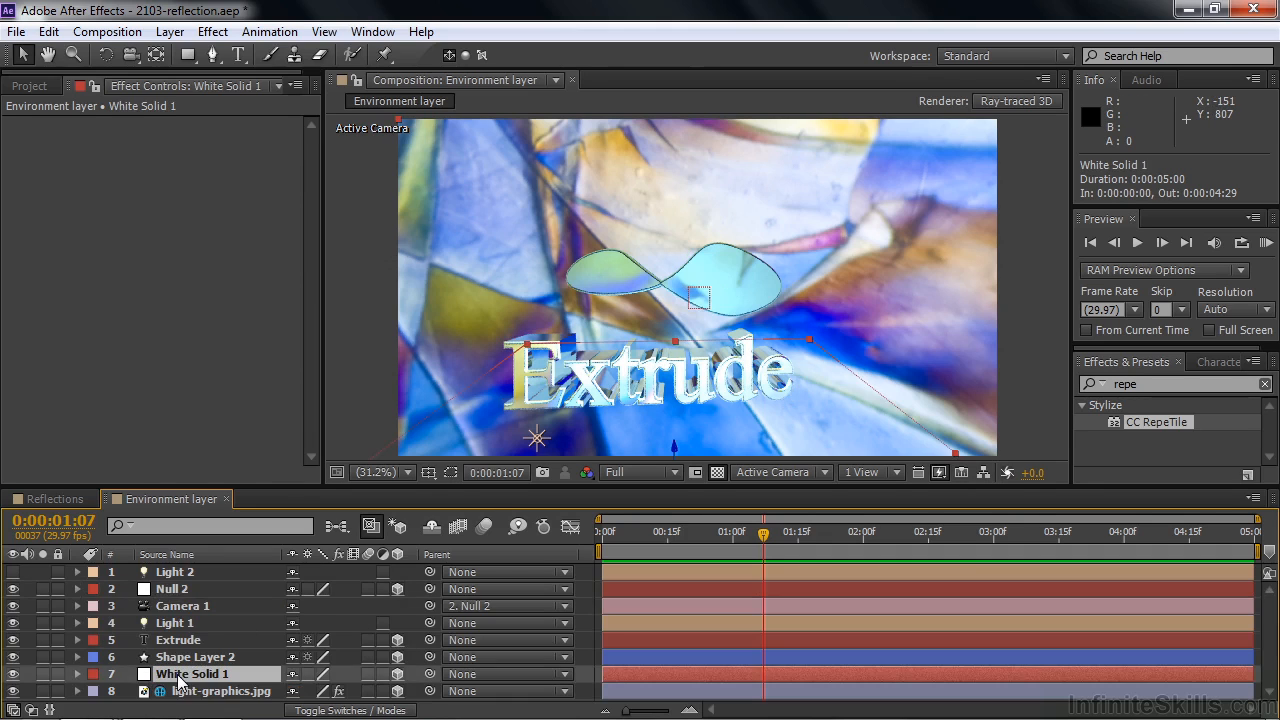
Turn on Accepts Shadows and Accepts Lights in White Solid 1's Material Options.
{"action": "left_click", "coordinate": [78, 656]}
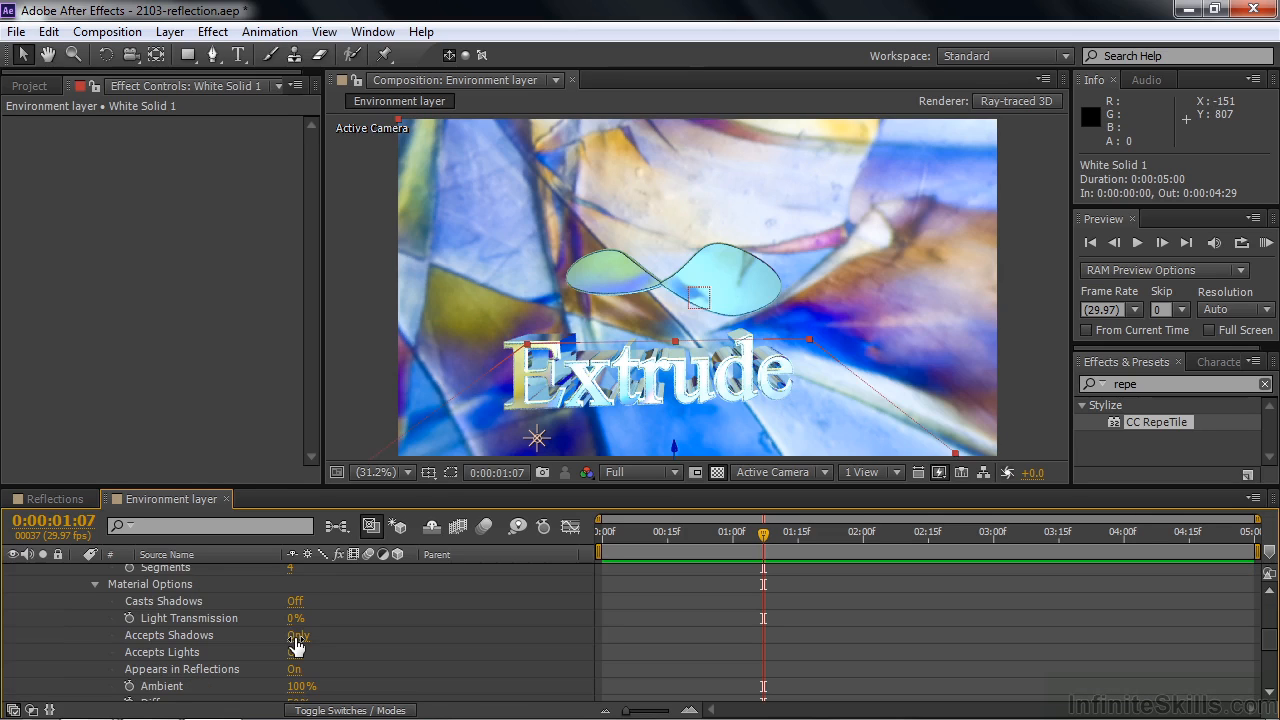
{"action": "left_click", "coordinate": [296, 636]}
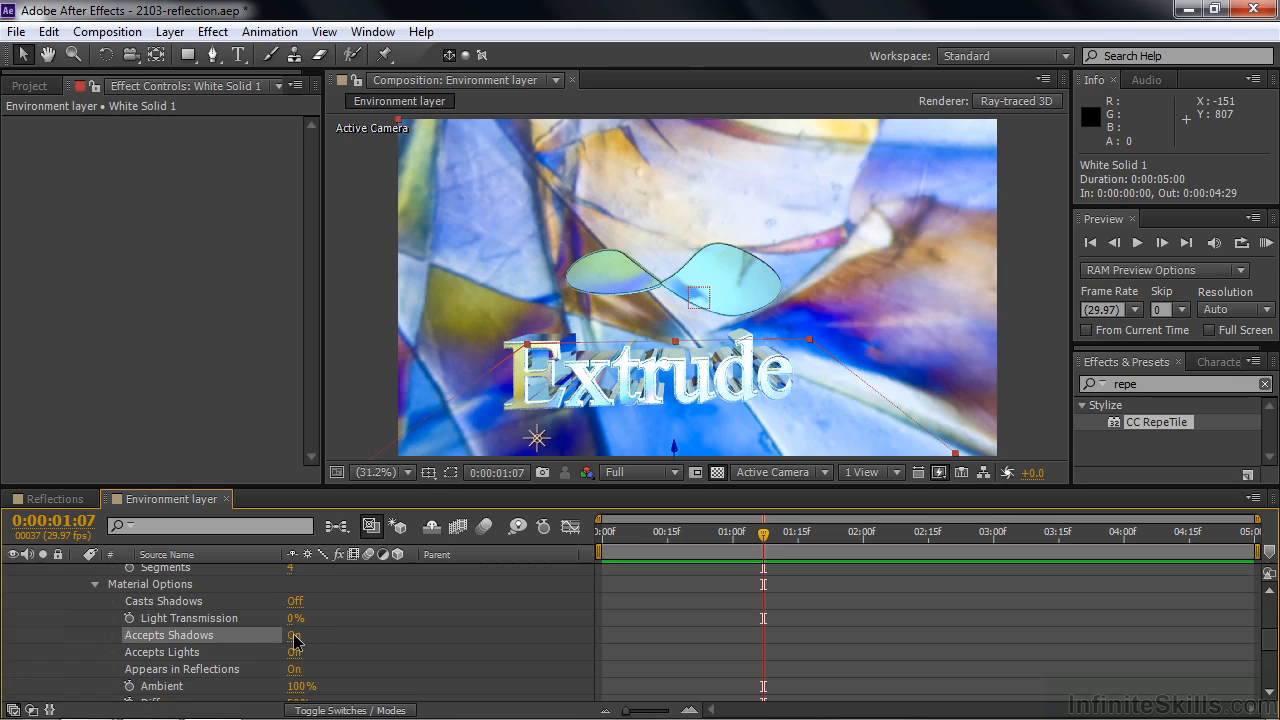
{"action": "left_click", "coordinate": [294, 636]}
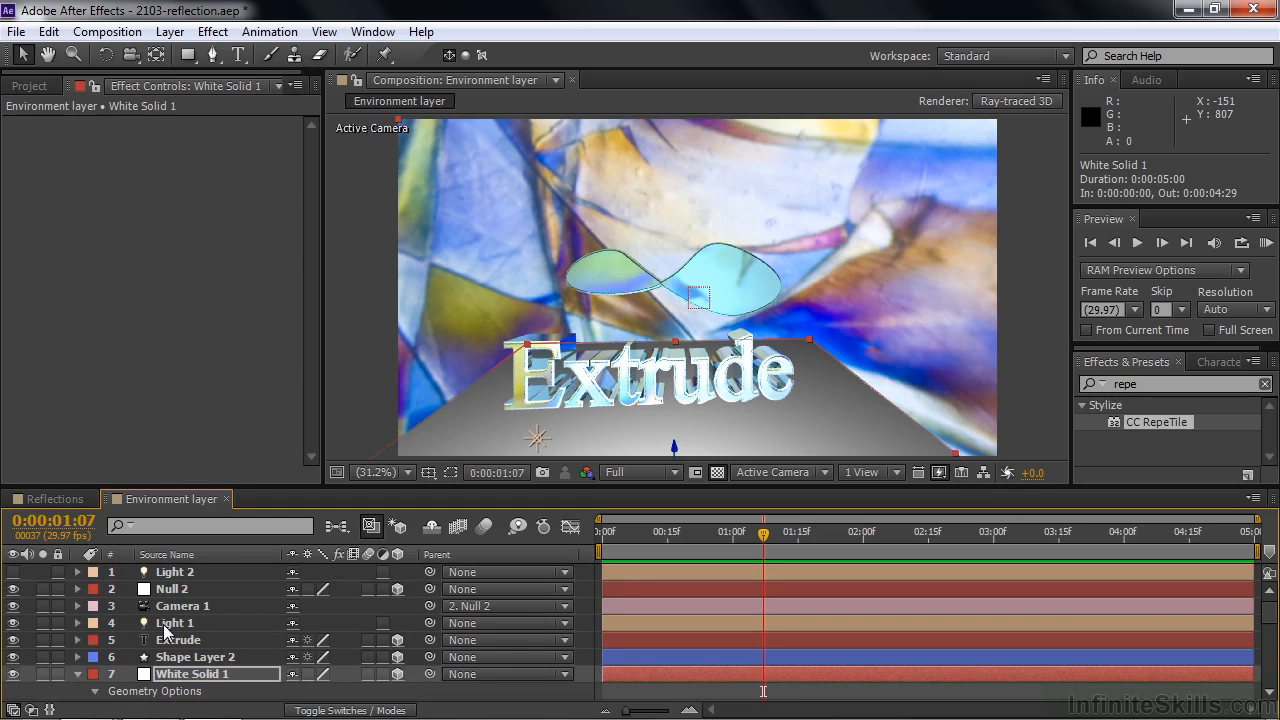
{"action": "mouse_move", "coordinate": [218, 640]}
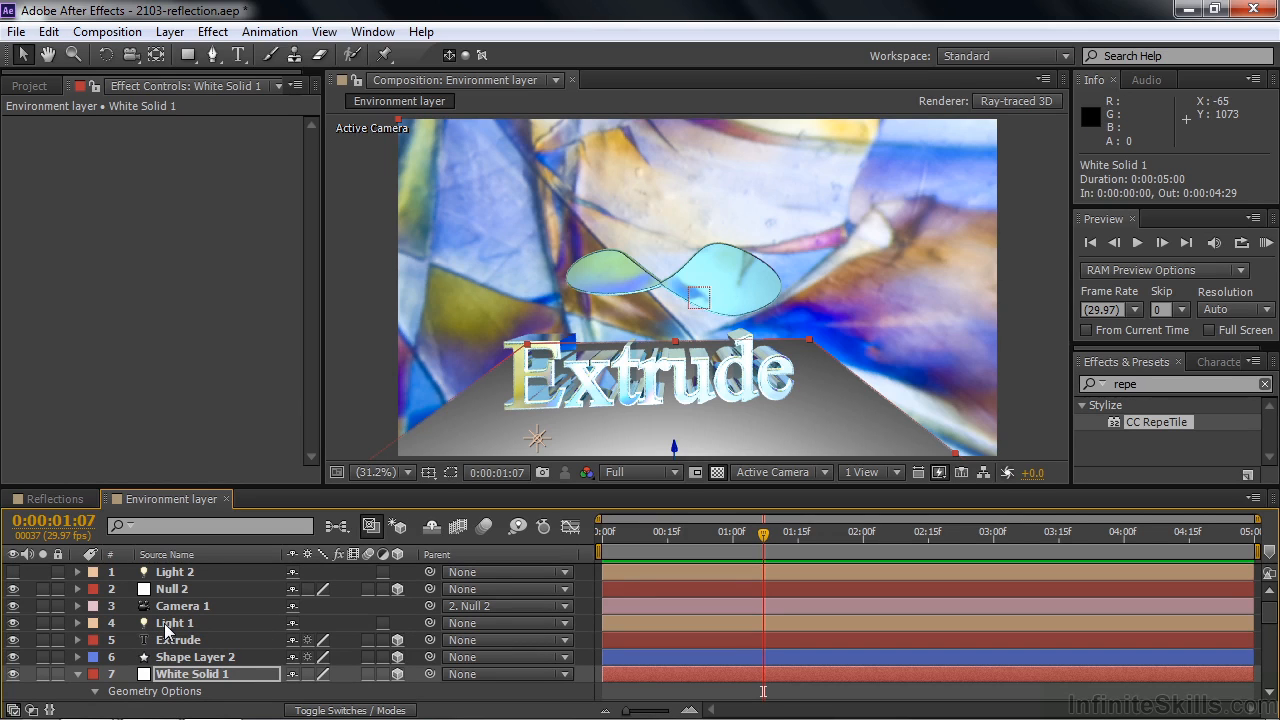
{"action": "mouse_move", "coordinate": [176, 572]}
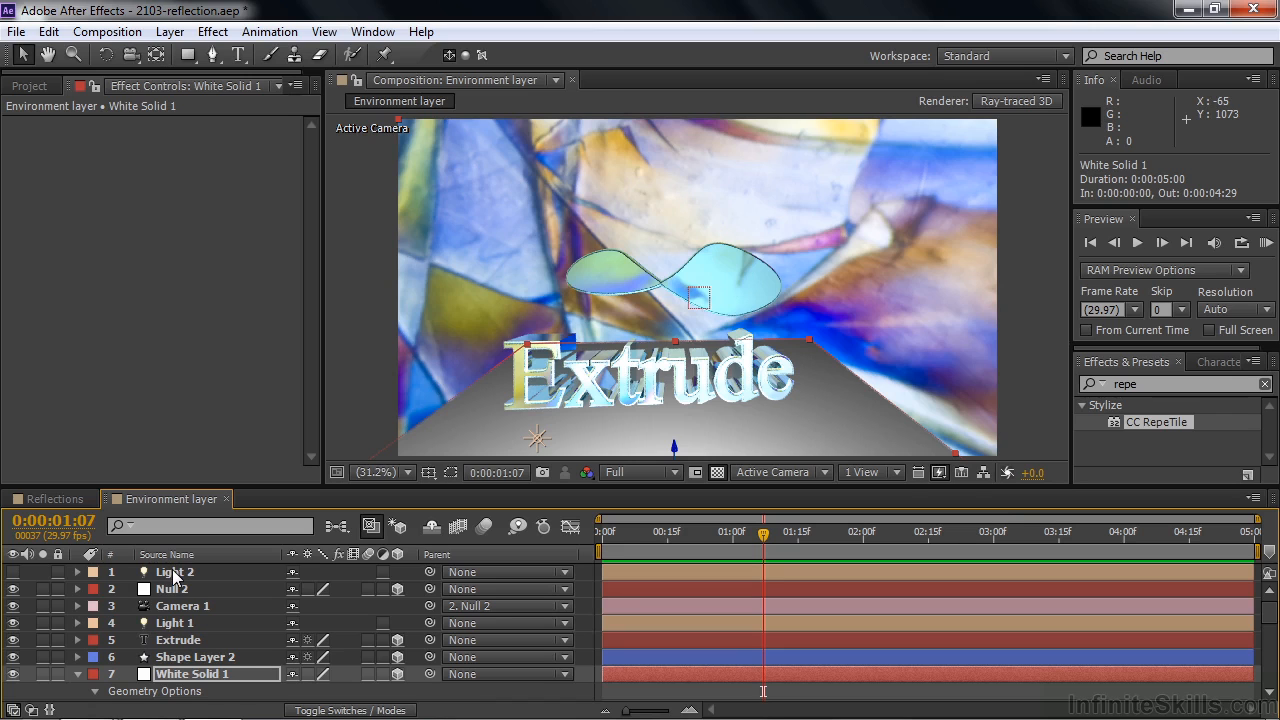
Glance at Light 2's settings, then switch the view to Custom View 1.
{"action": "double_click", "coordinate": [174, 572]}
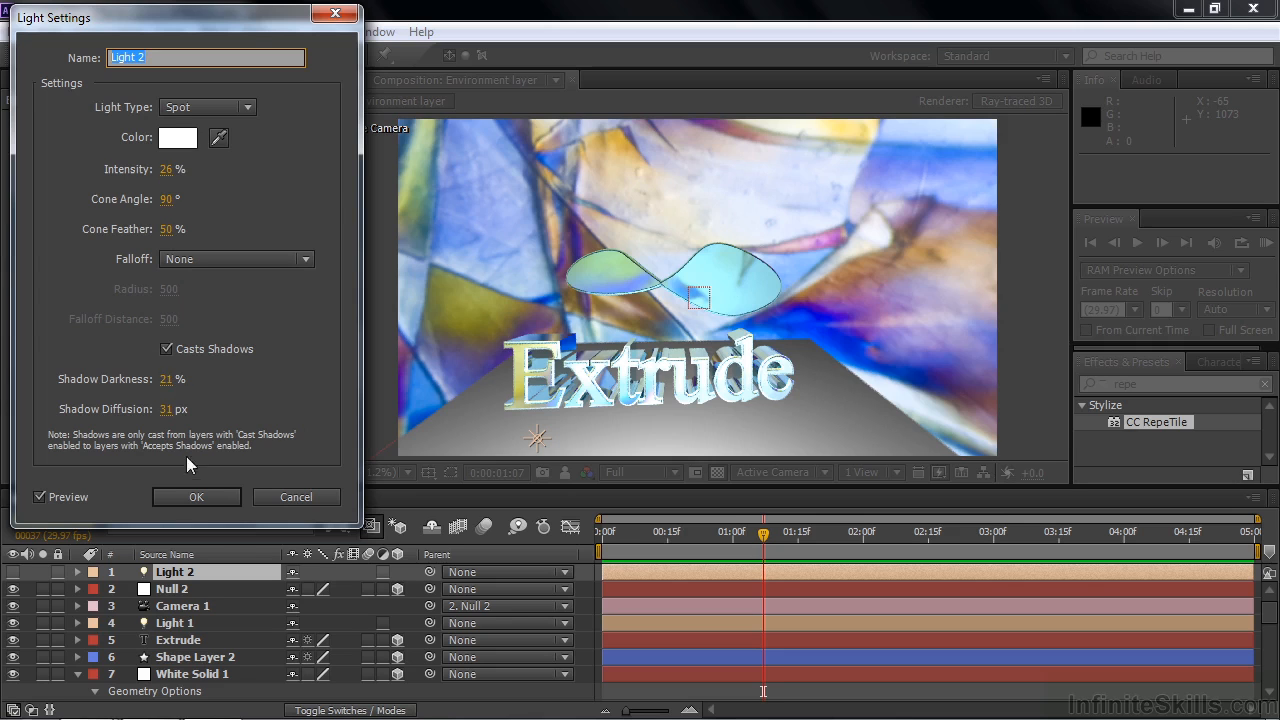
{"action": "left_click", "coordinate": [196, 496]}
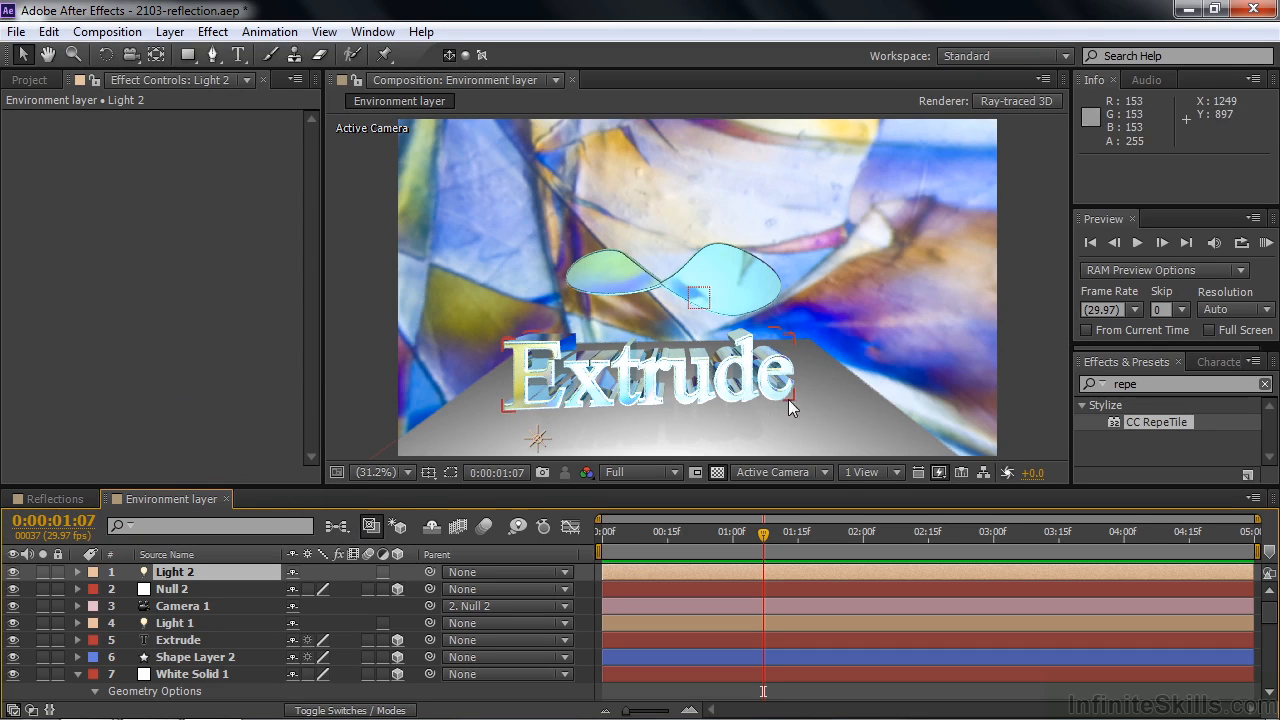
{"action": "left_click", "coordinate": [772, 472]}
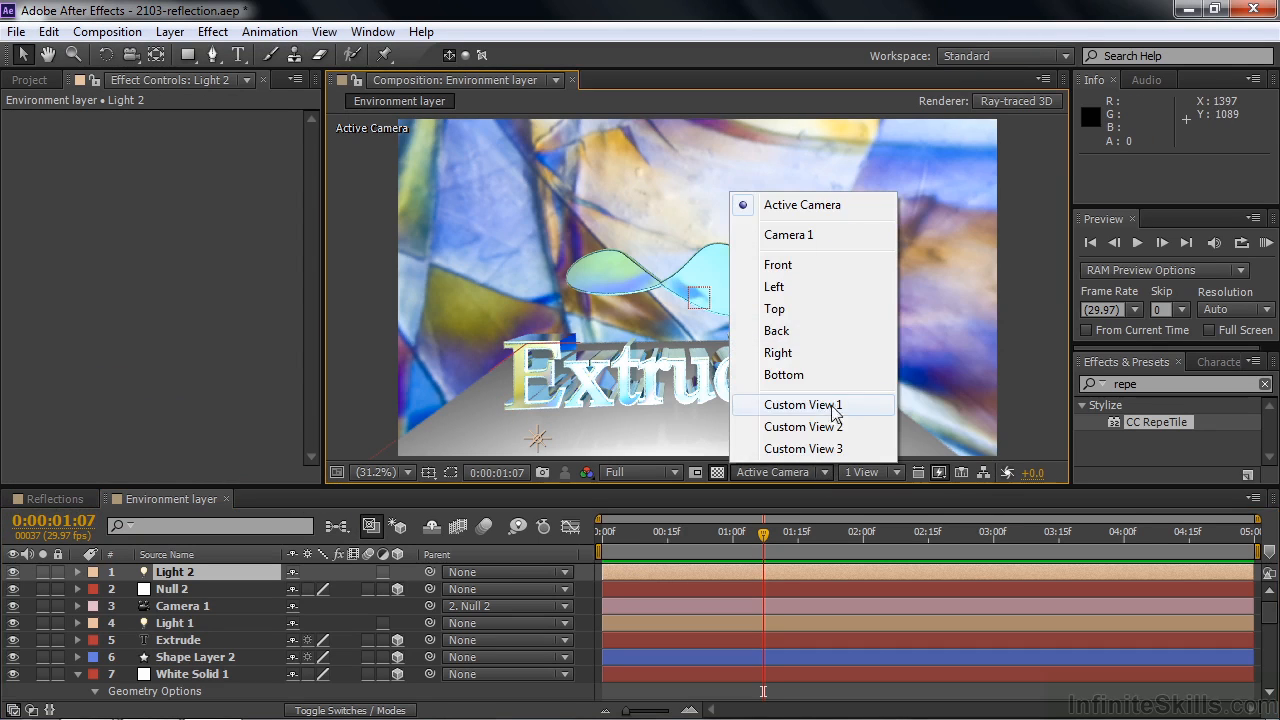
{"action": "left_click", "coordinate": [804, 404]}
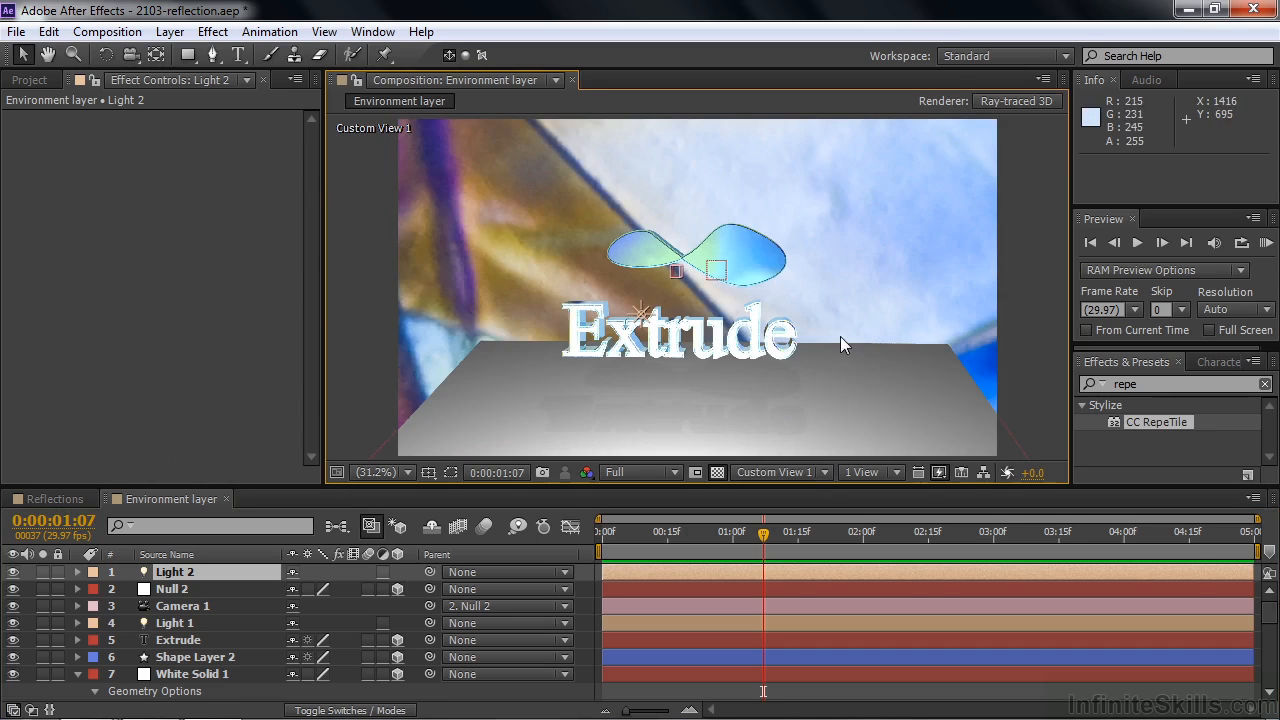
{"action": "mouse_move", "coordinate": [158, 580]}
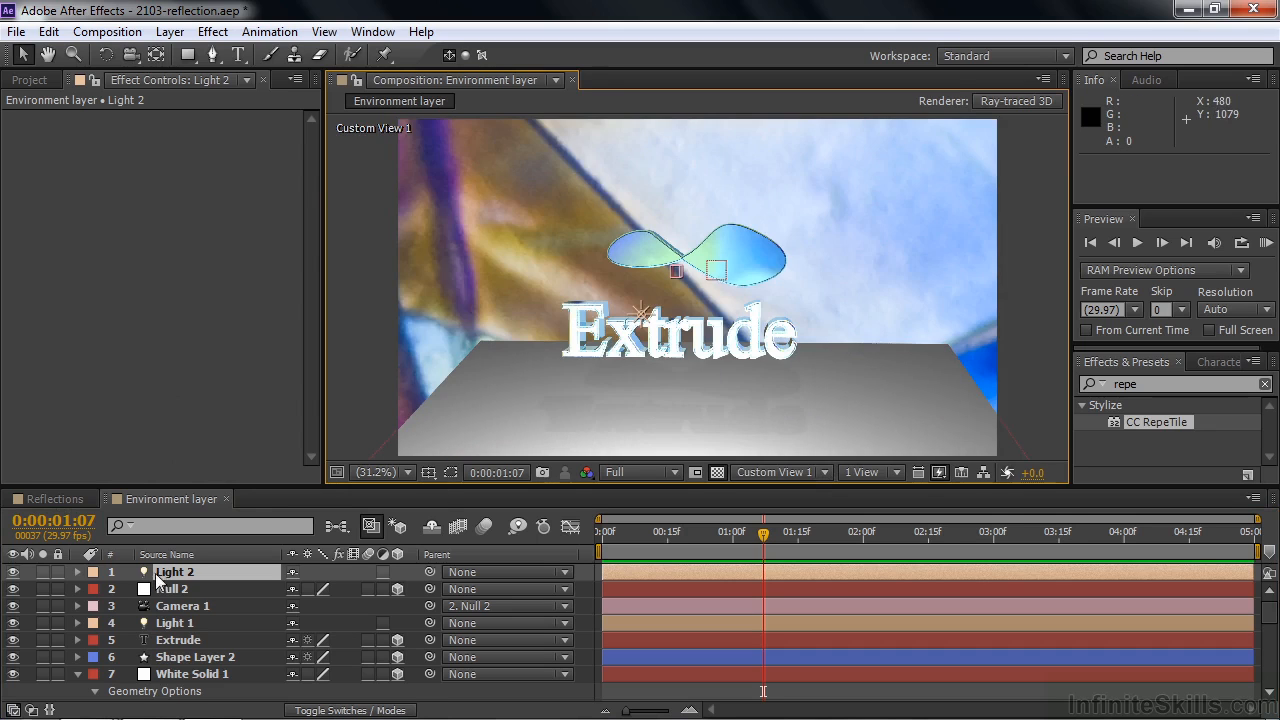
Set Light 2's Shadow Darkness to 75% and Intensity to 11%.
{"action": "double_click", "coordinate": [176, 572]}
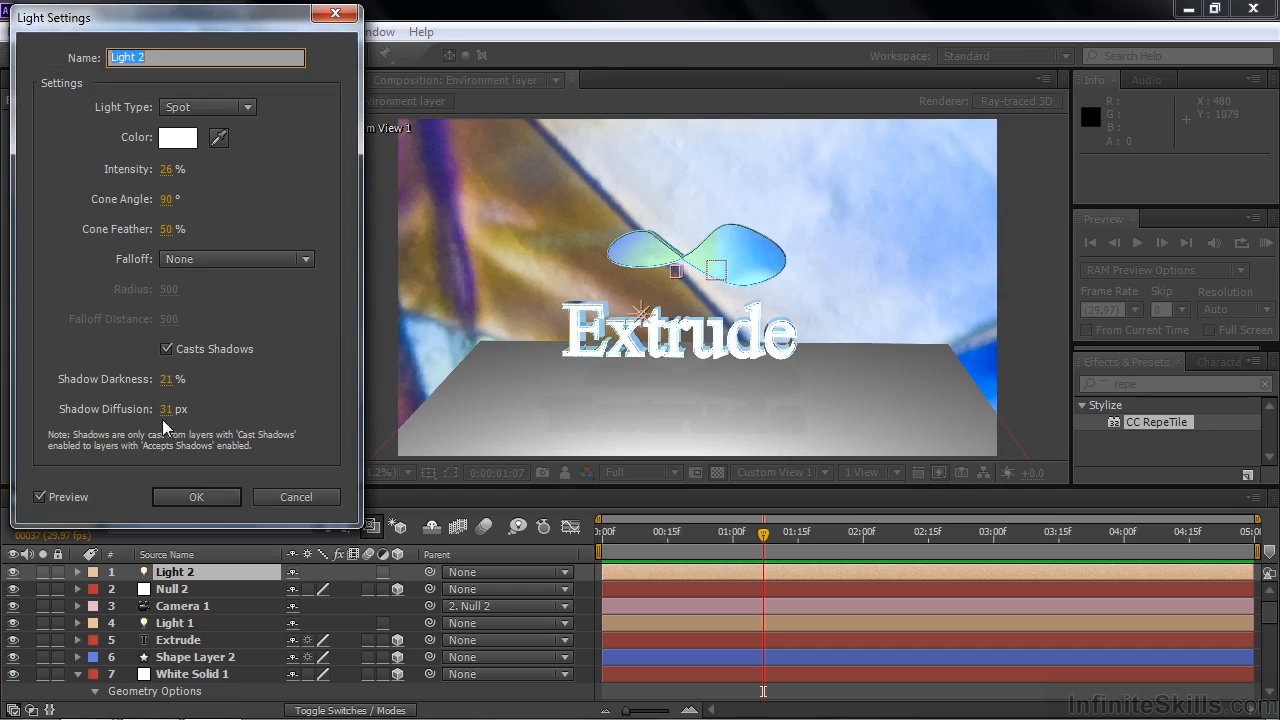
{"action": "left_click", "coordinate": [168, 380]}
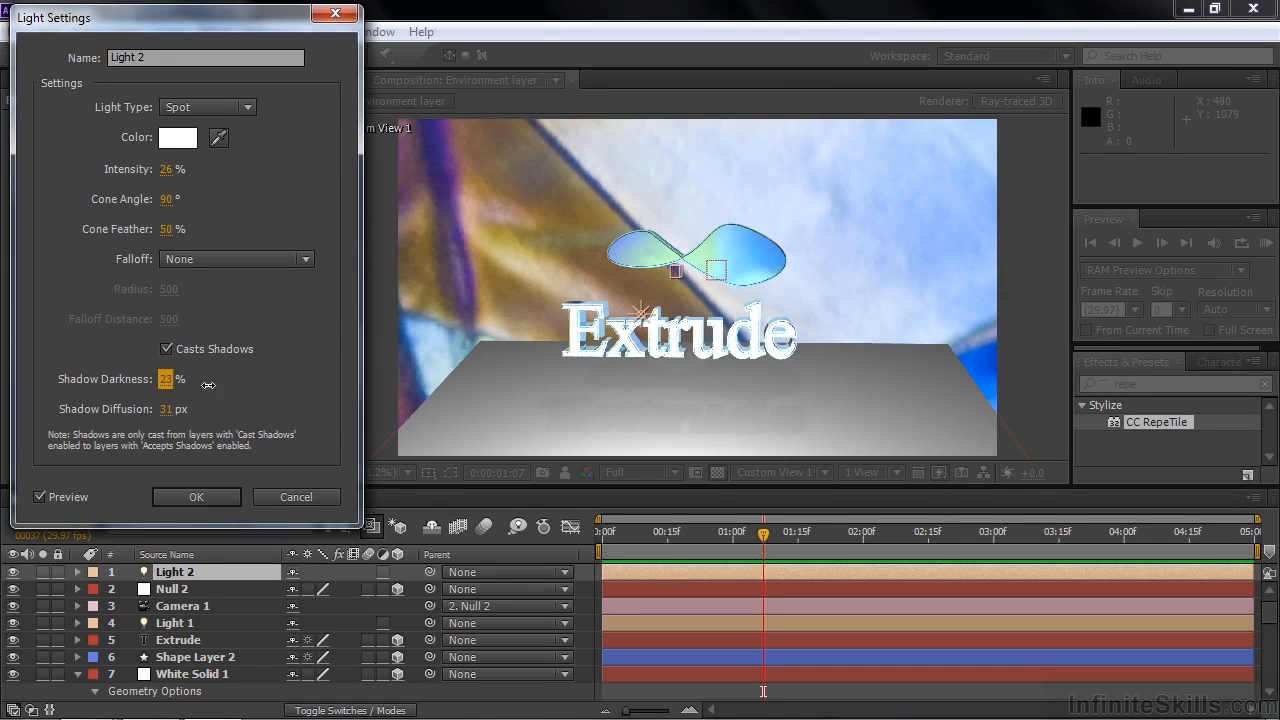
{"action": "left_click_drag", "start_coordinate": [170, 378], "coordinate": [164, 378]}
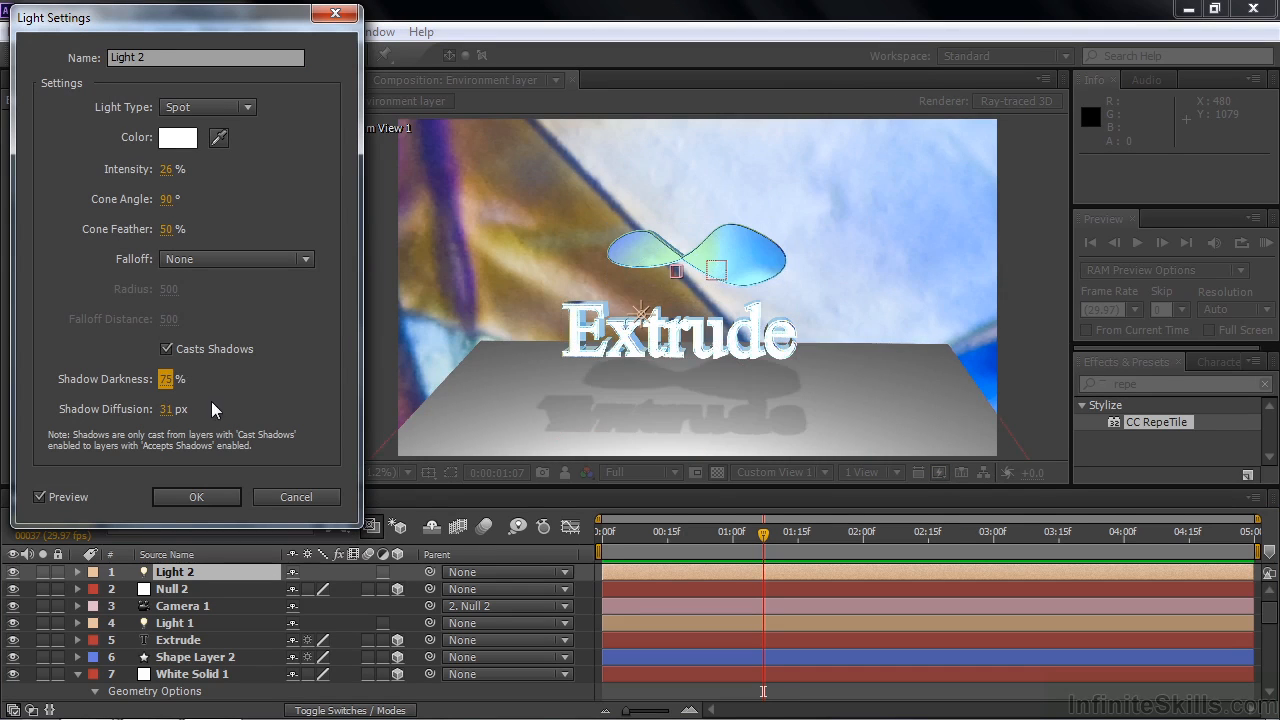
{"action": "left_click_drag", "start_coordinate": [176, 168], "coordinate": [140, 168]}
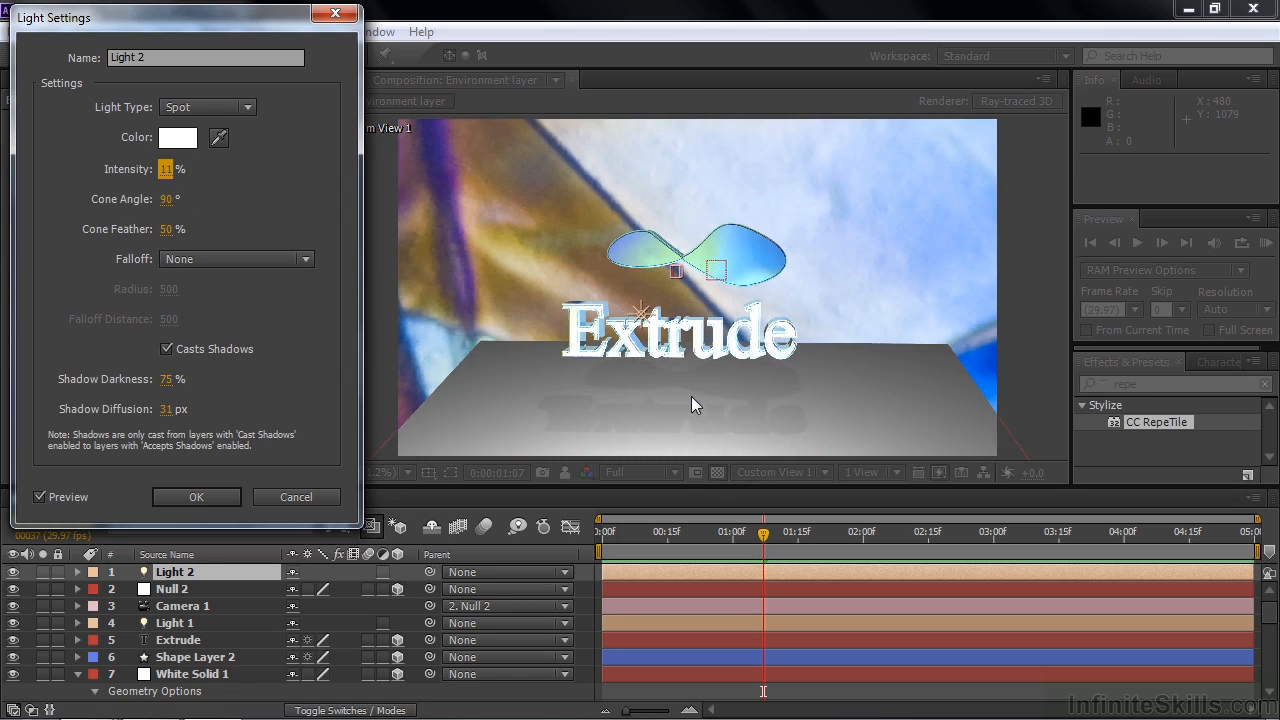
{"action": "mouse_move", "coordinate": [130, 188]}
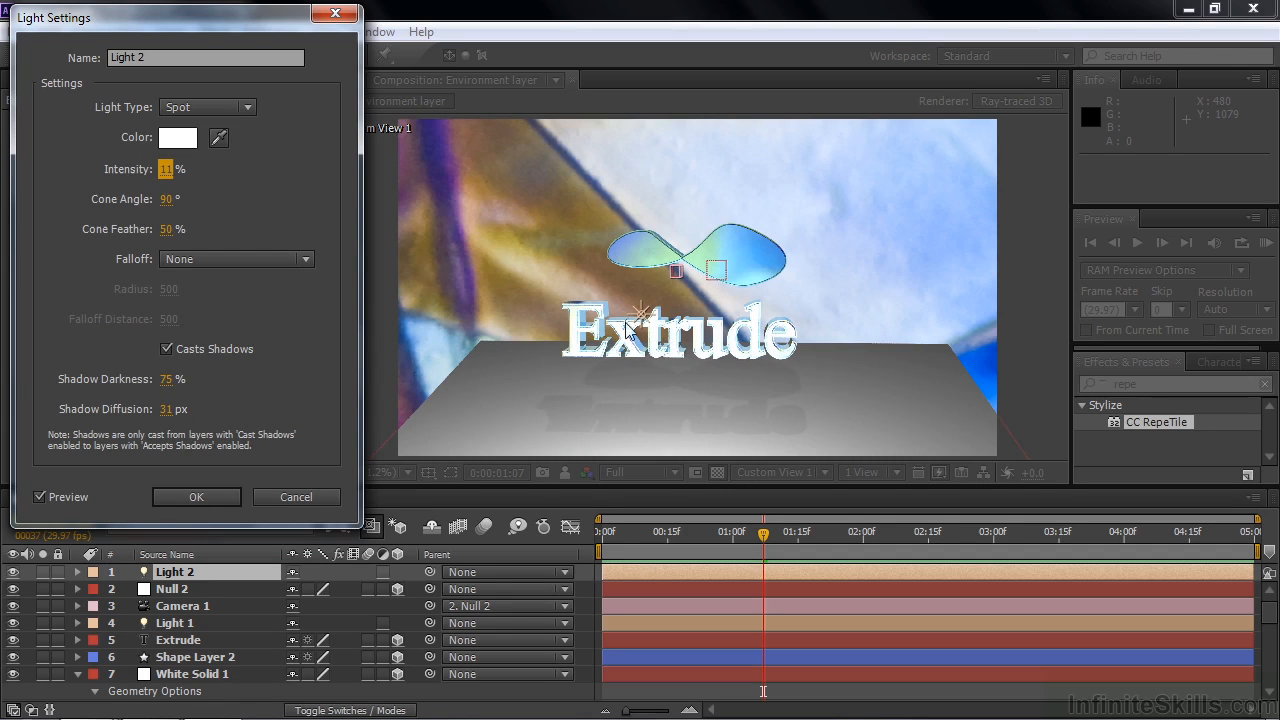
{"action": "mouse_move", "coordinate": [696, 336]}
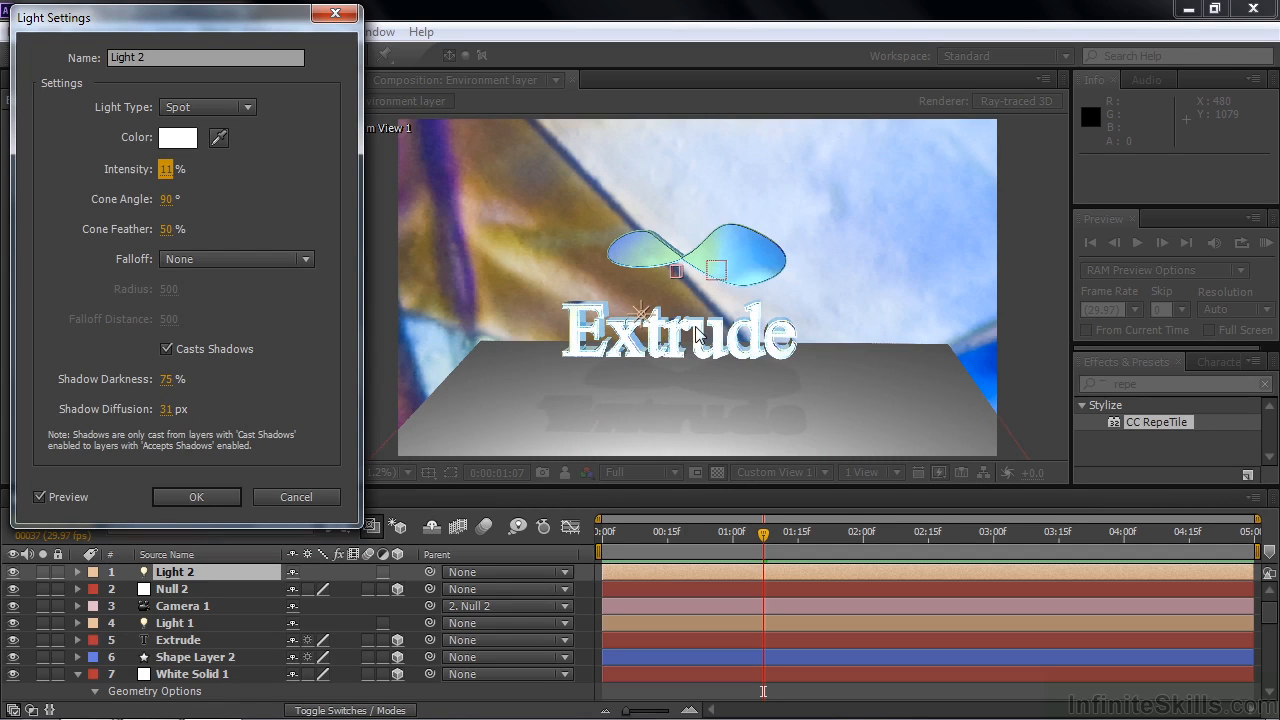
{"action": "mouse_move", "coordinate": [704, 408]}
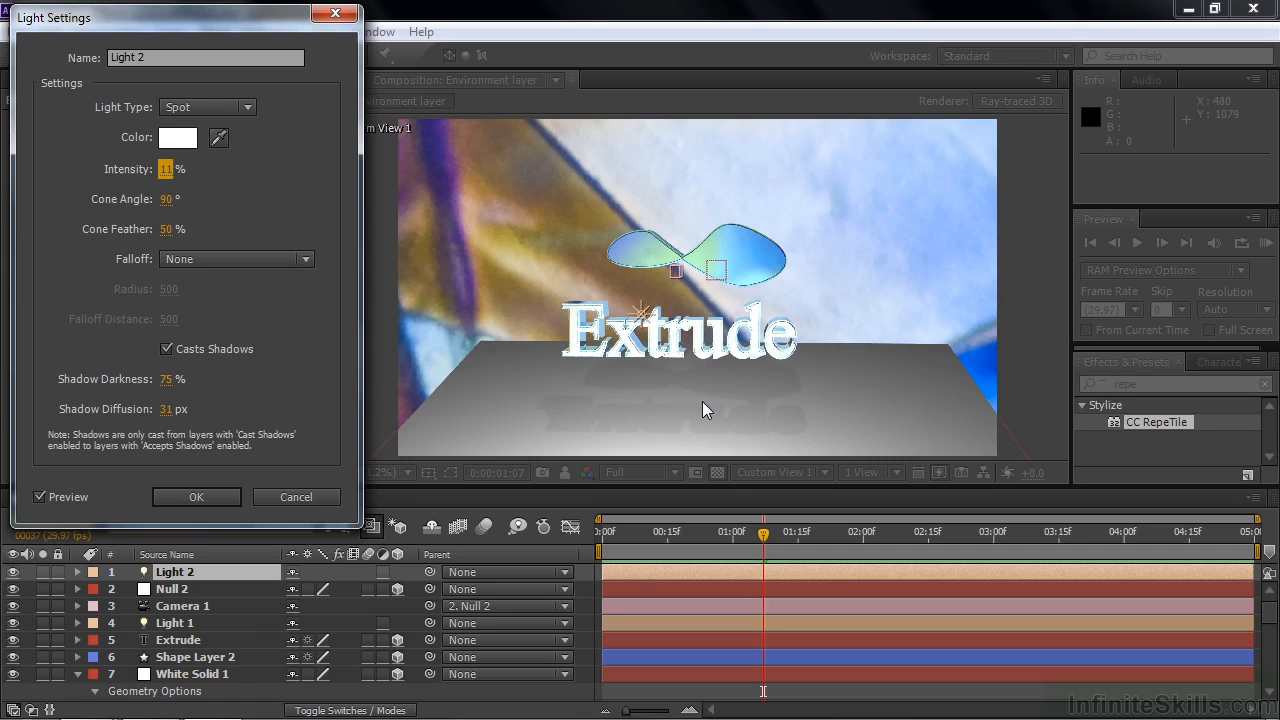
{"action": "mouse_move", "coordinate": [196, 496]}
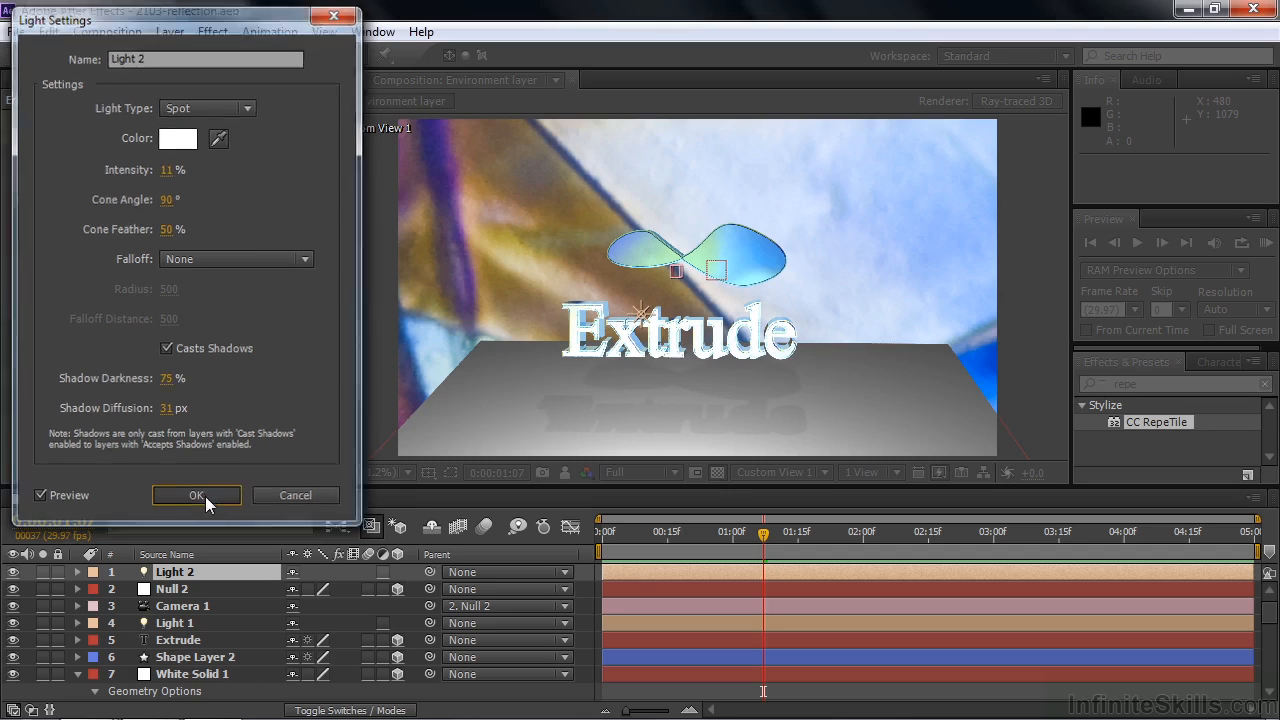
{"action": "left_click", "coordinate": [196, 496]}
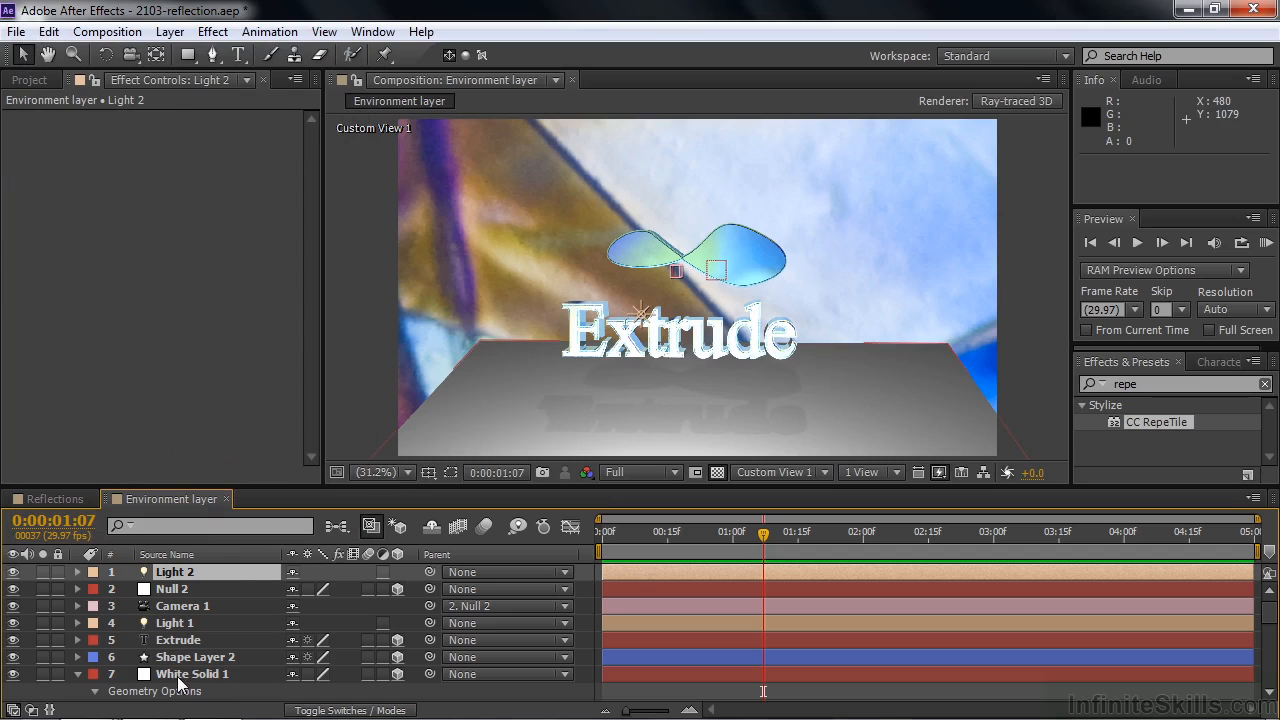
Set White Solid 1's Accepts Shadows to Only and lower Light 2's Shadow Darkness.
{"action": "left_click", "coordinate": [192, 672]}
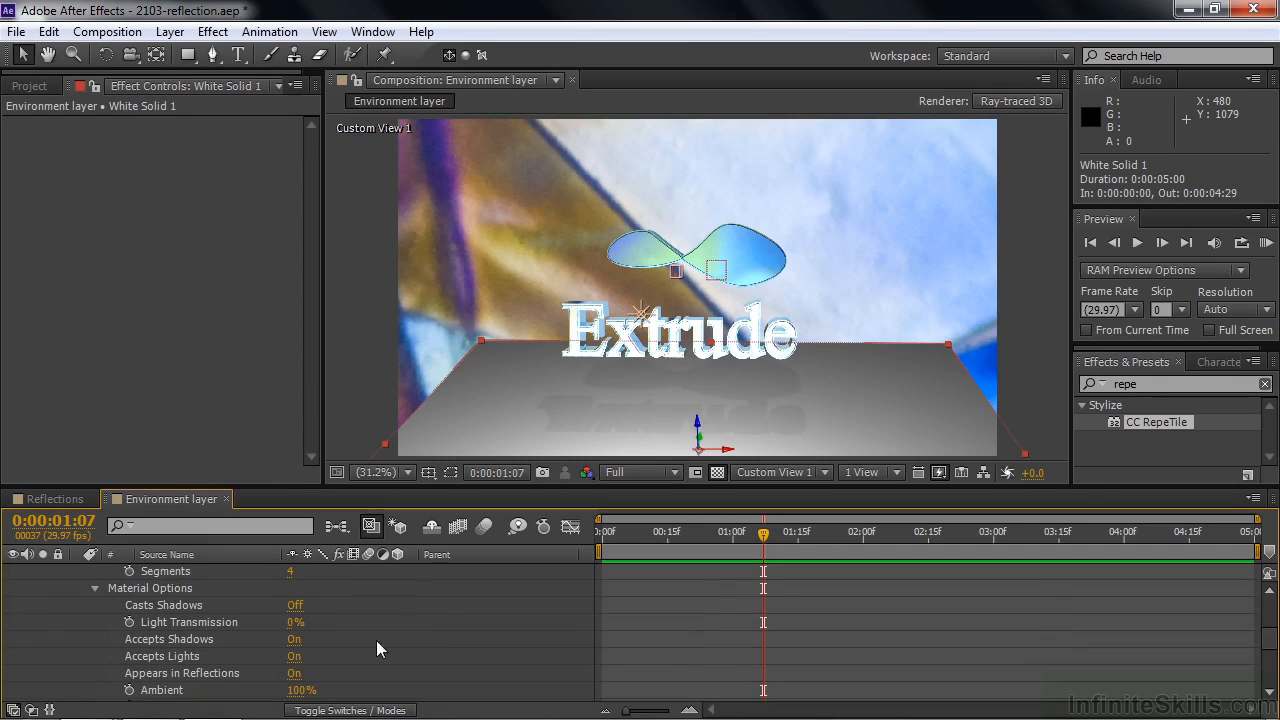
{"action": "left_click", "coordinate": [296, 640]}
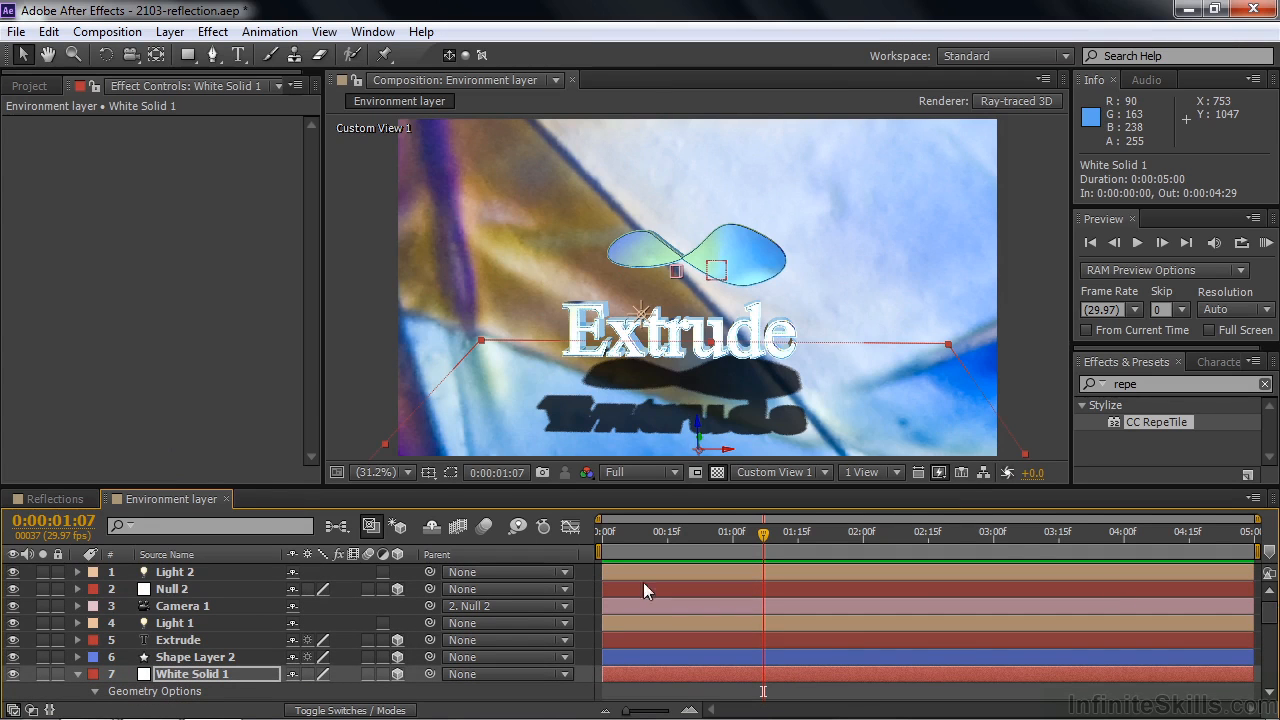
{"action": "double_click", "coordinate": [176, 572]}
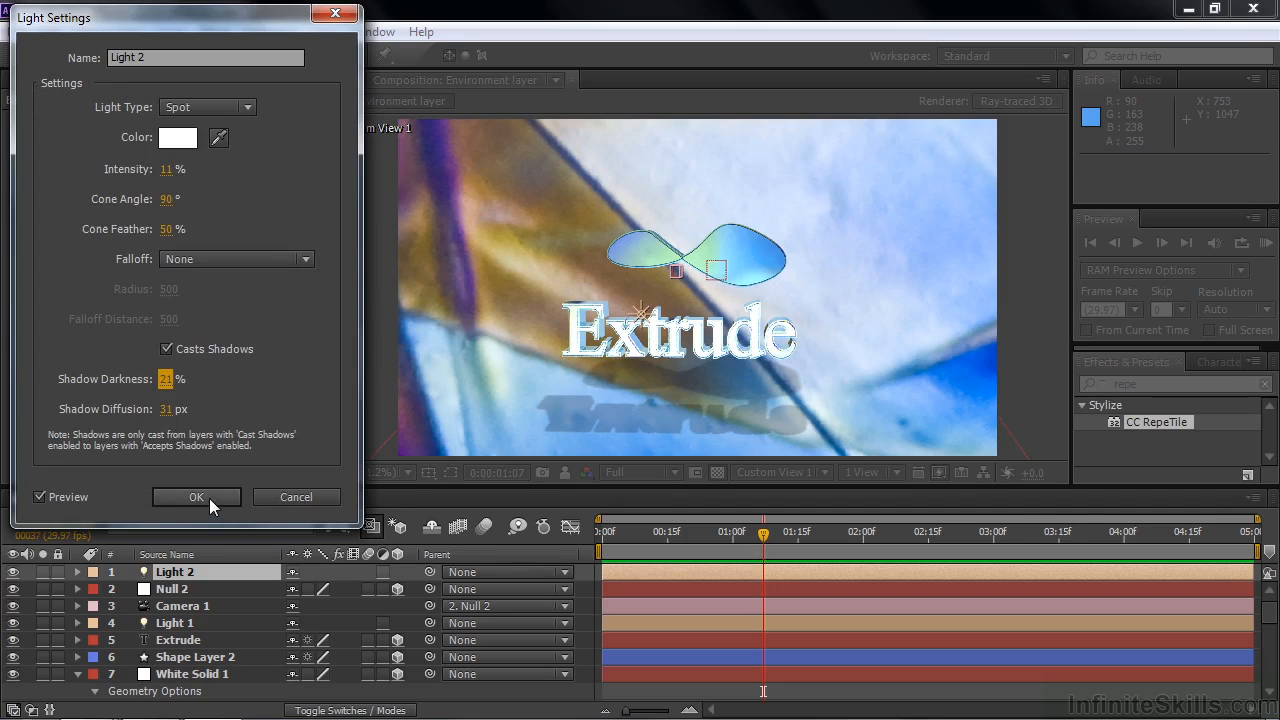
{"action": "left_click", "coordinate": [196, 496]}
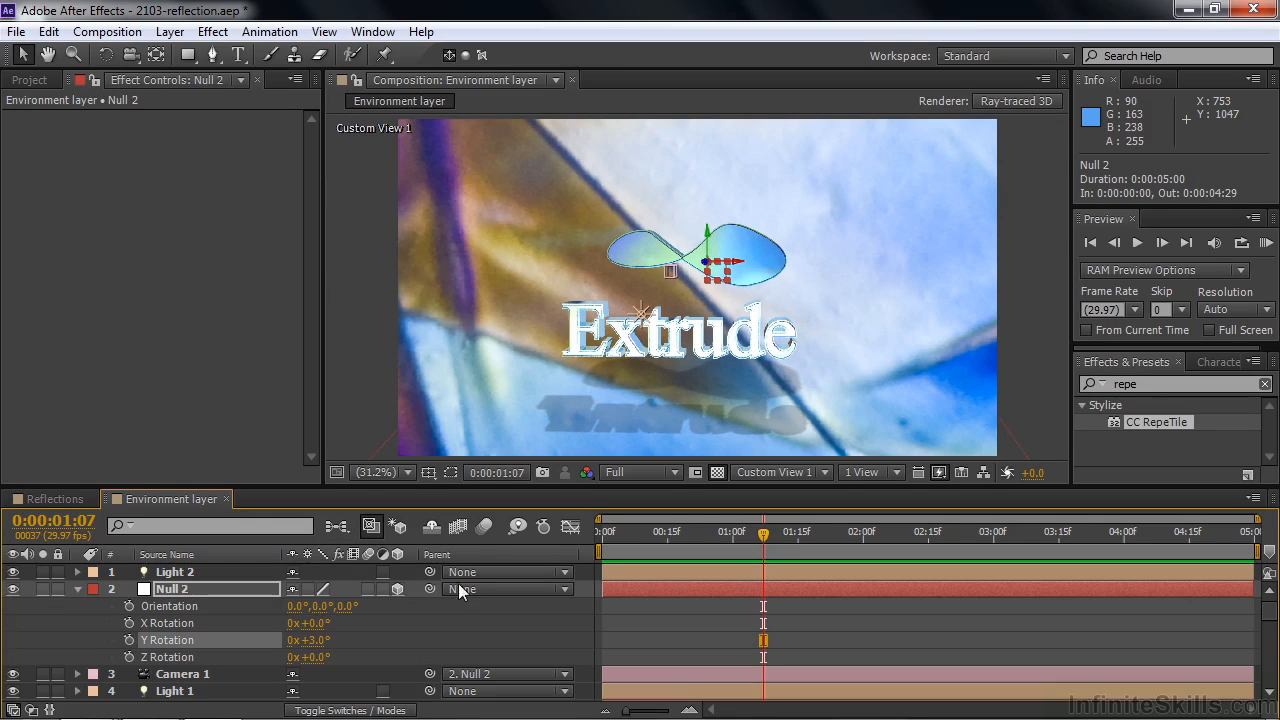
Switch the Composition view back to Active Camera.
{"action": "left_click", "coordinate": [780, 472]}
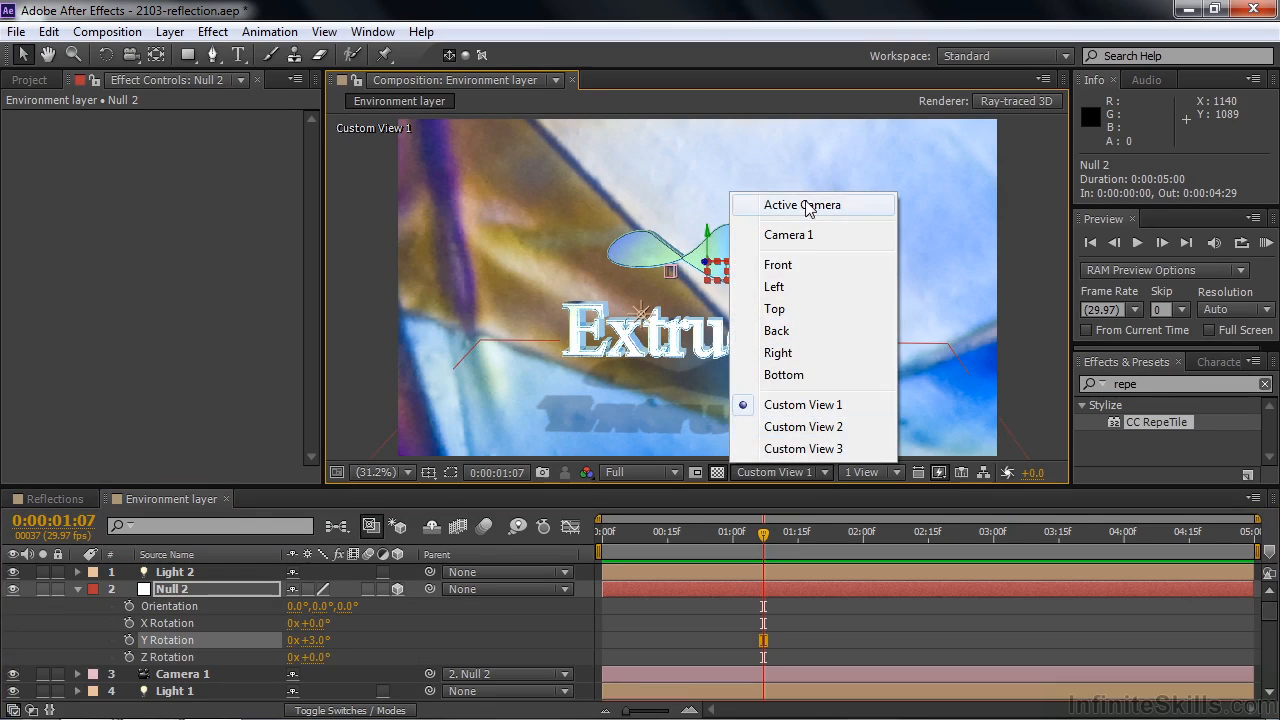
{"action": "left_click", "coordinate": [800, 204]}
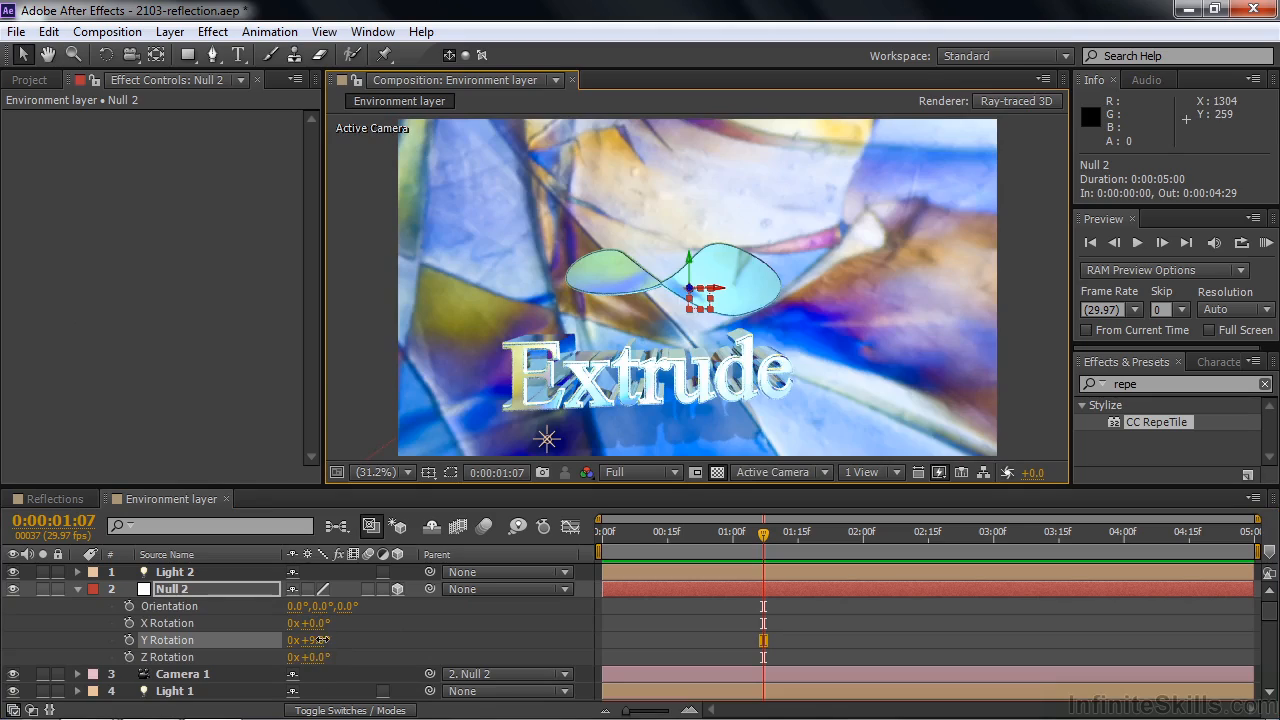